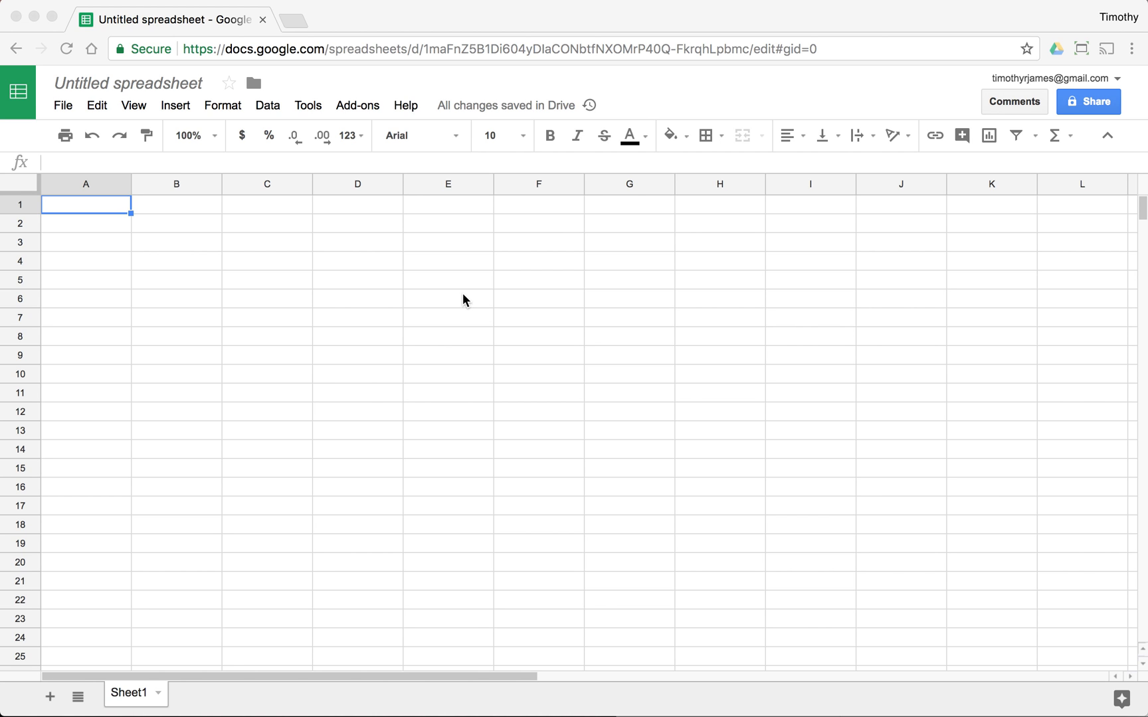
pyautogui.moveTo(430, 238)
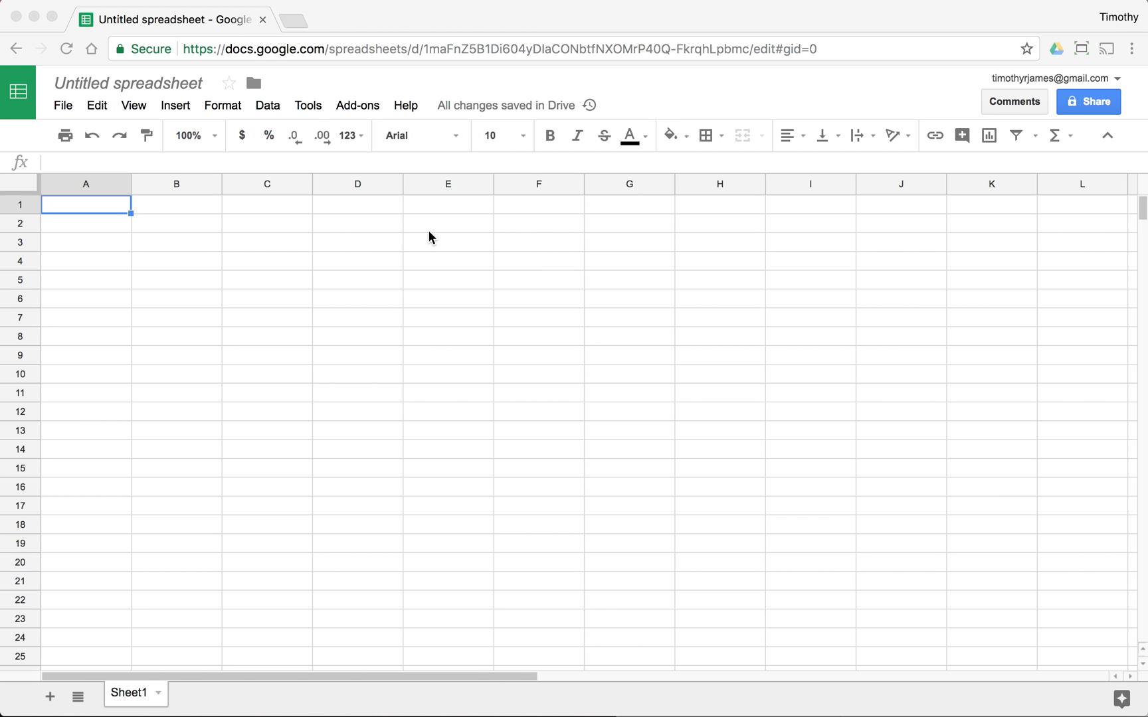
# Launch a new Apps Script project from the blank spreadsheet's Tools > Script editor.
pyautogui.click(307, 105)
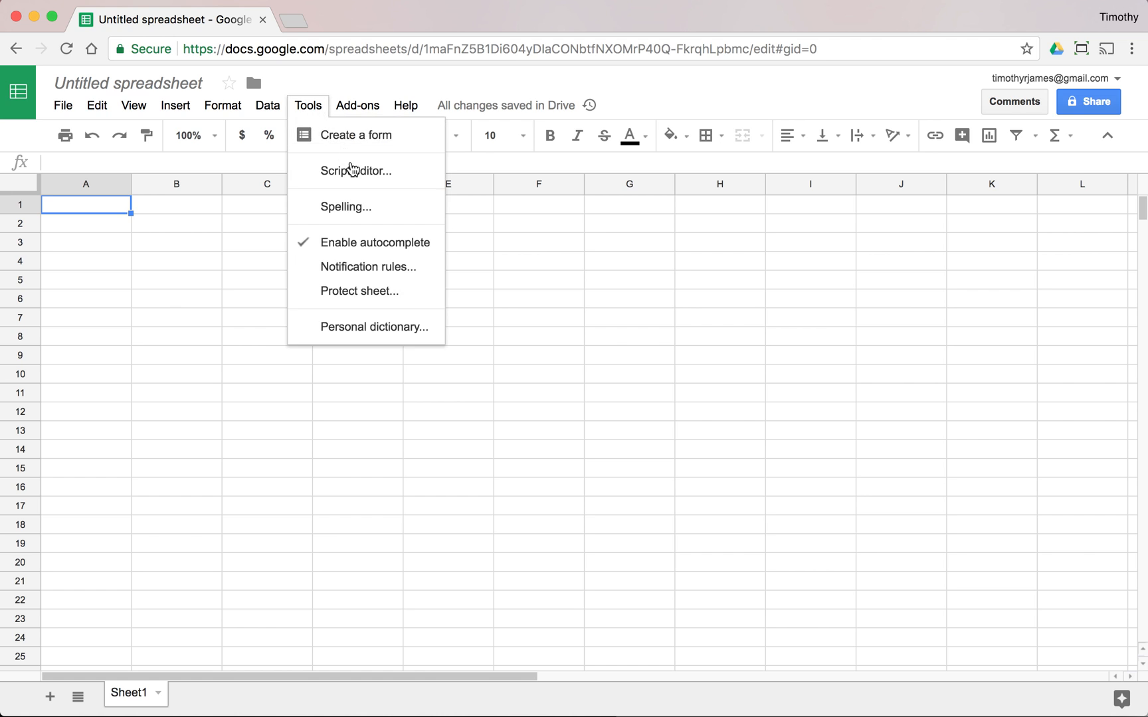
pyautogui.click(356, 171)
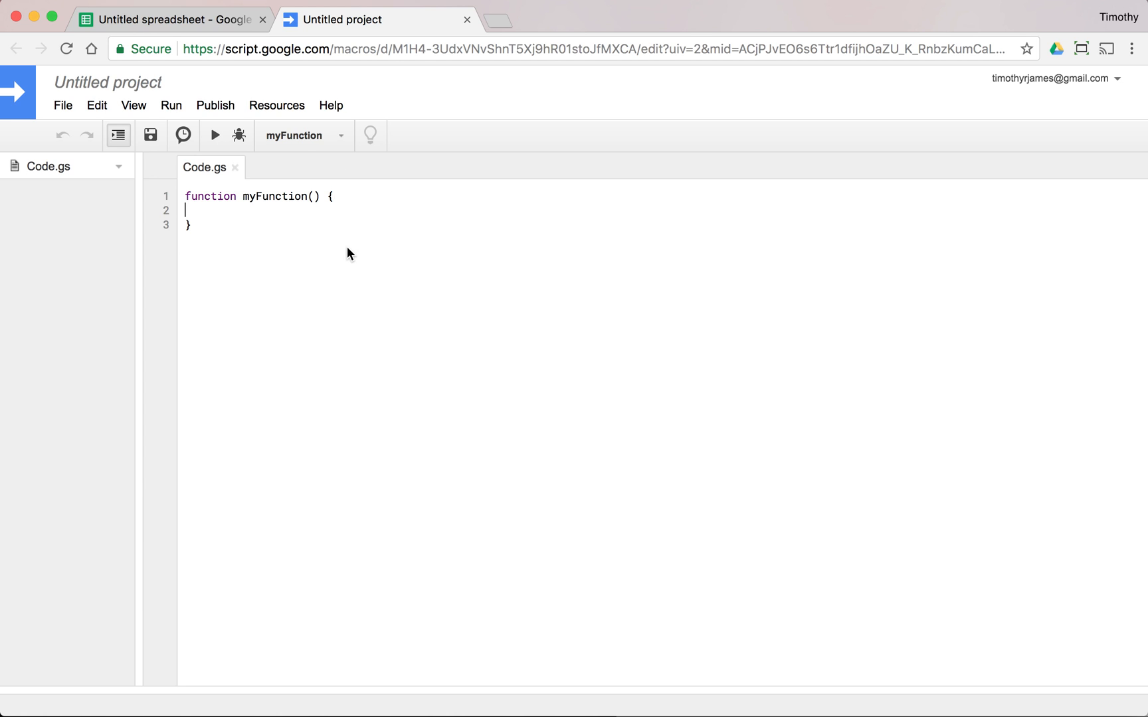
pyautogui.moveTo(388, 243)
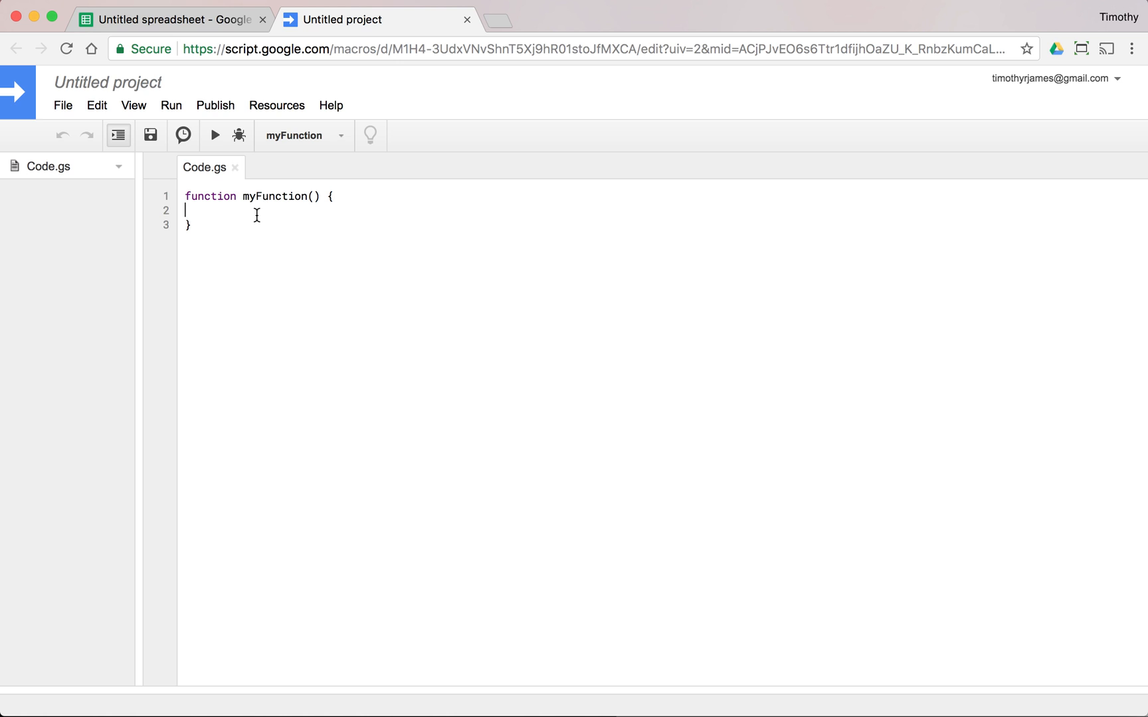
pyautogui.moveTo(284, 210)
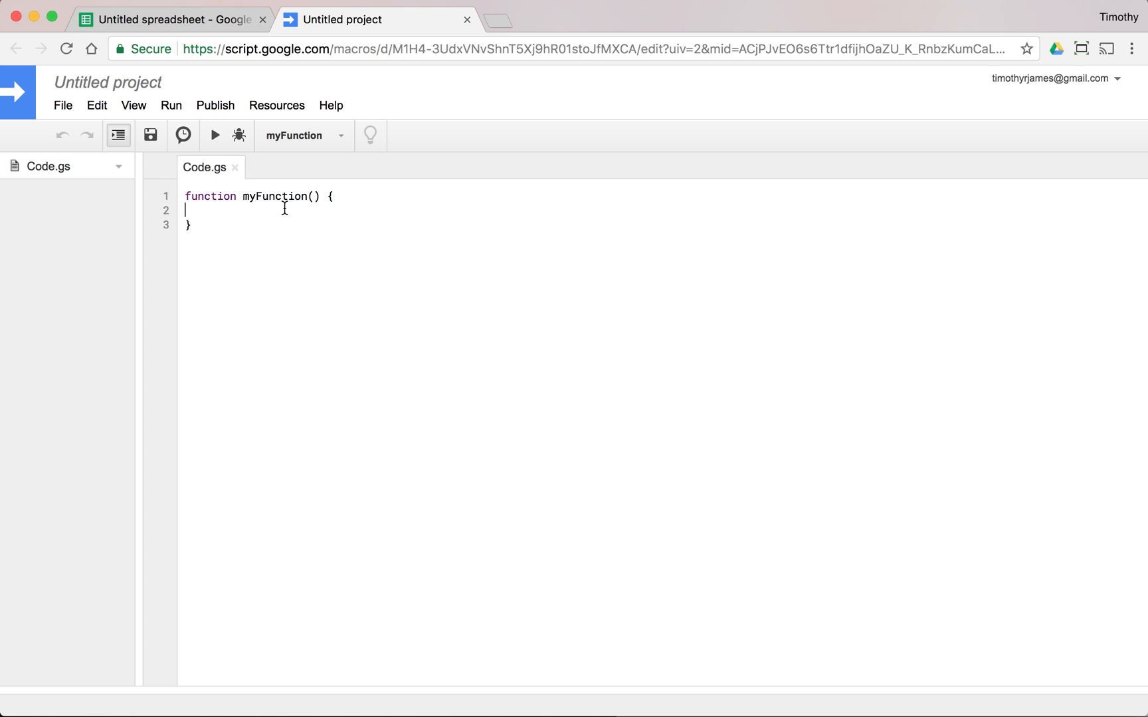
# Give myFunction var ui = SpreadsheetApp.getUi() and ui.createMenu("My Custom Code Menu").
pyautogui.write('var ui')
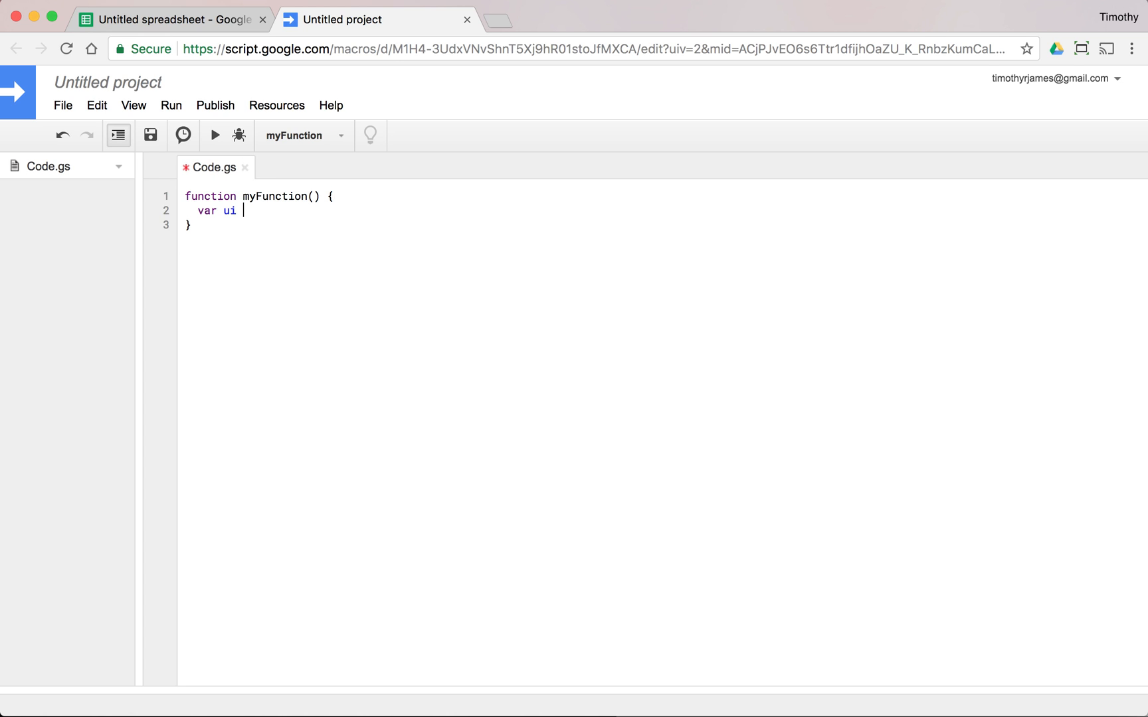
pyautogui.write('= Spreads')
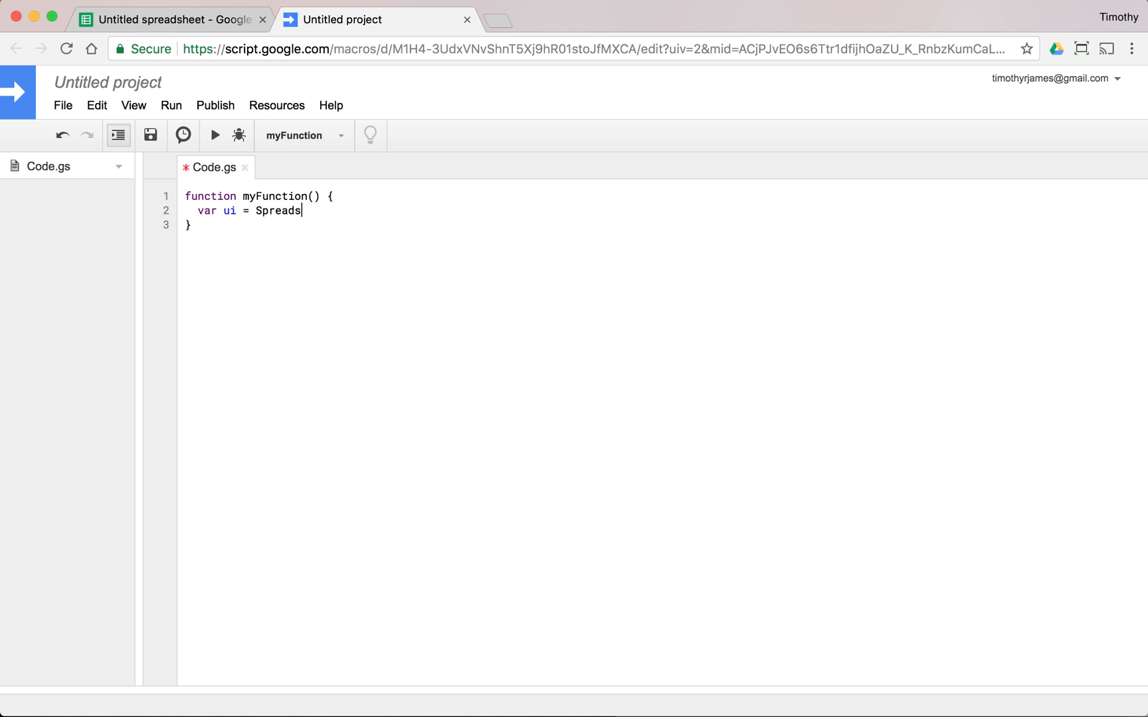
pyautogui.write('heetApp.')
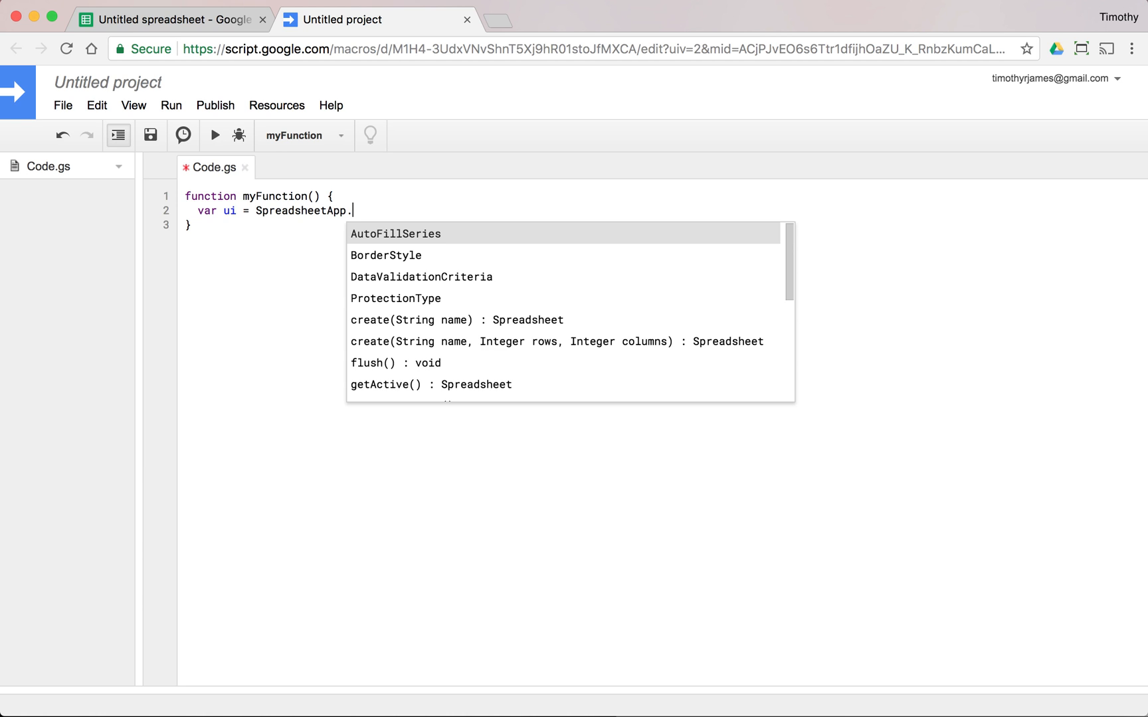
pyautogui.write('getUi();')
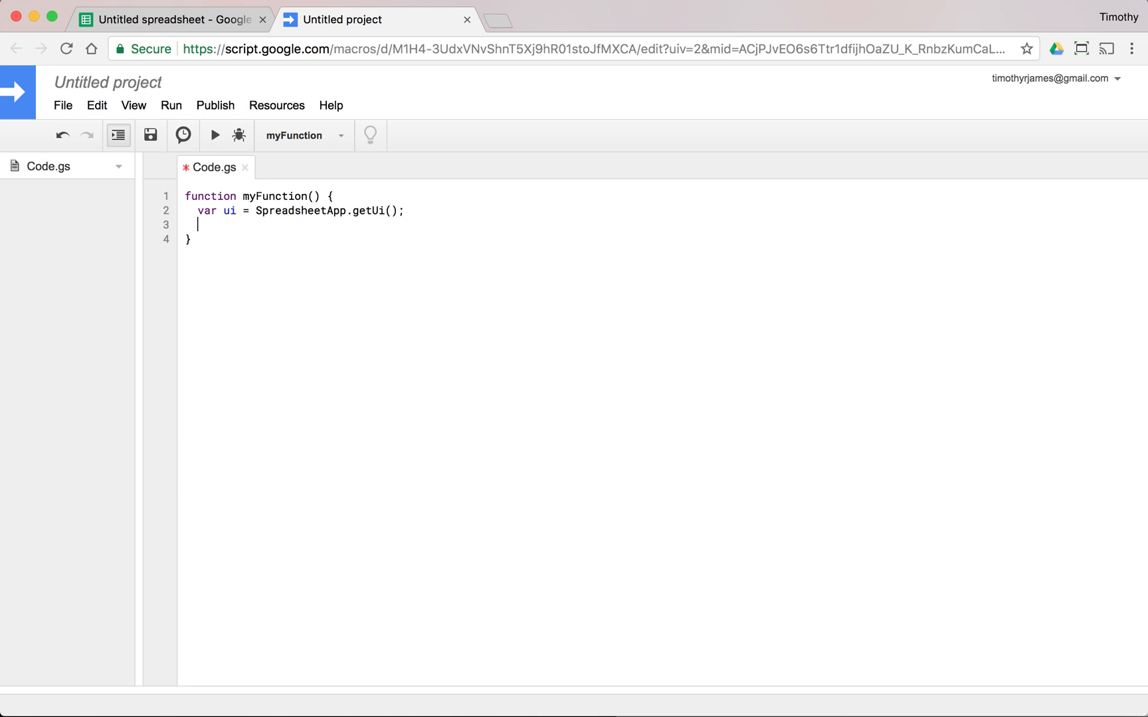
pyautogui.click(150, 135)
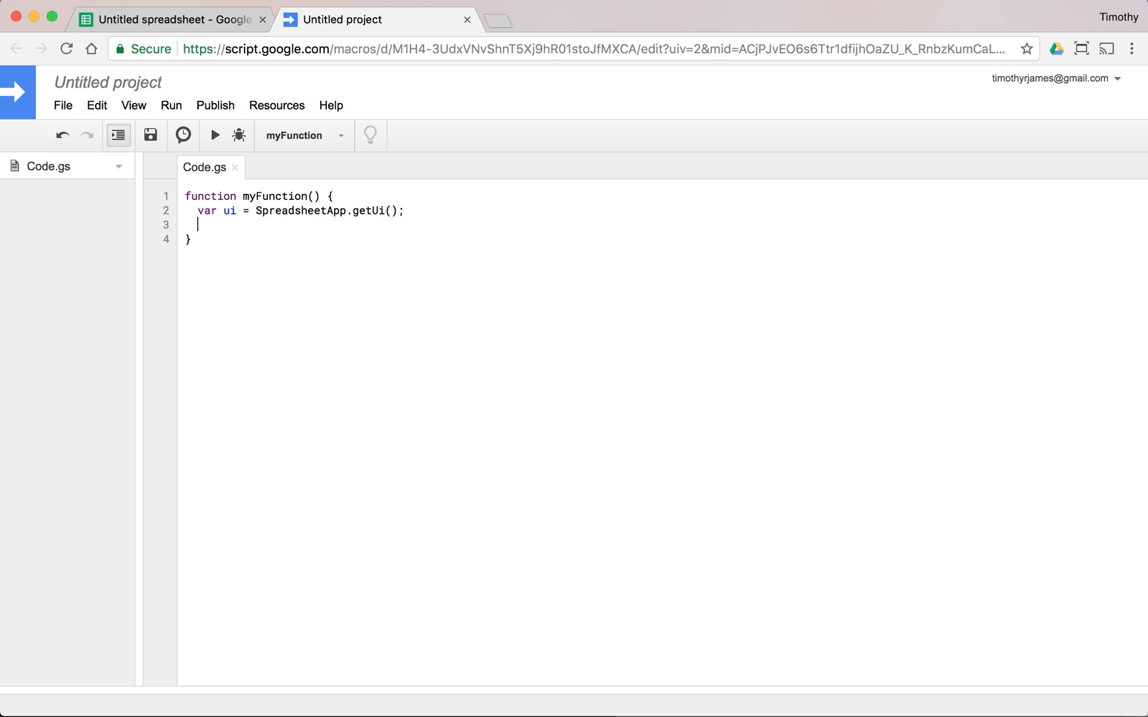
pyautogui.write('var menu = ui.createMenu("My Cust')
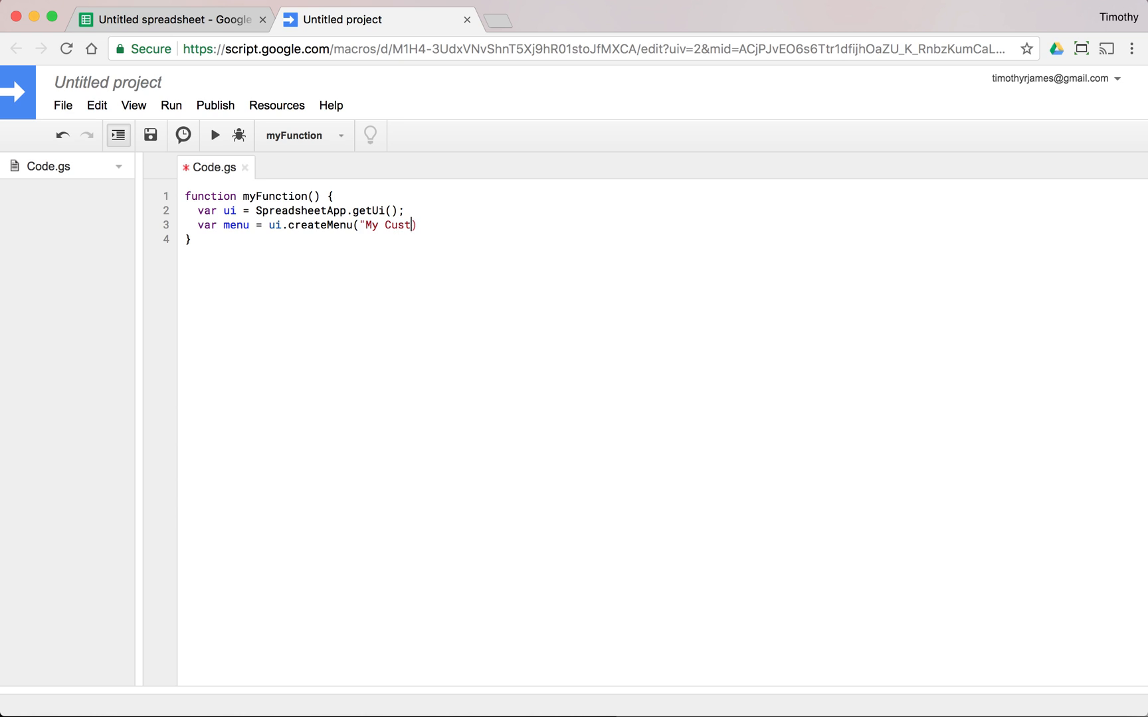
pyautogui.write('om Code M')
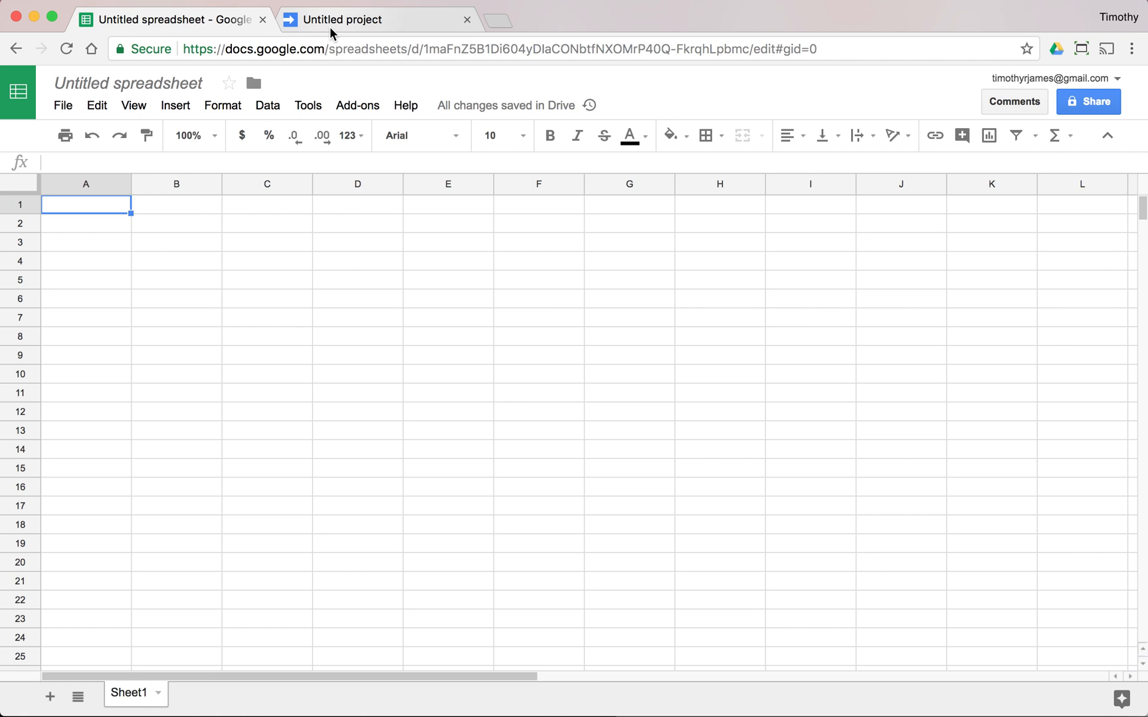
# Add menu.addToUi() and run myFunction, which errors because the menu has no items.
pyautogui.click(342, 20)
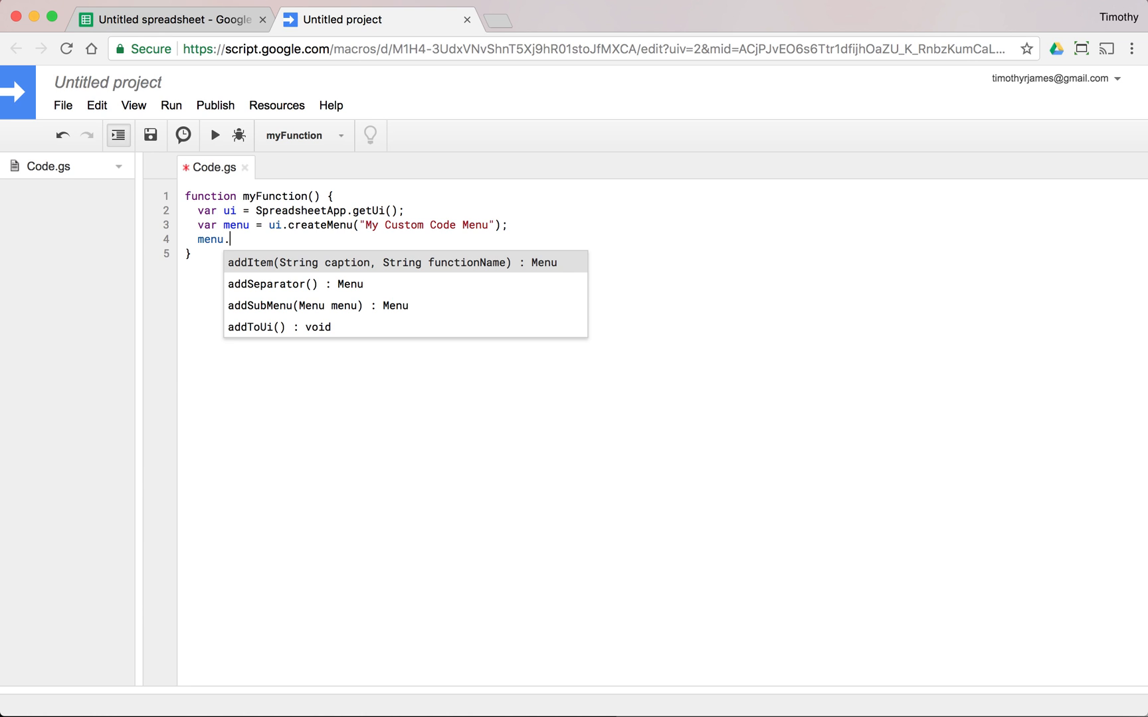
pyautogui.write('addToUi')
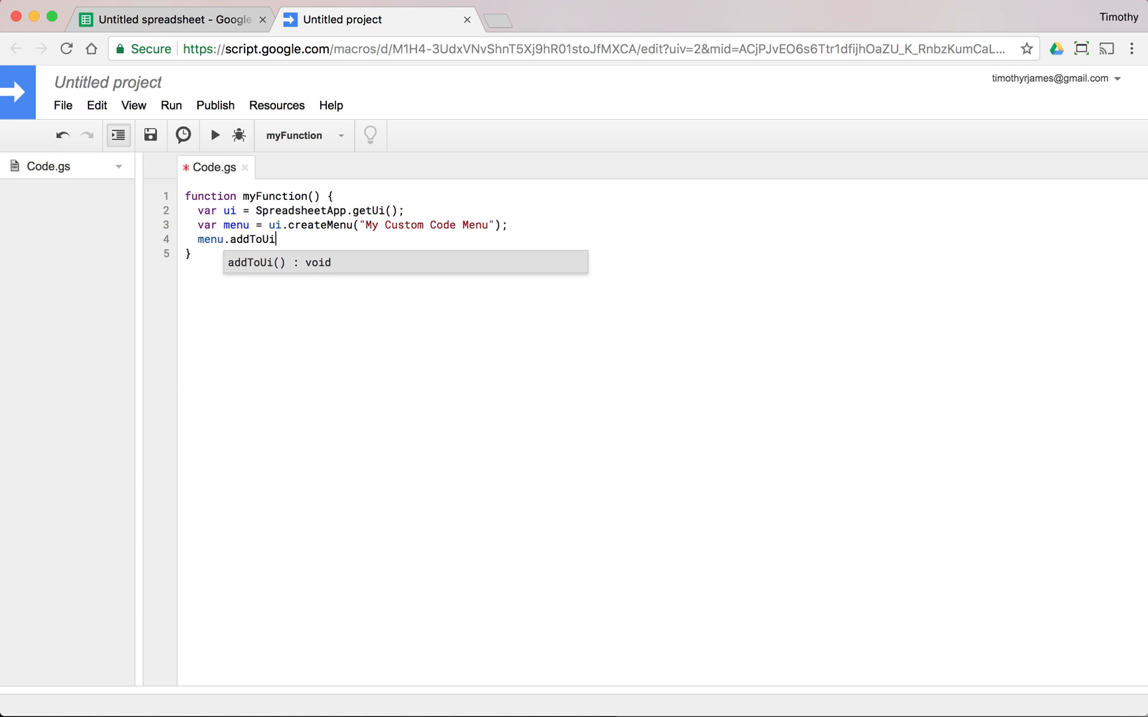
pyautogui.write('();')
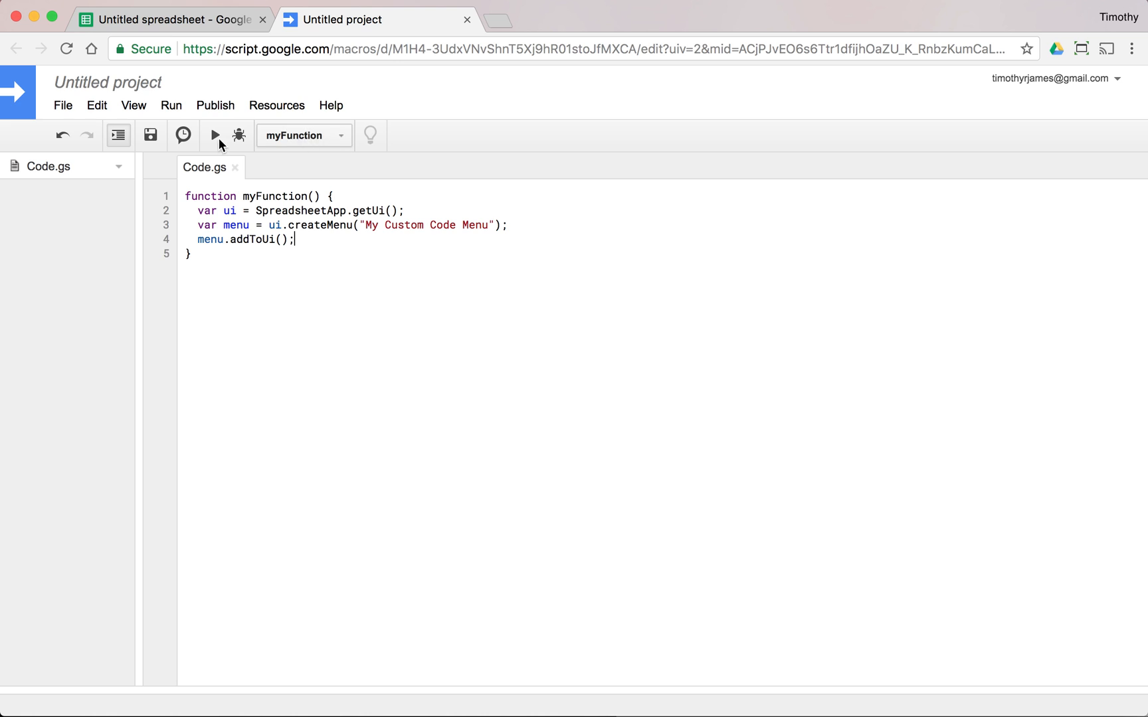
pyautogui.click(214, 135)
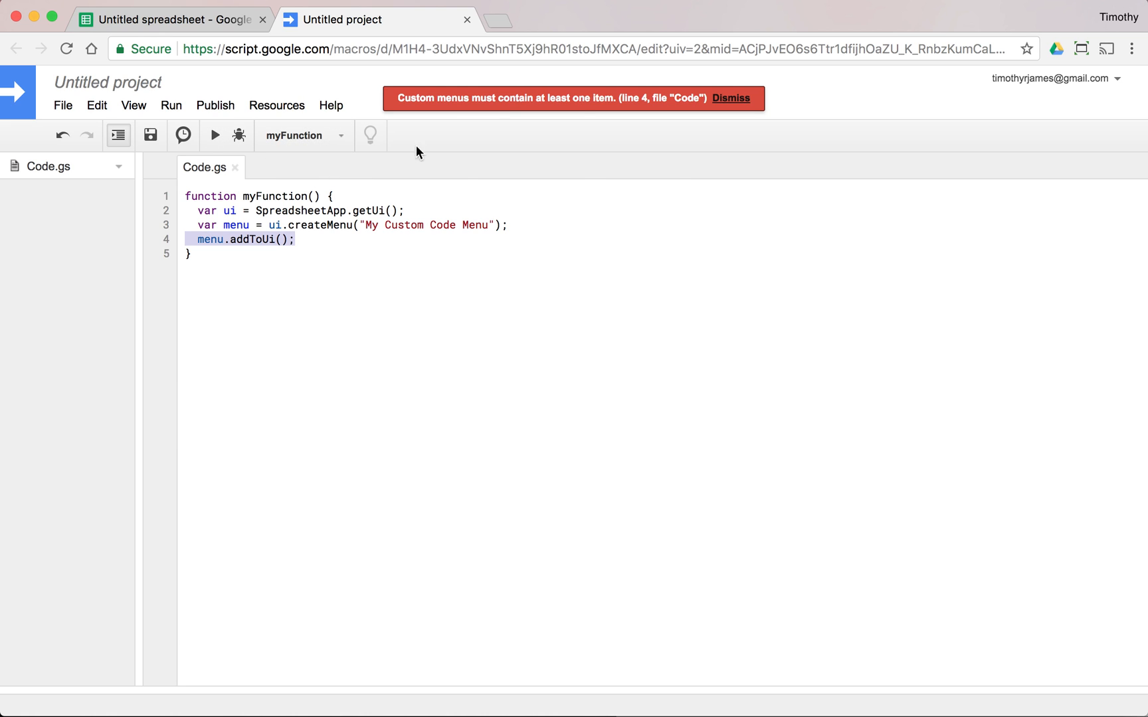
pyautogui.click(172, 20)
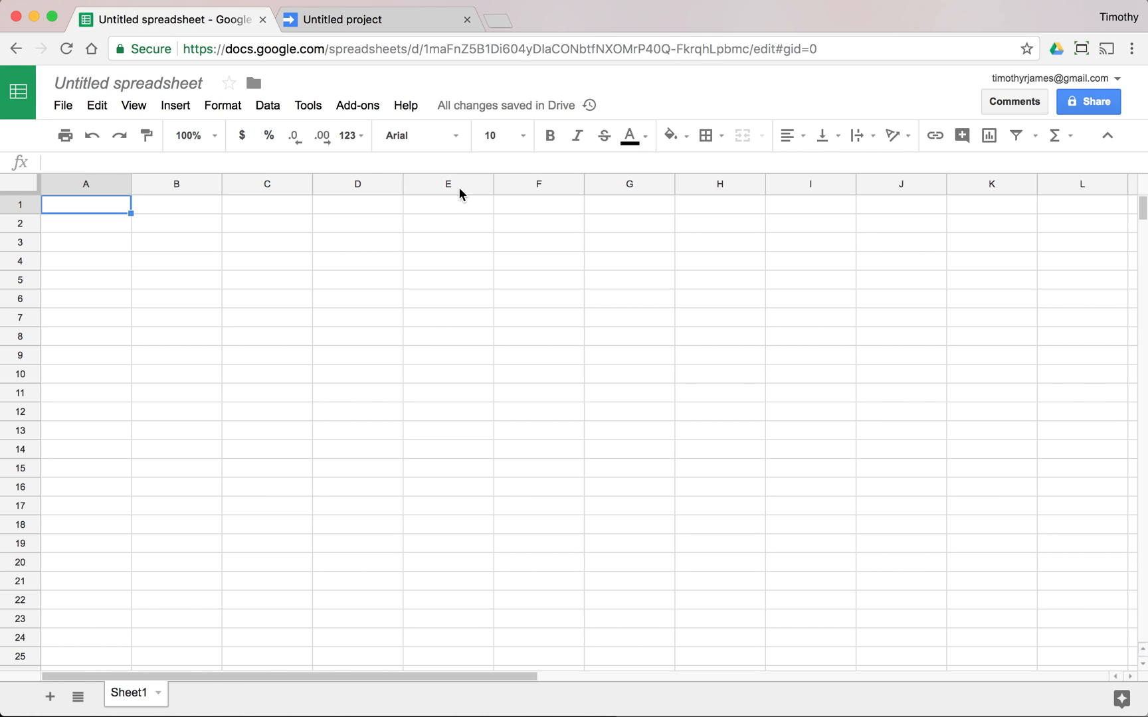
pyautogui.click(375, 20)
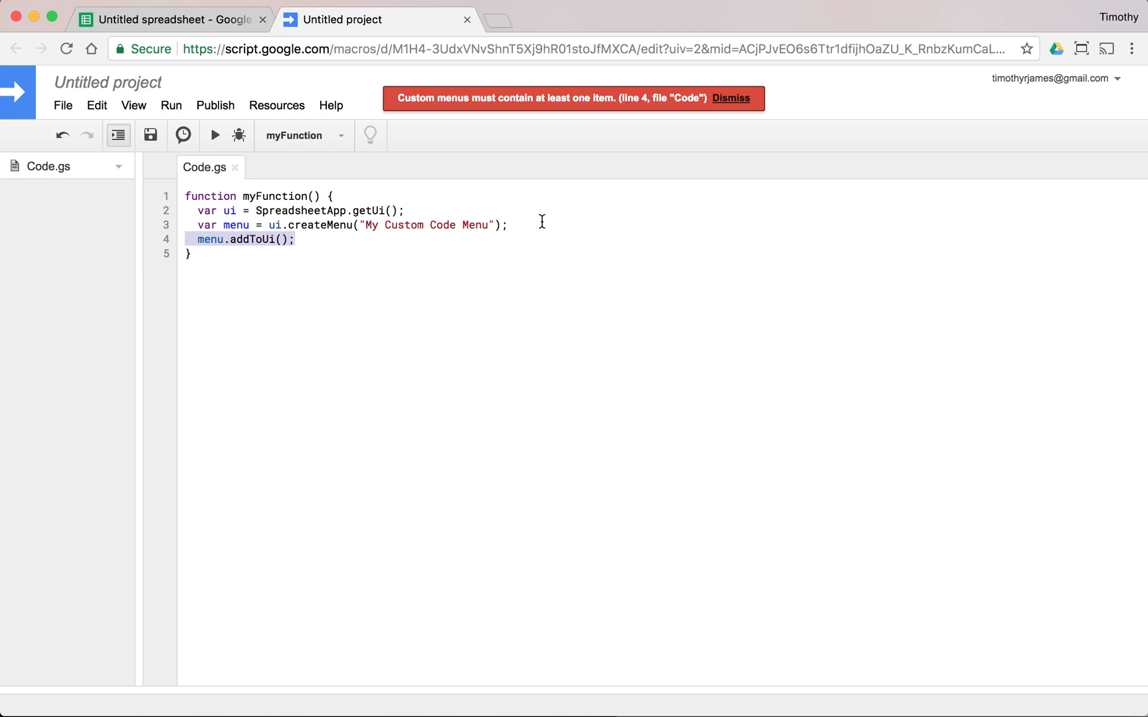
# Write setCellA1() that sets the active sheet's cell A1 to "1000".
pyautogui.write('f')
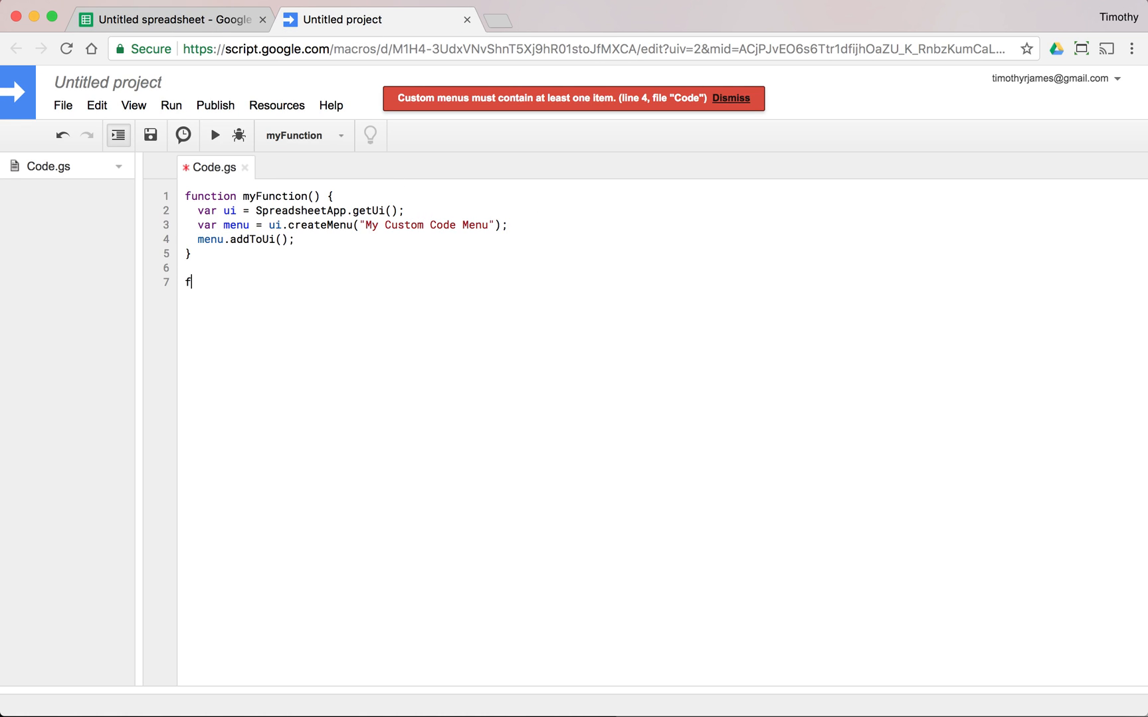
pyautogui.write('unction')
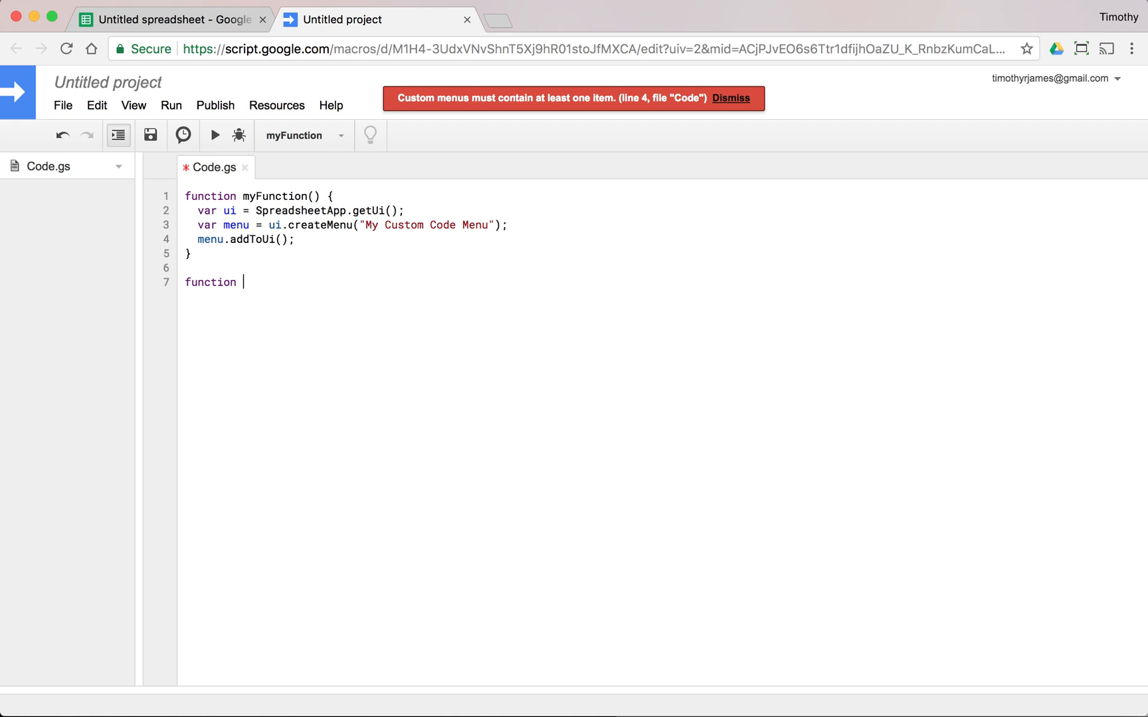
pyautogui.write('setCell')
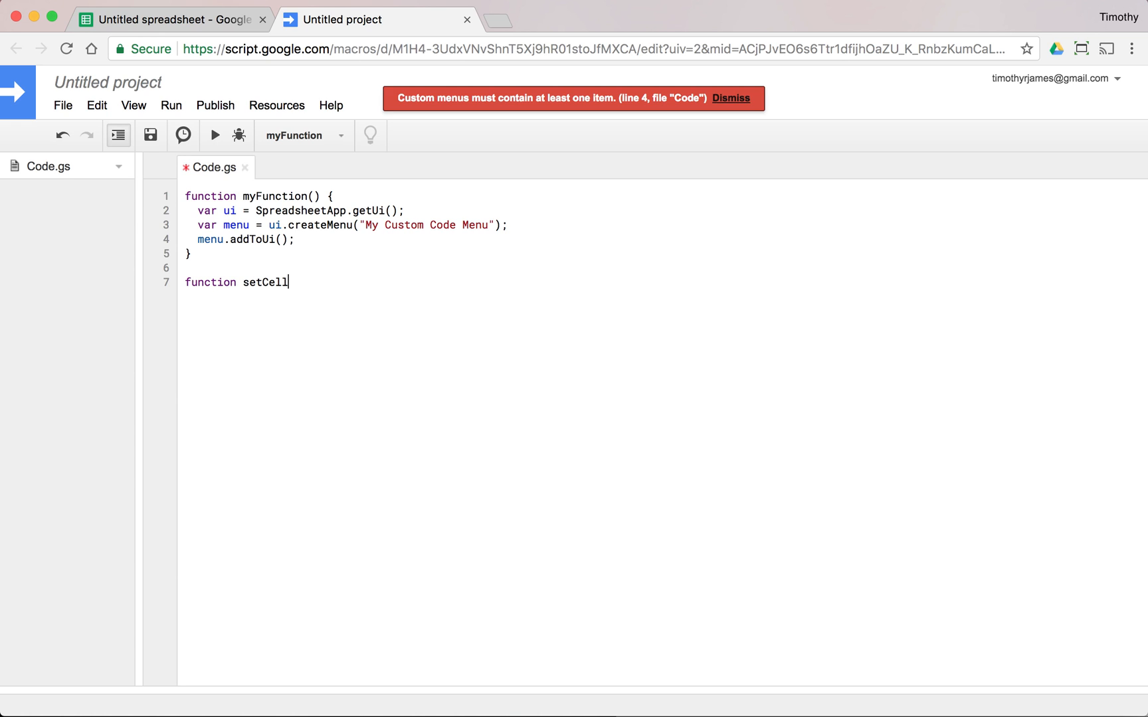
pyautogui.write('A1() {')
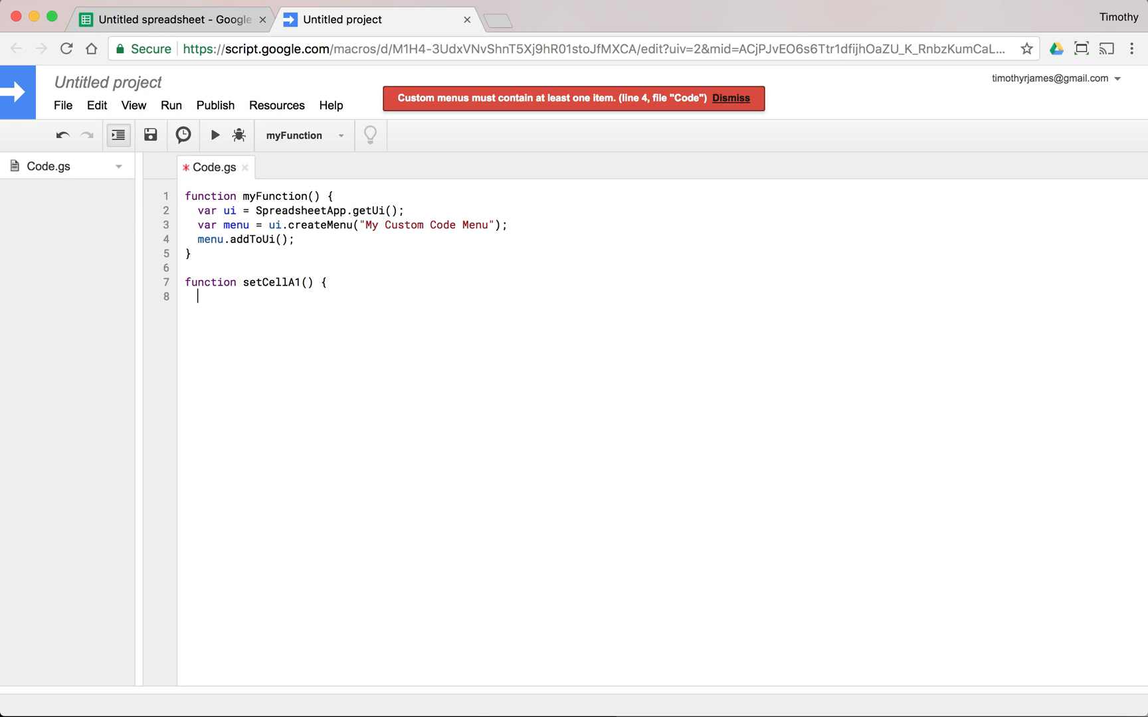
pyautogui.write('Spreads')
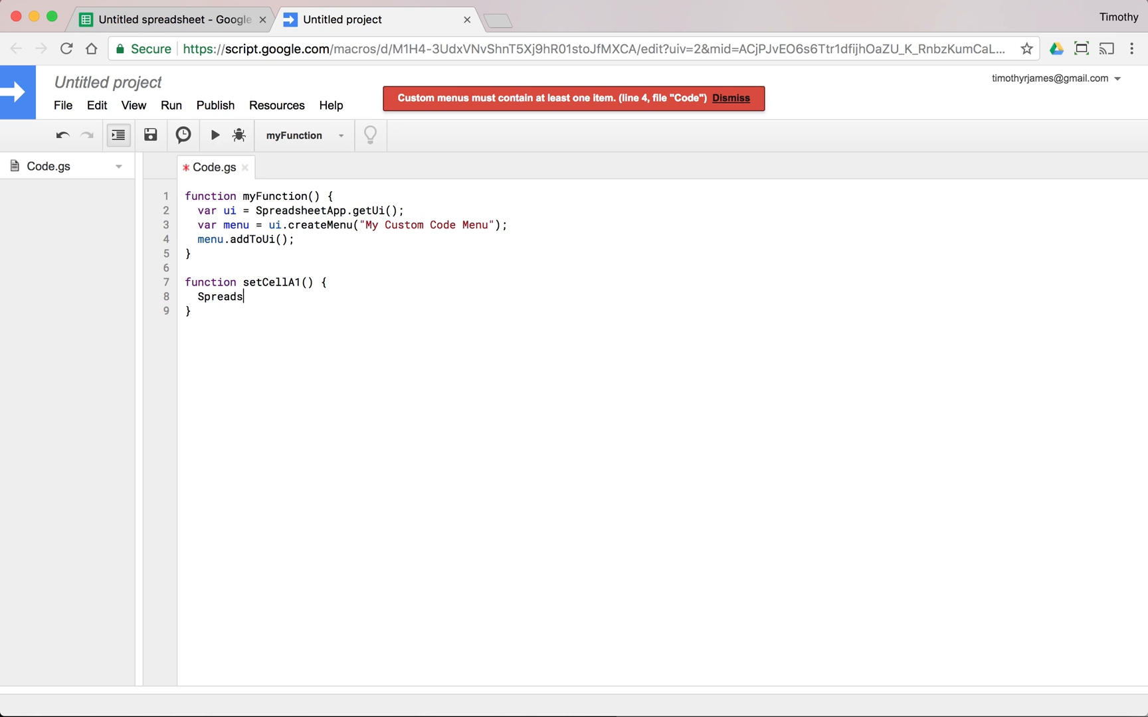
pyautogui.write('heetApp.getActiveSheet().get')
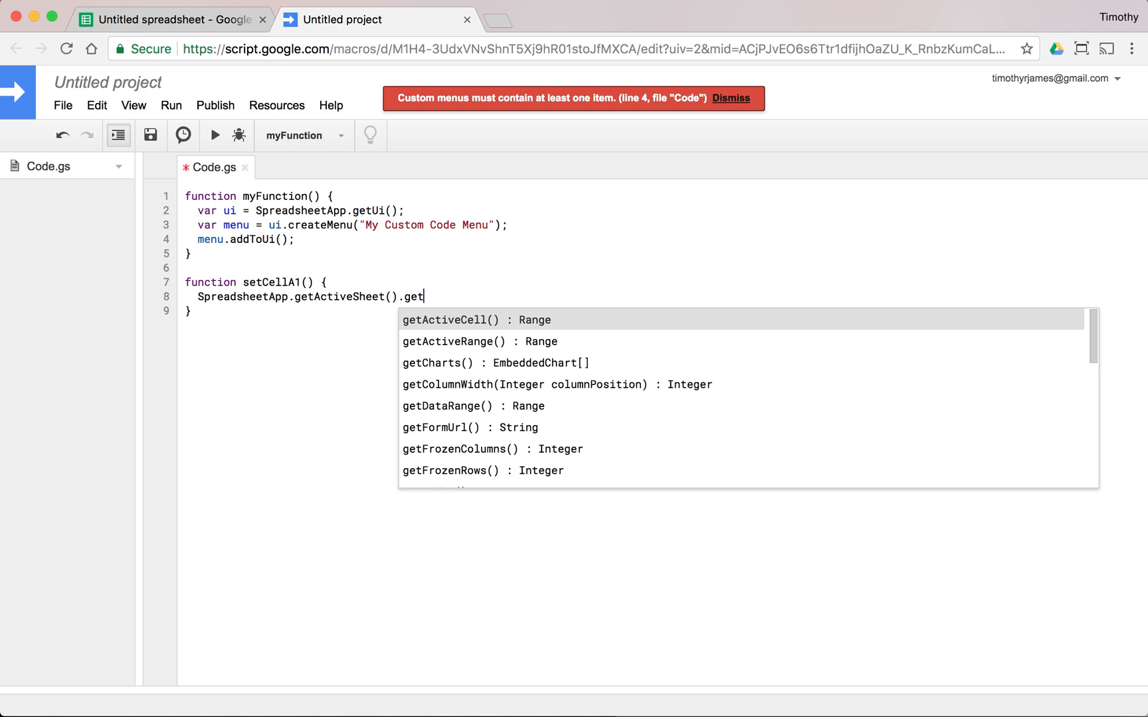
pyautogui.write('Range("A1")')
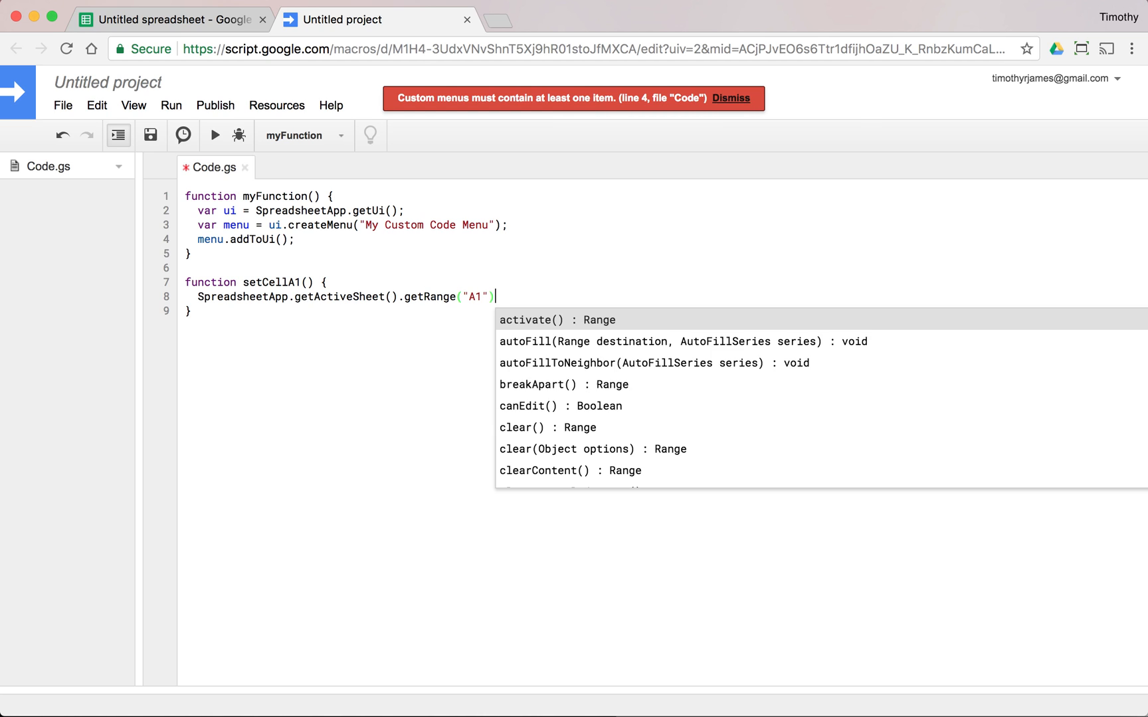
pyautogui.write('.setValue("')
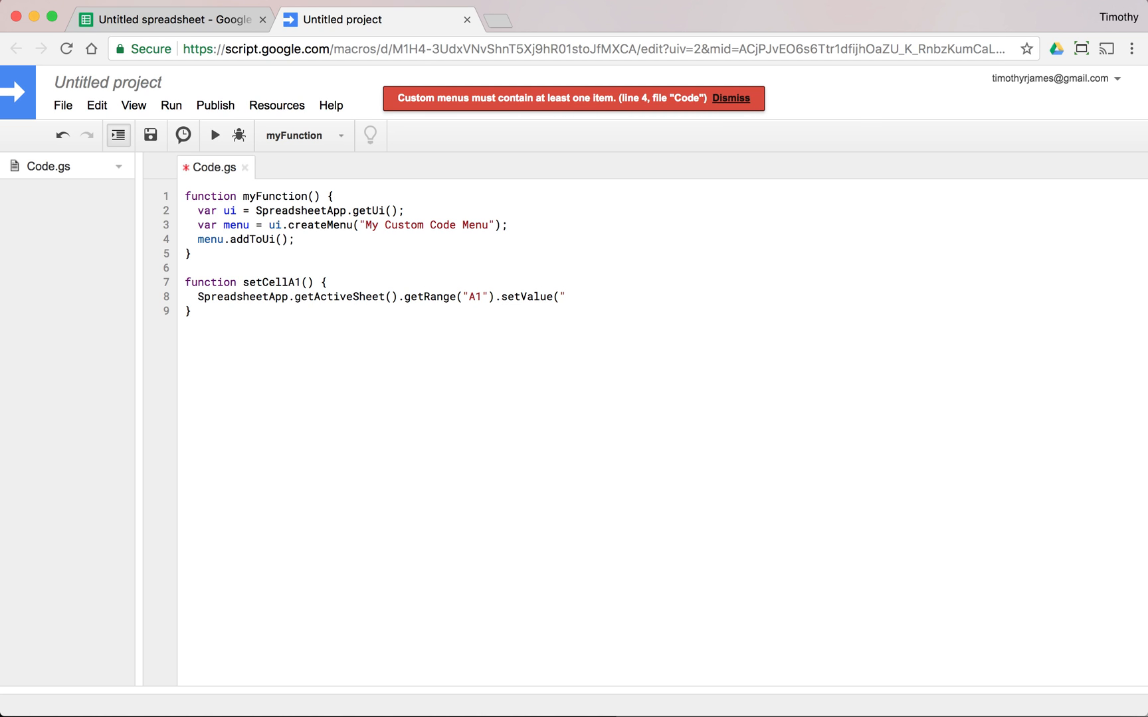
pyautogui.write('1000");')
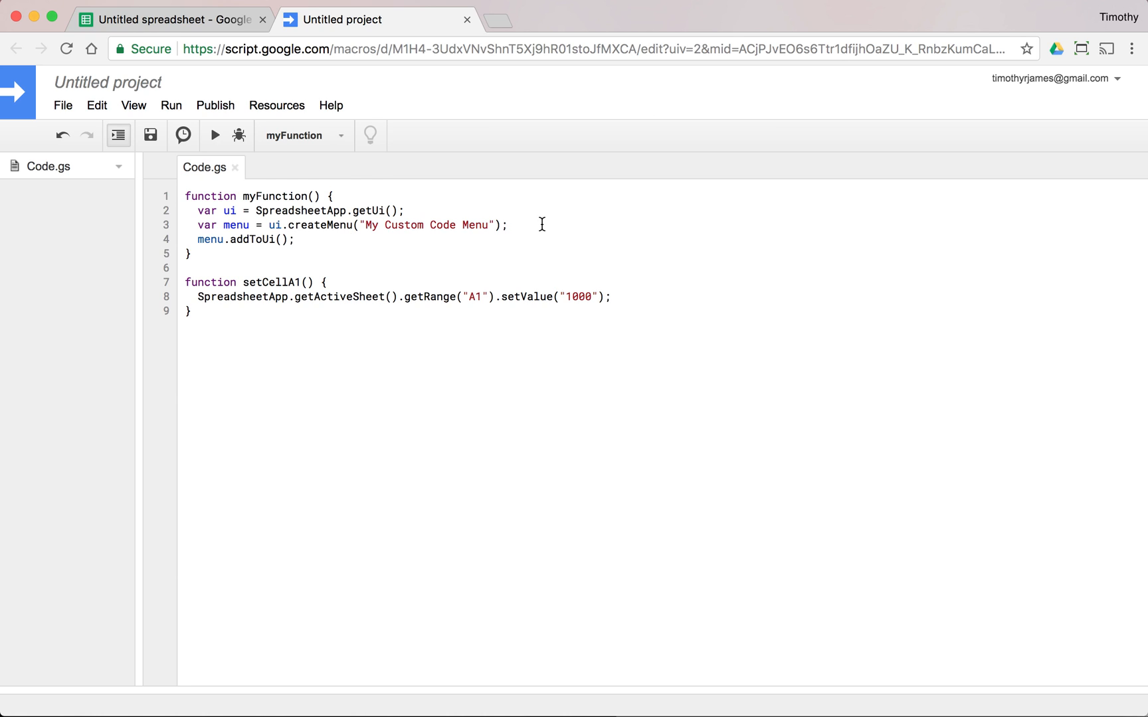
# Add menu.addItem("Set Cell A1", "setCellA1") and rerun myFunction.
pyautogui.write('m')
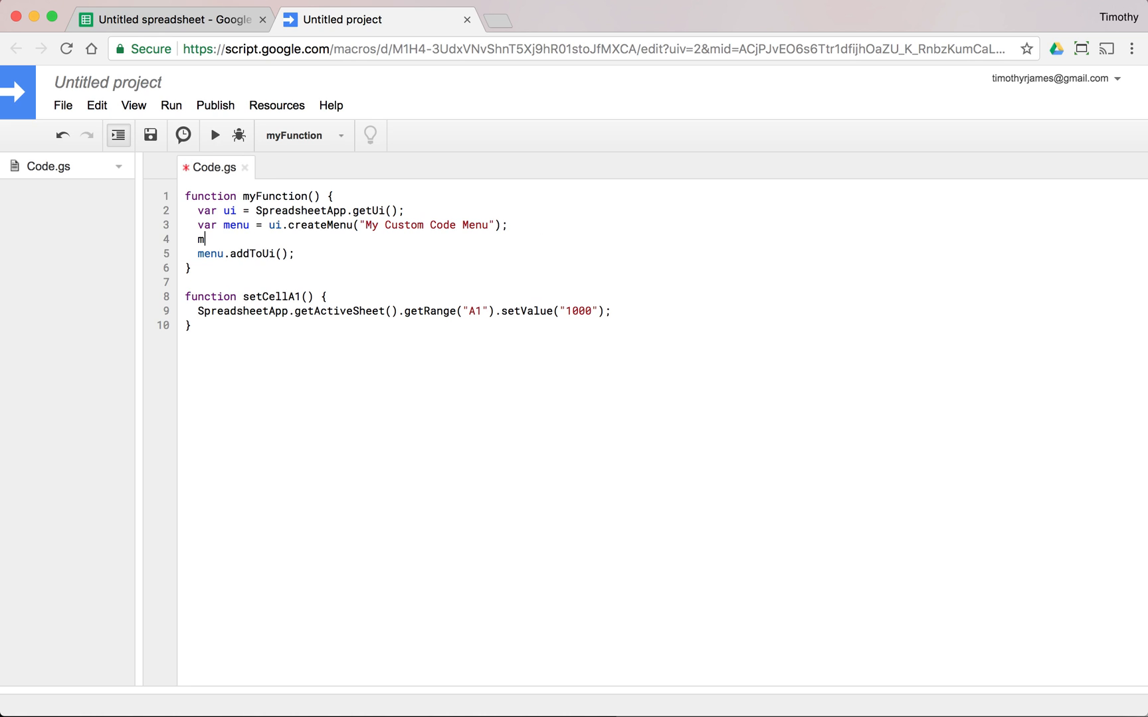
pyautogui.write('enu.add')
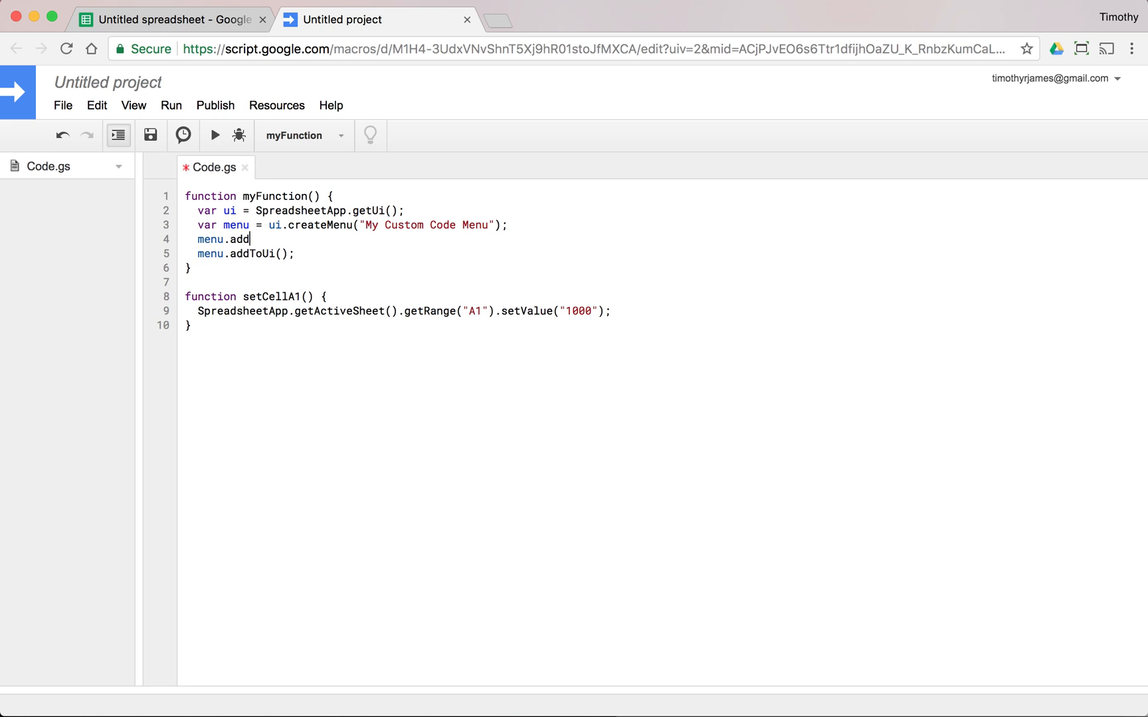
pyautogui.write('Item(caption, functionName)')
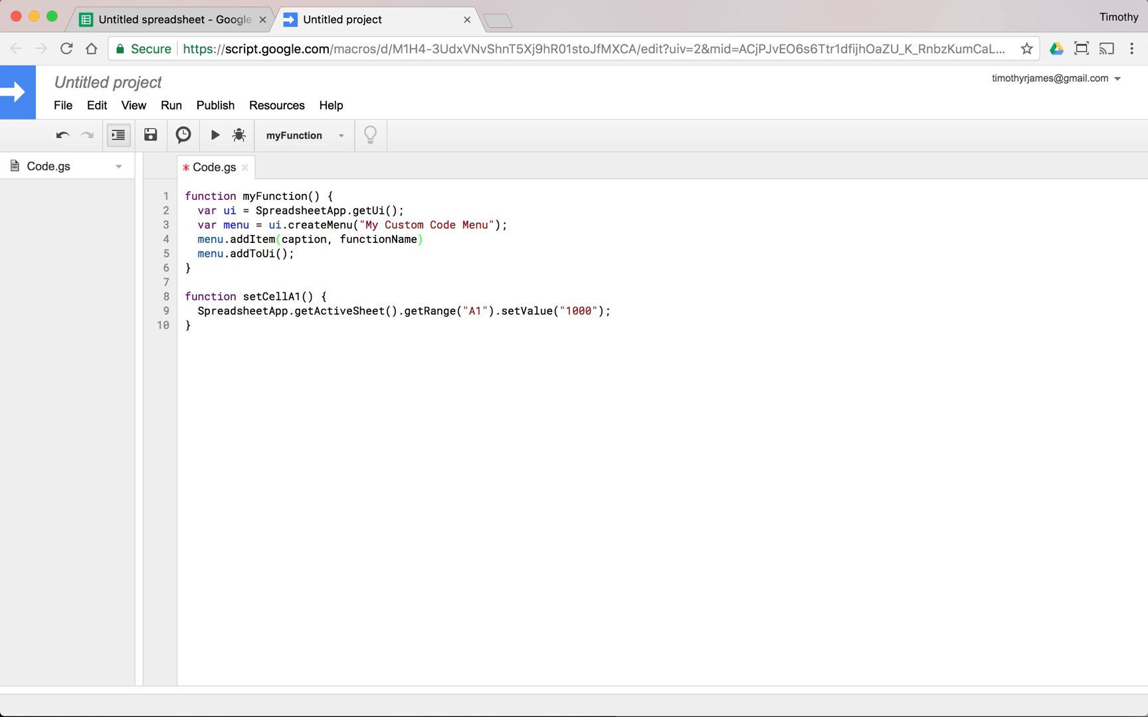
pyautogui.write('"Set')
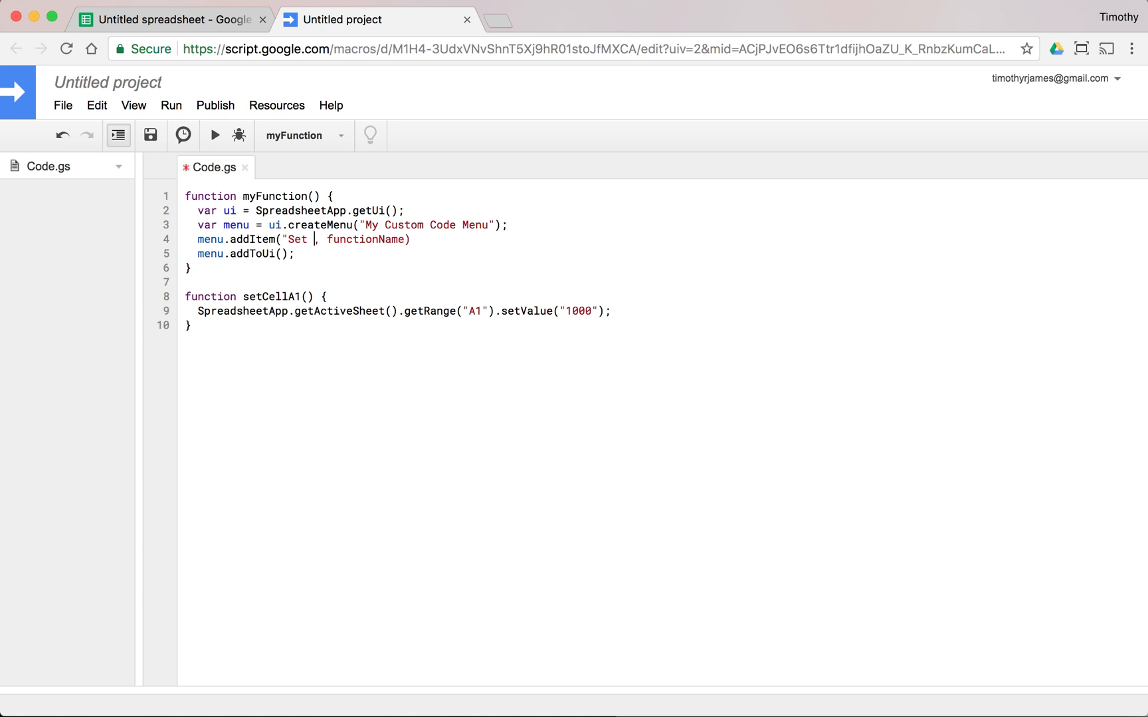
pyautogui.write('Cell A1",')
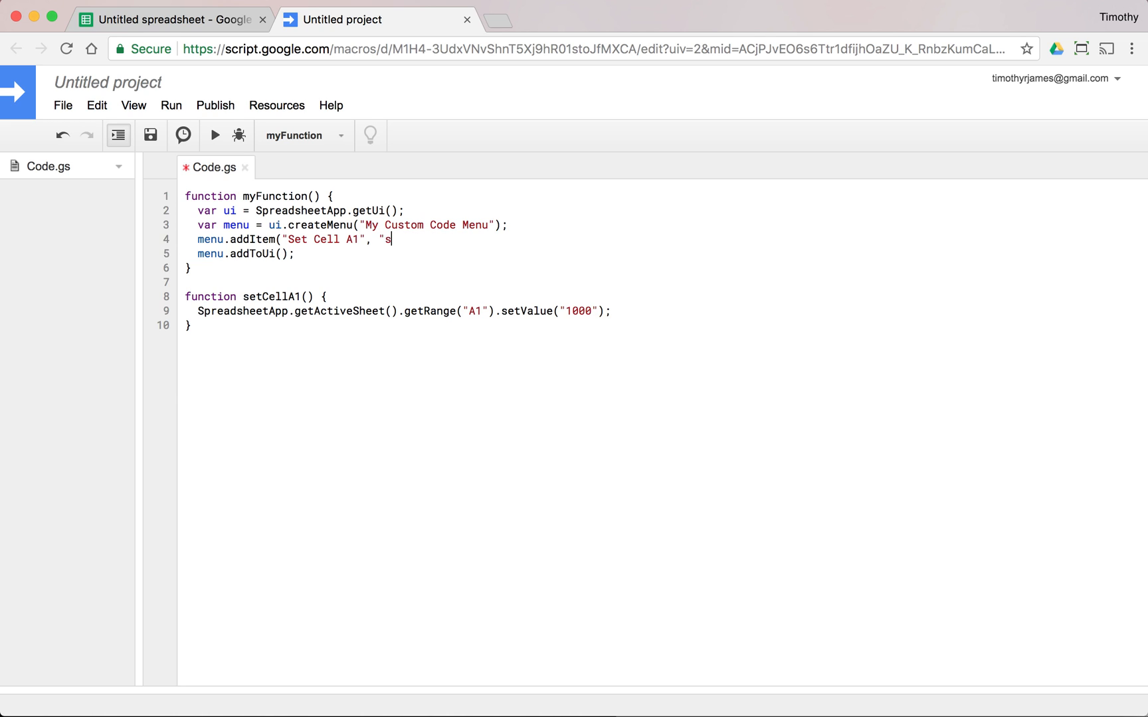
pyautogui.write('etCellA1"')
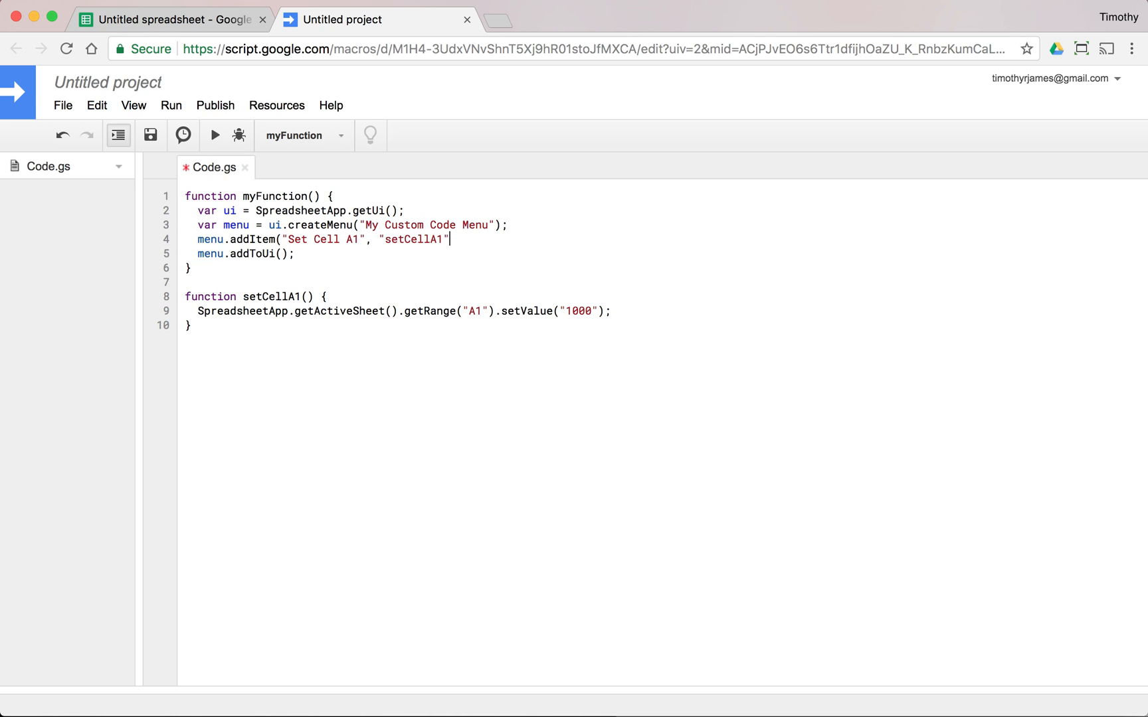
pyautogui.write(';')
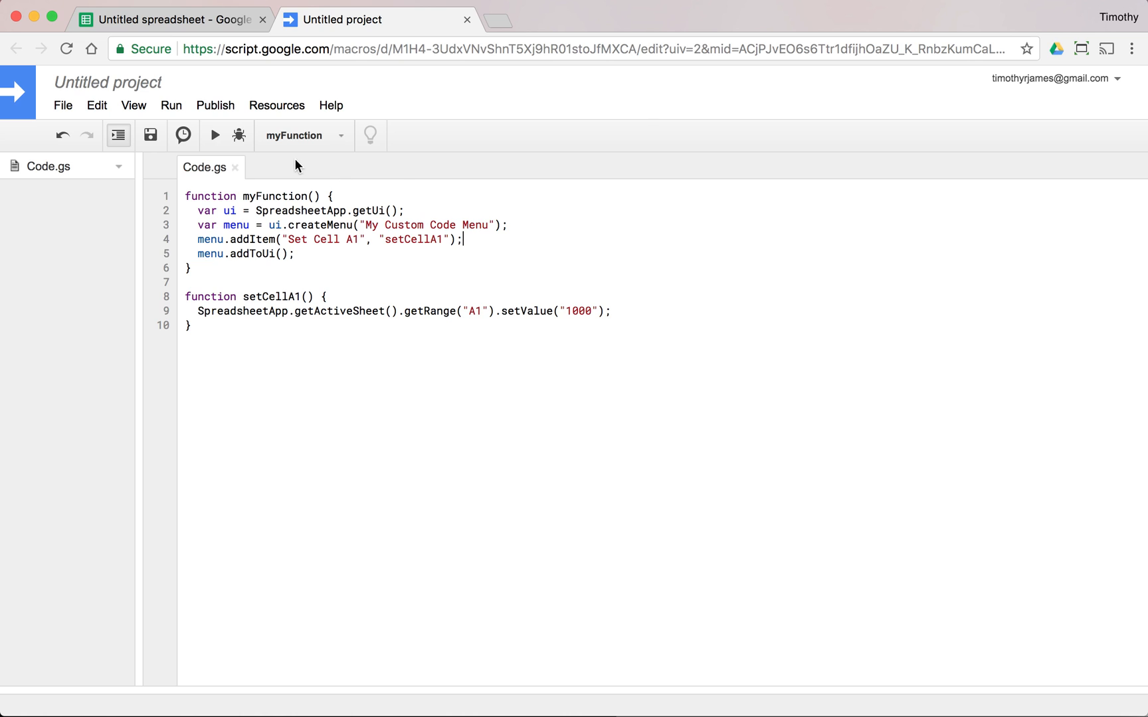
pyautogui.click(214, 136)
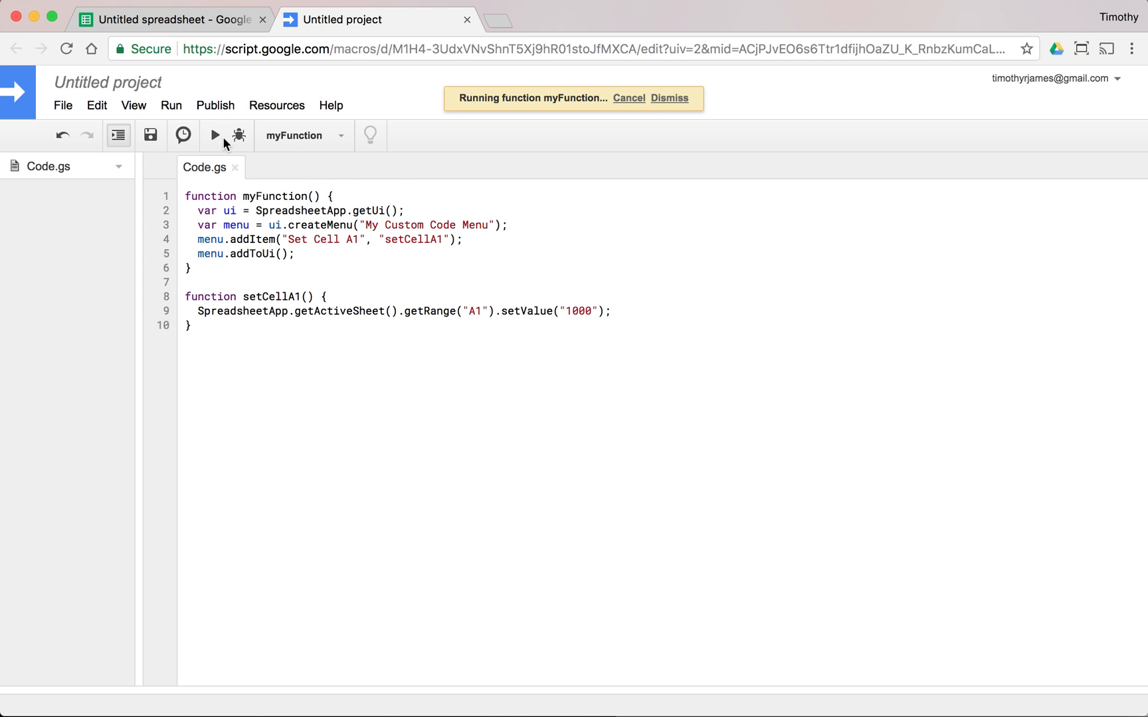
# Try Set Cell A1 from the sheet, then run setCellA1 directly from the editor.
pyautogui.click(170, 19)
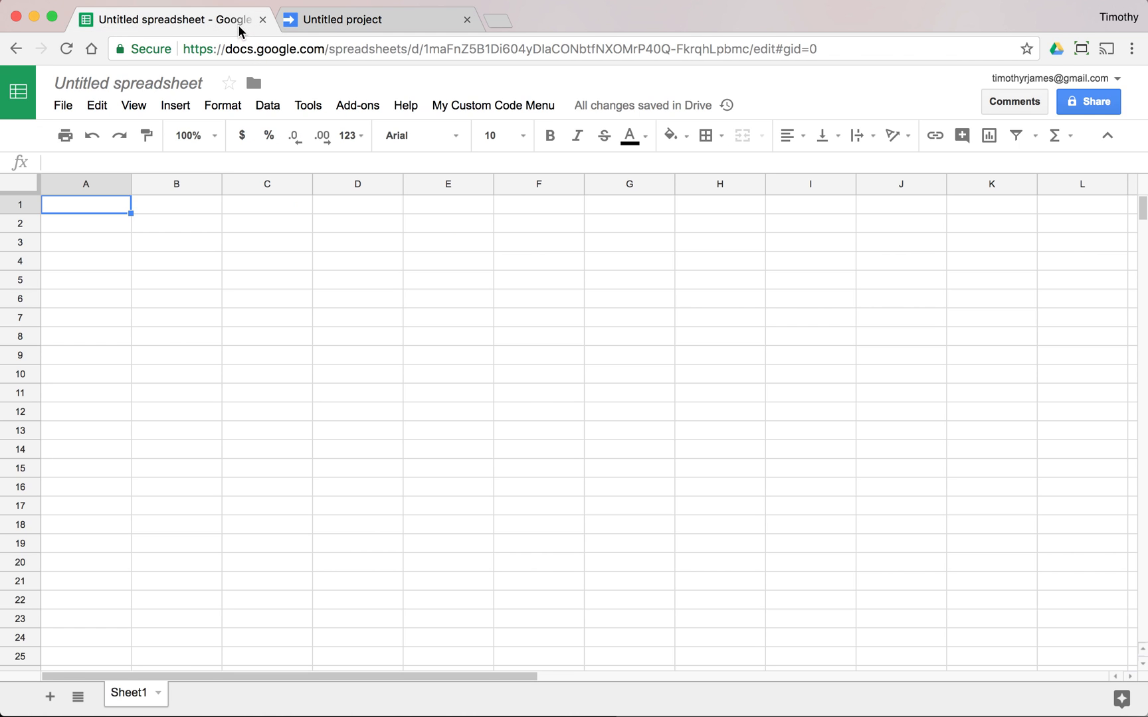
pyautogui.moveTo(494, 105)
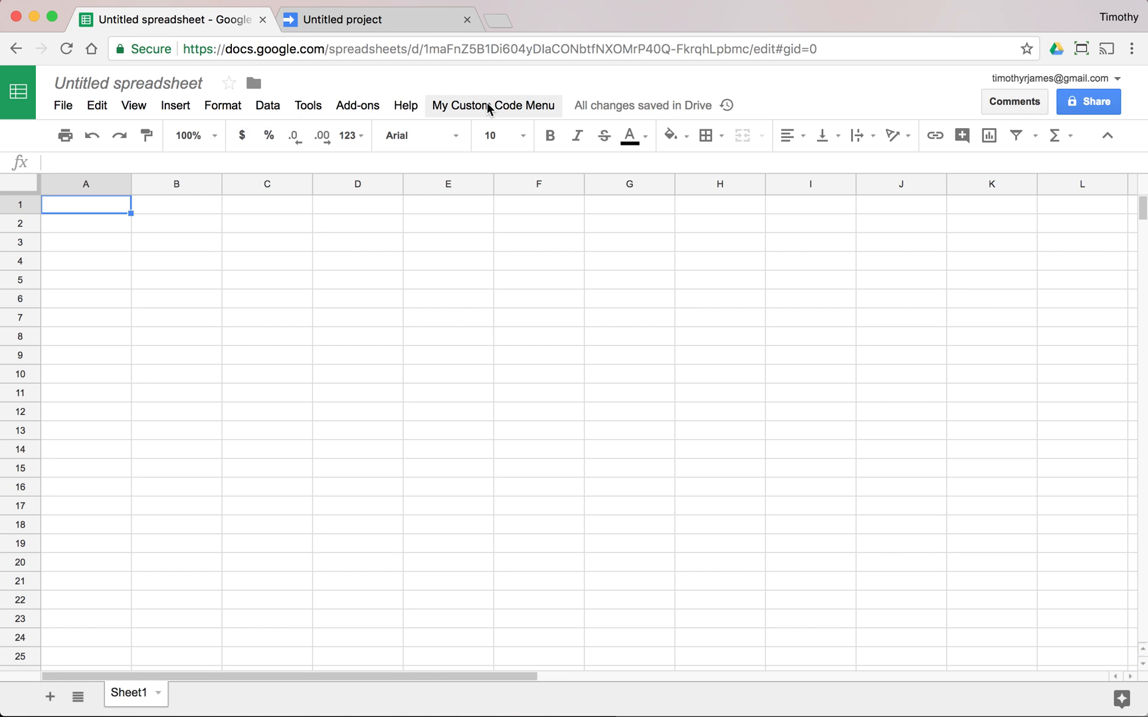
pyautogui.moveTo(483, 112)
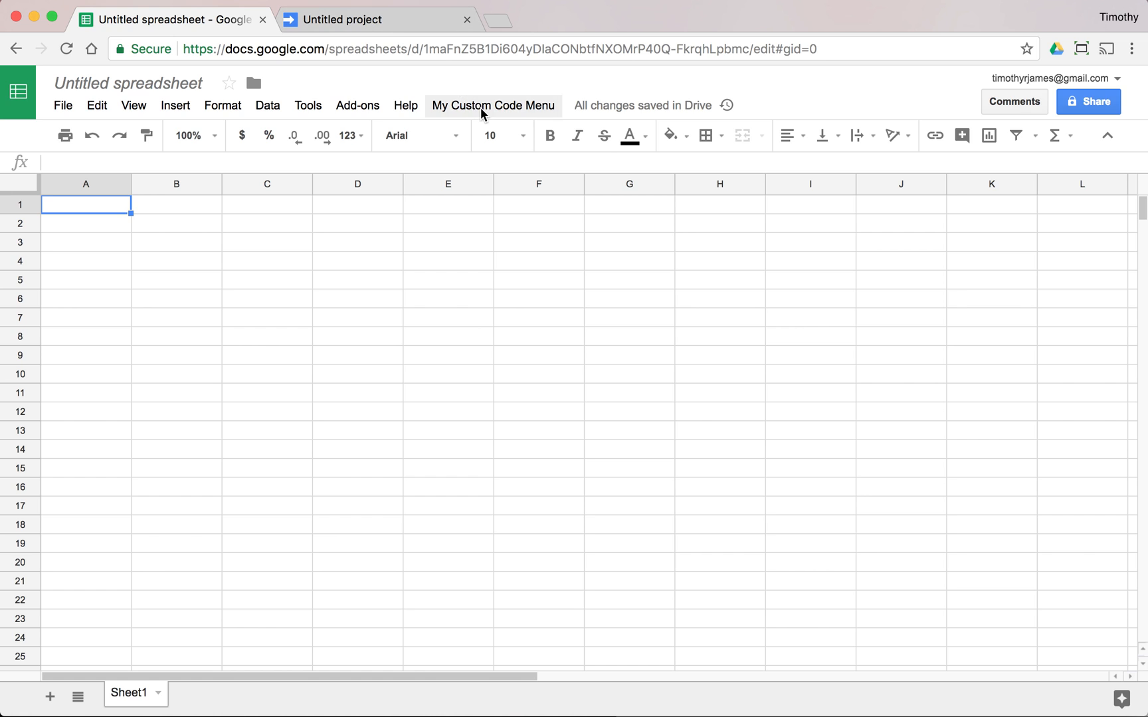
pyautogui.click(493, 105)
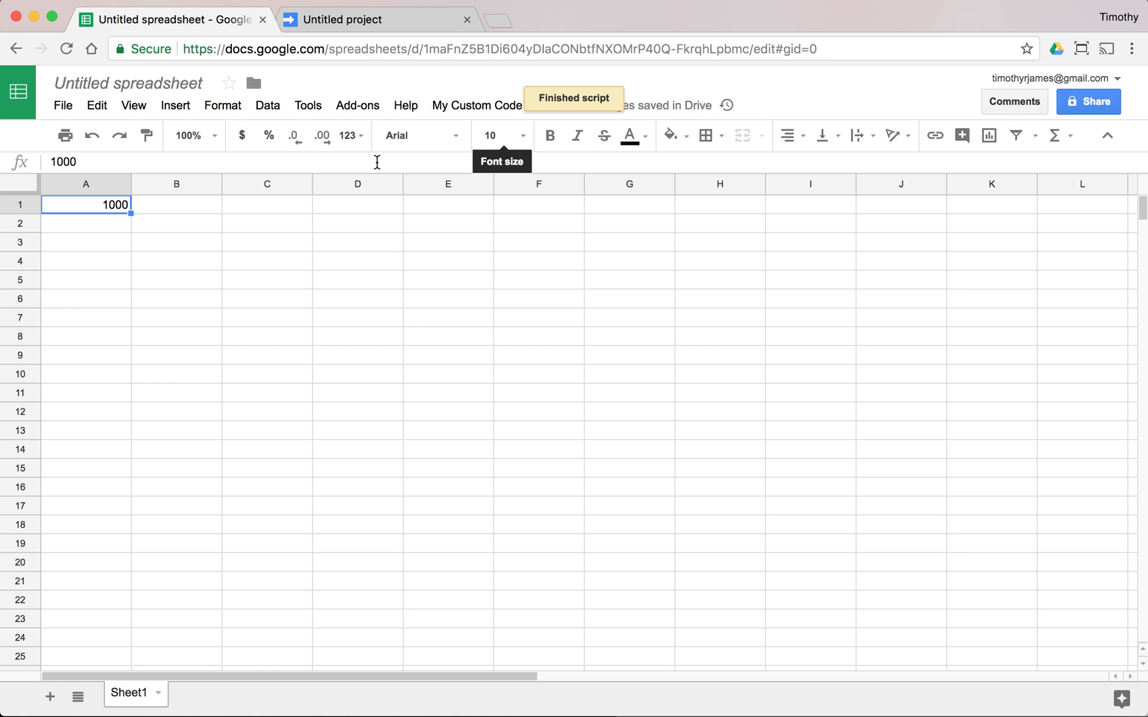
pyautogui.click(375, 20)
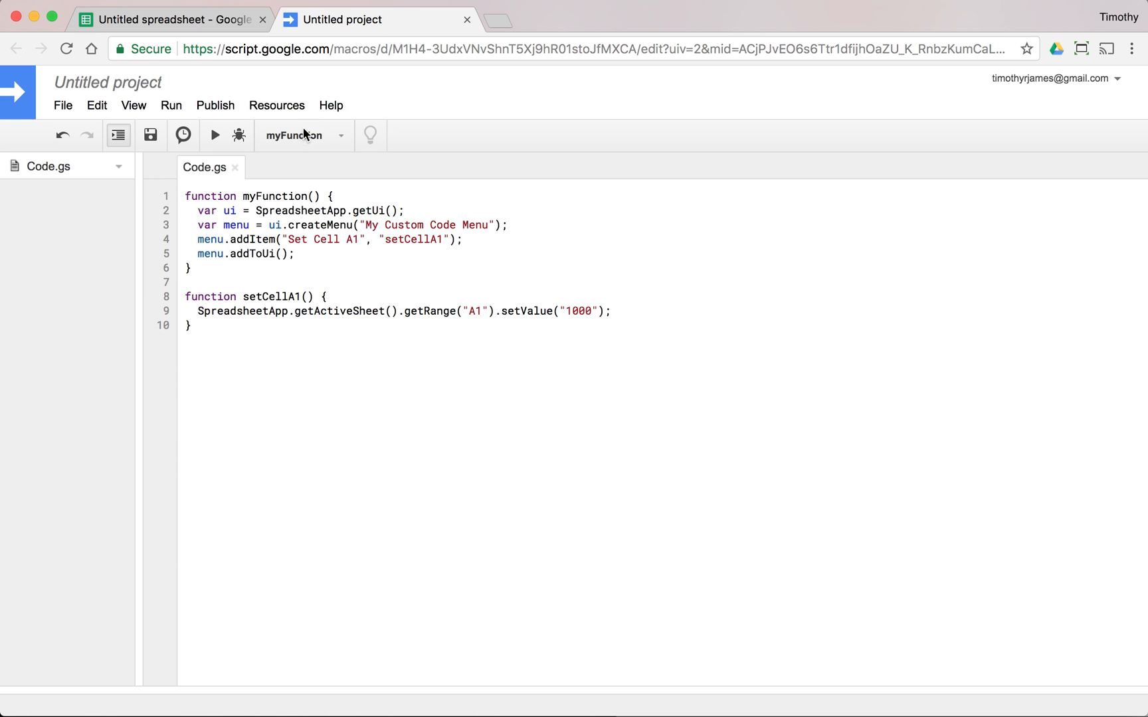
pyautogui.click(171, 20)
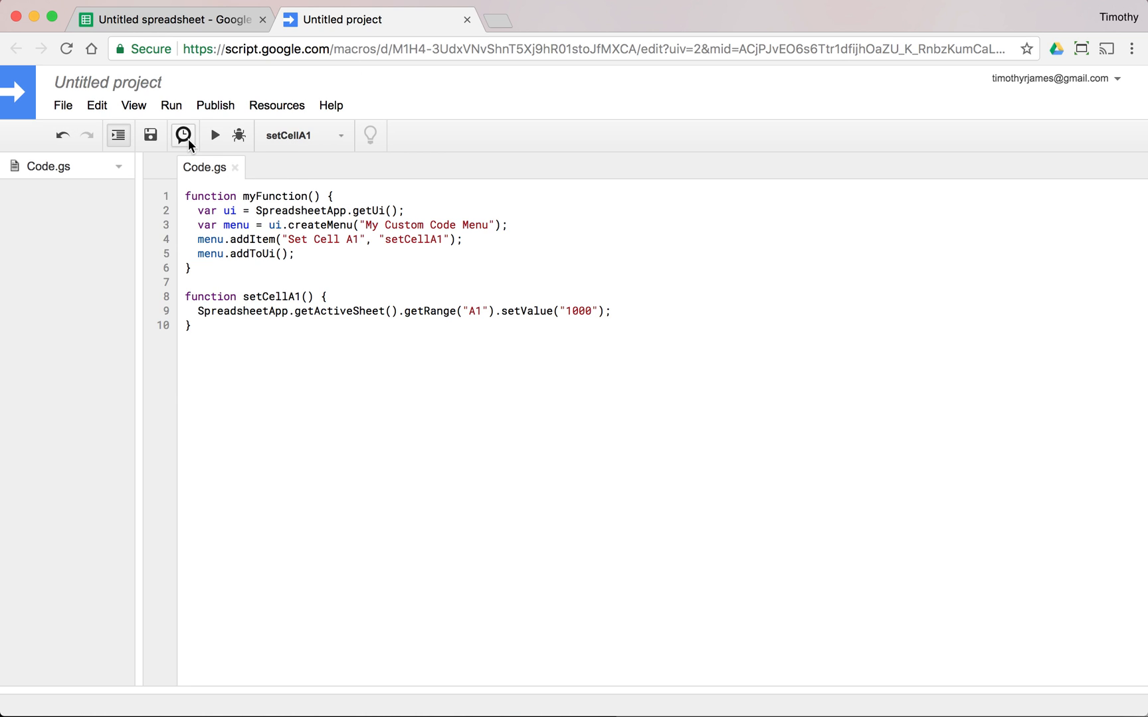
pyautogui.click(213, 135)
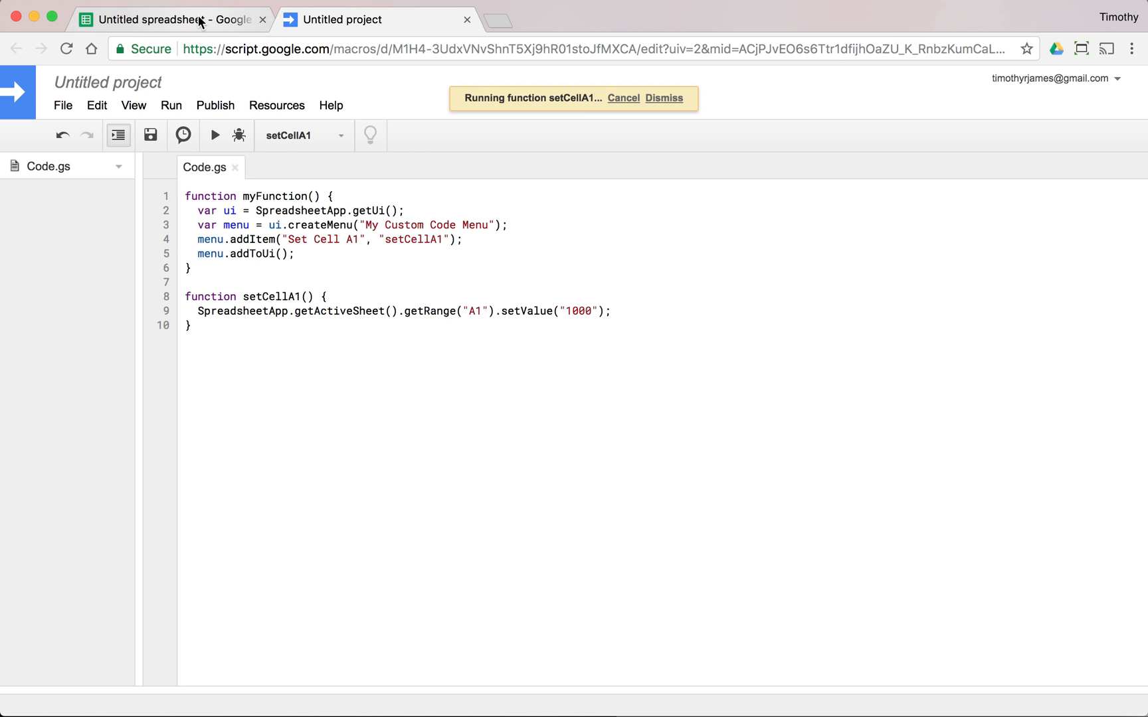
# Select A1 and use My Custom Code Menu > Set Cell A1 to fill it with 1000.
pyautogui.click(168, 19)
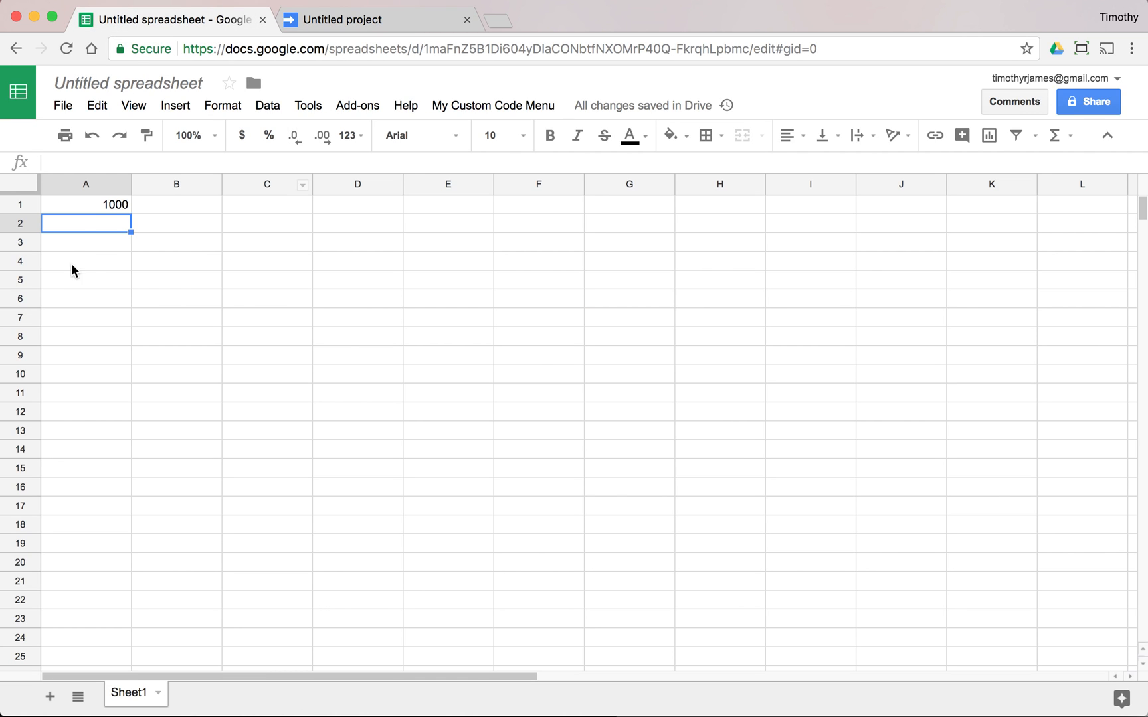
pyautogui.moveTo(154, 205)
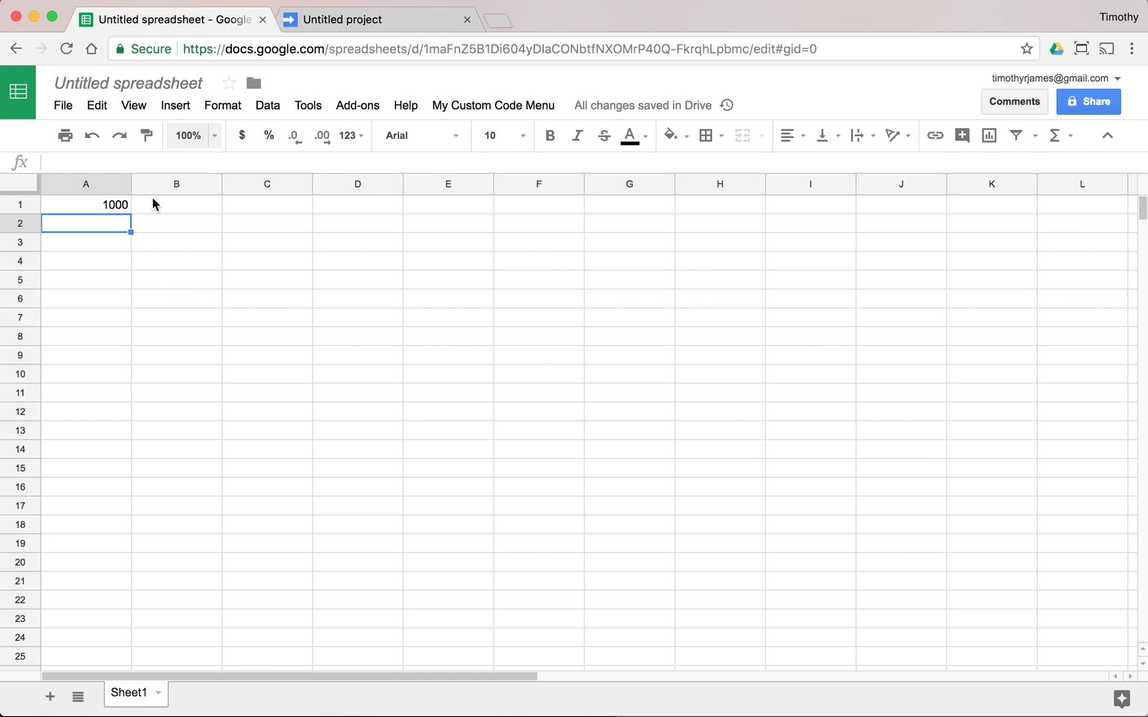
pyautogui.click(86, 204)
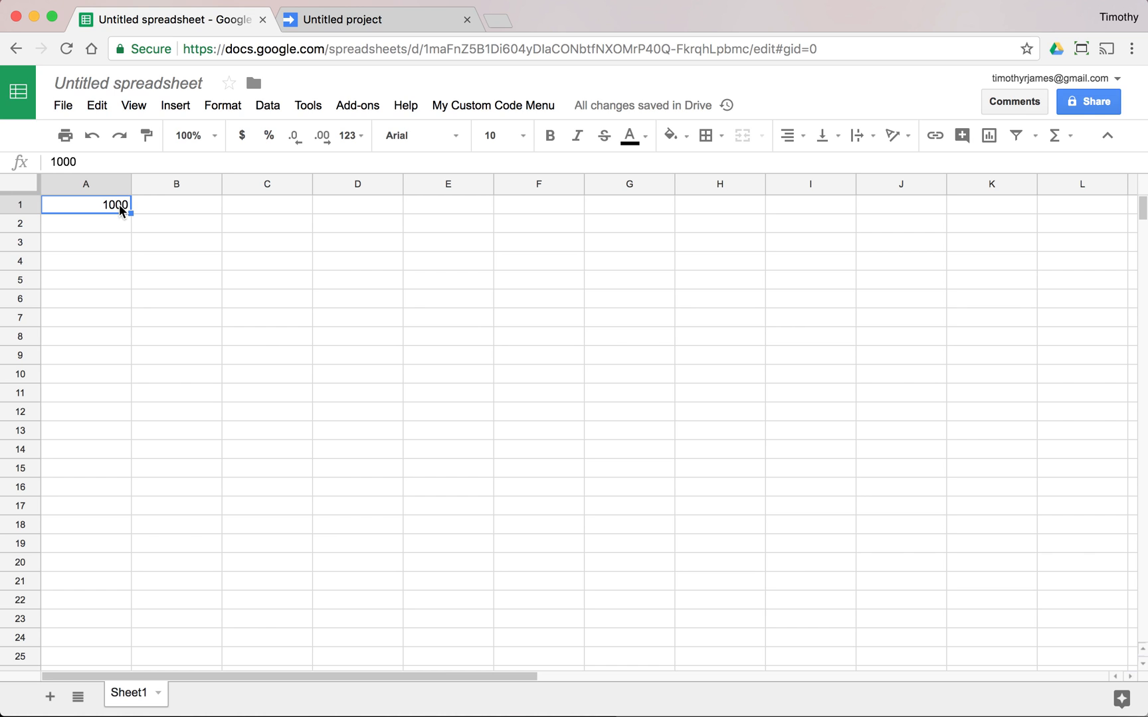
pyautogui.click(493, 105)
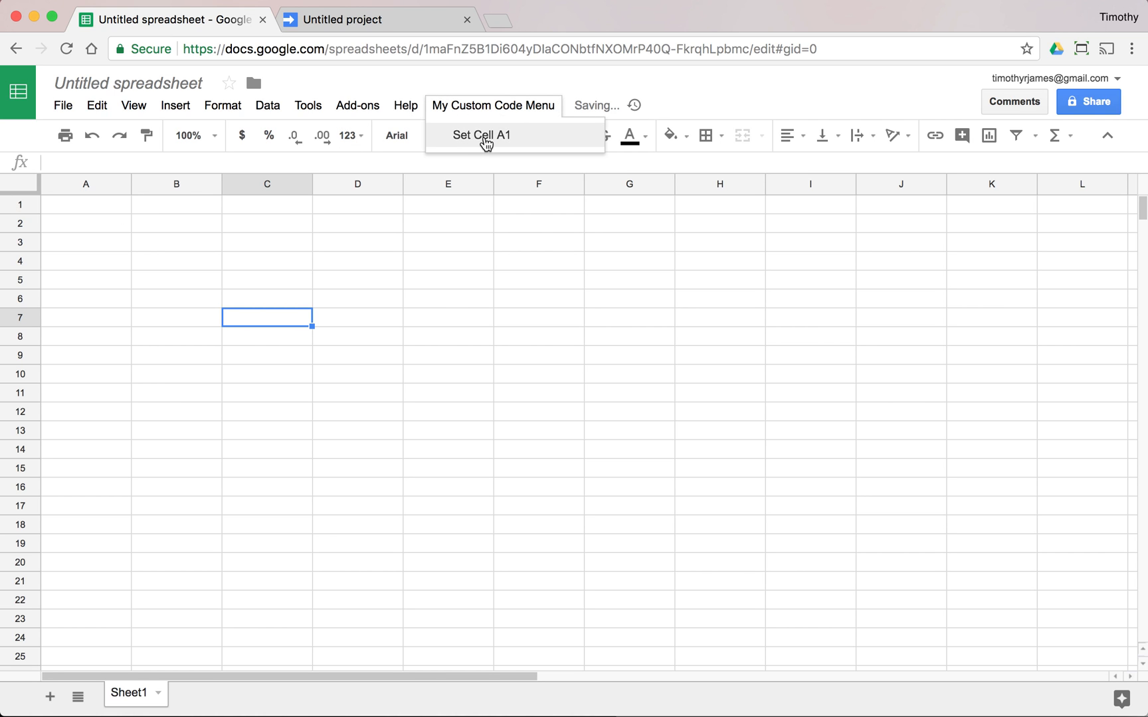
pyautogui.click(480, 135)
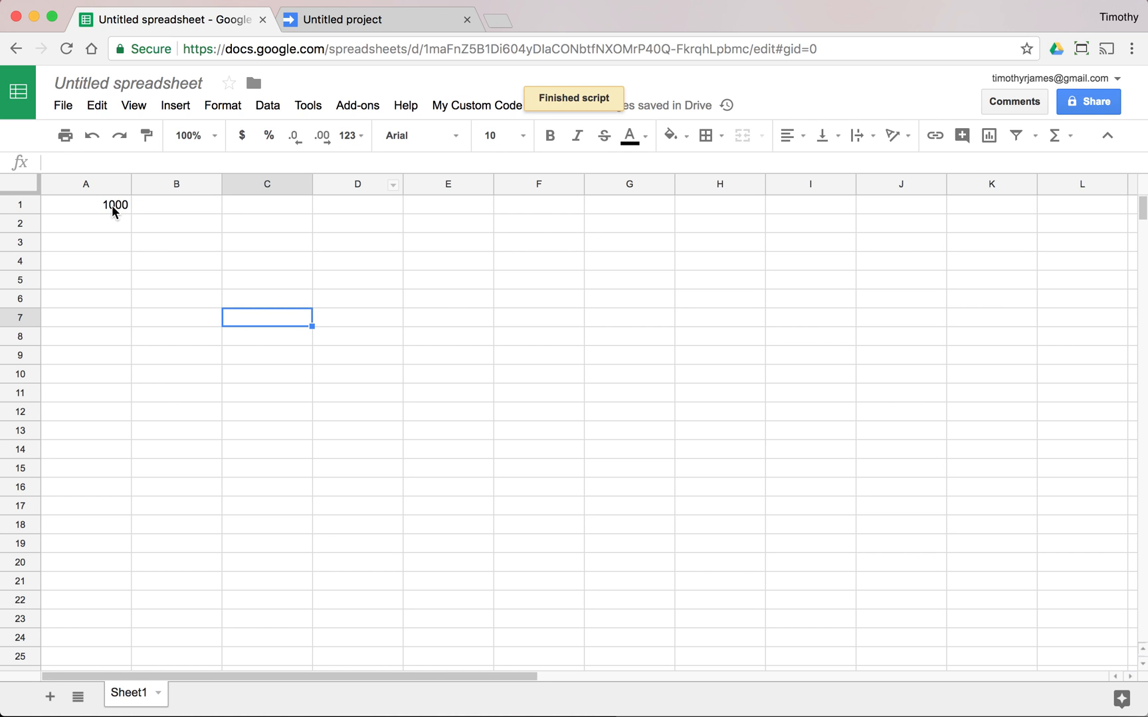
pyautogui.click(86, 204)
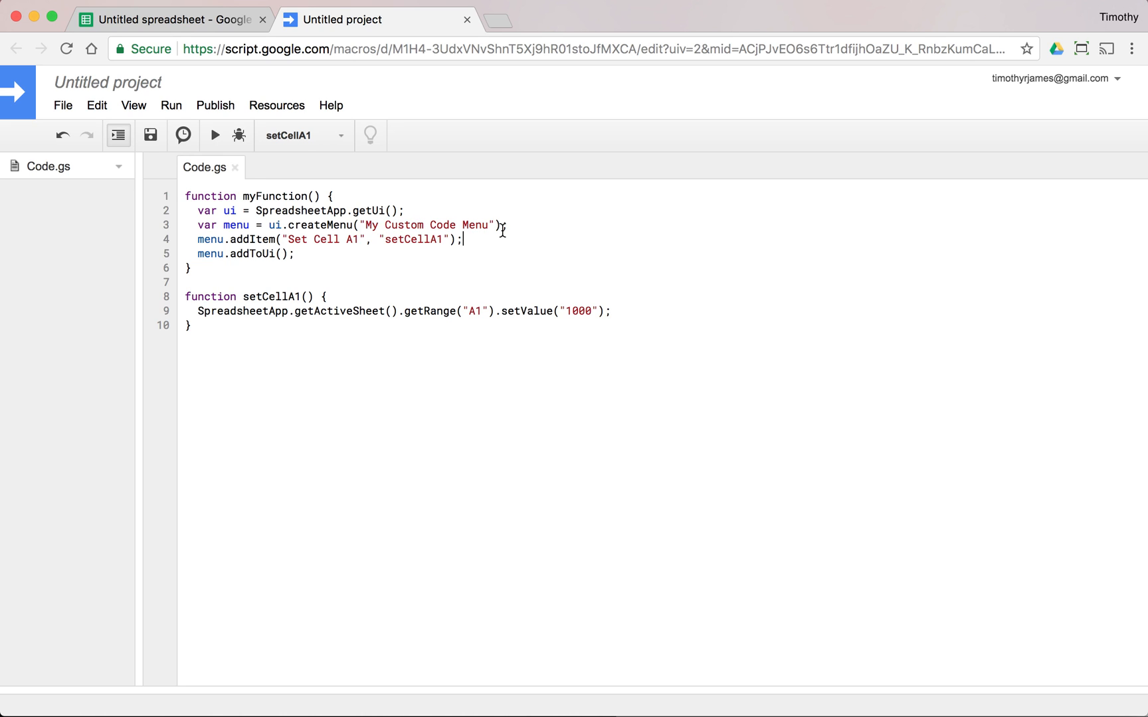
# Add menu.addSeparator() and a "Set Cell B5" item to the custom menu.
pyautogui.write('m')
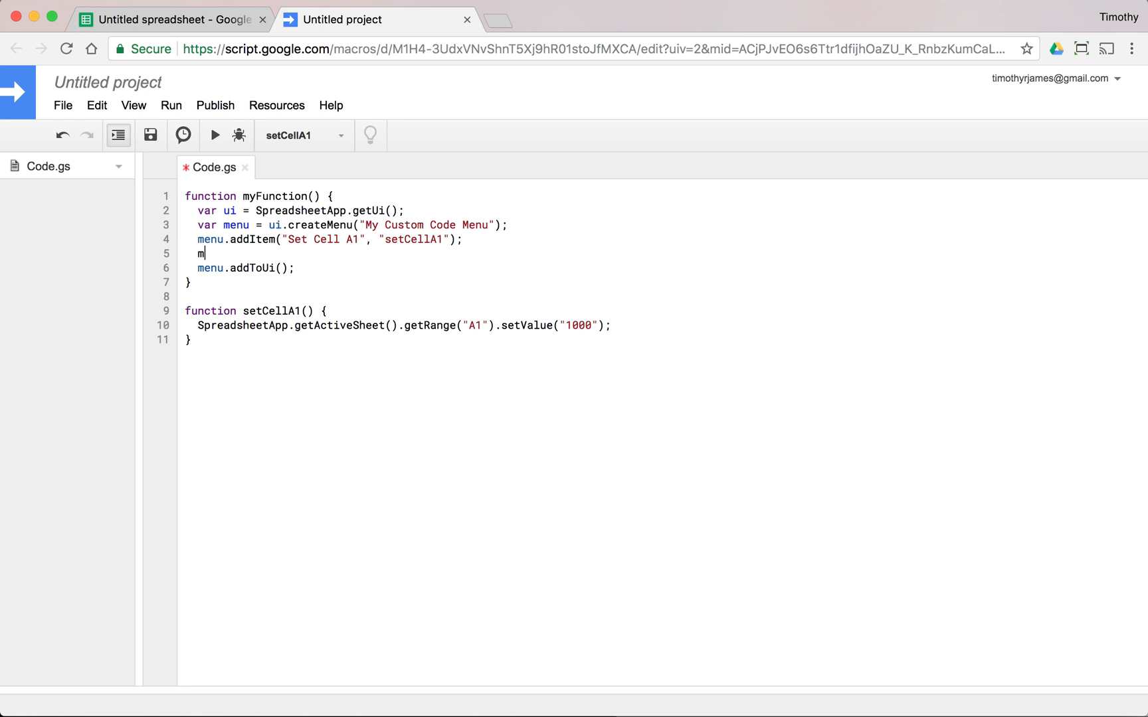
pyautogui.write('enu.addSep')
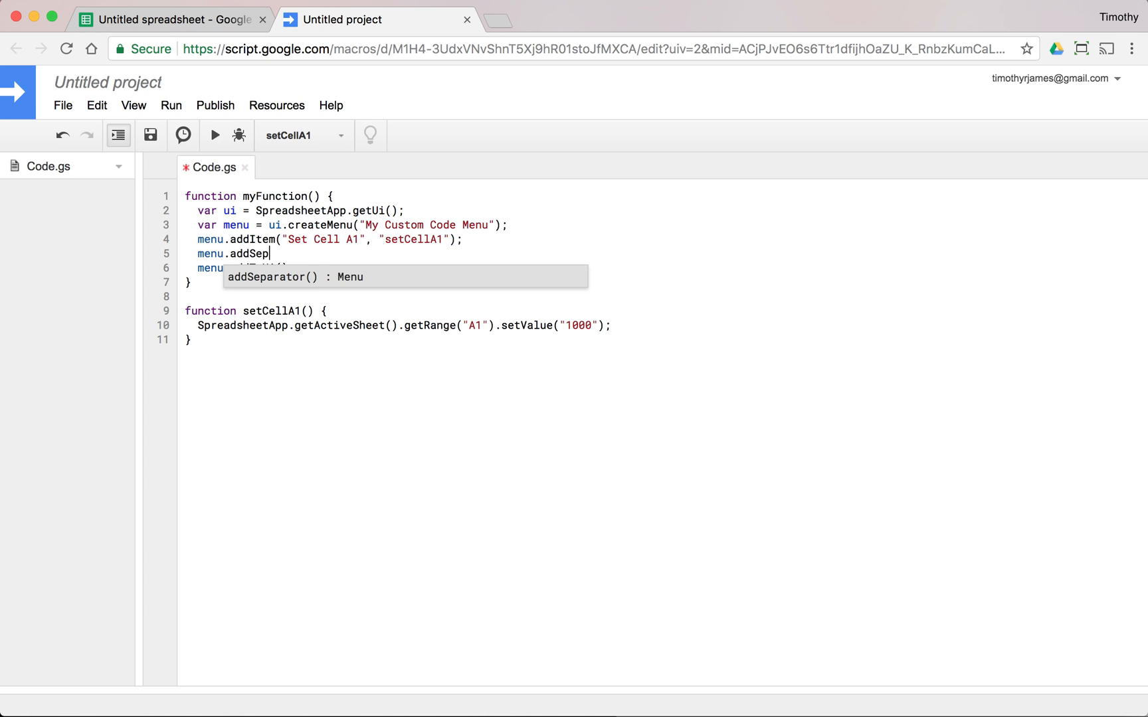
pyautogui.press('enter')
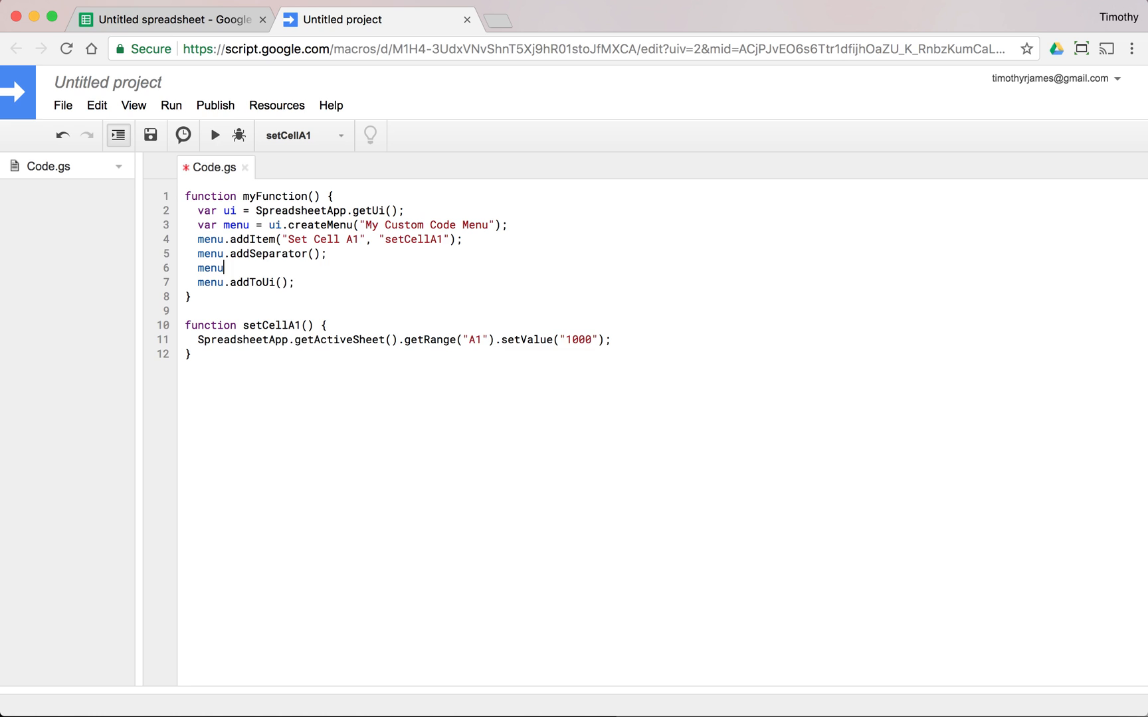
pyautogui.write('.addItem("')
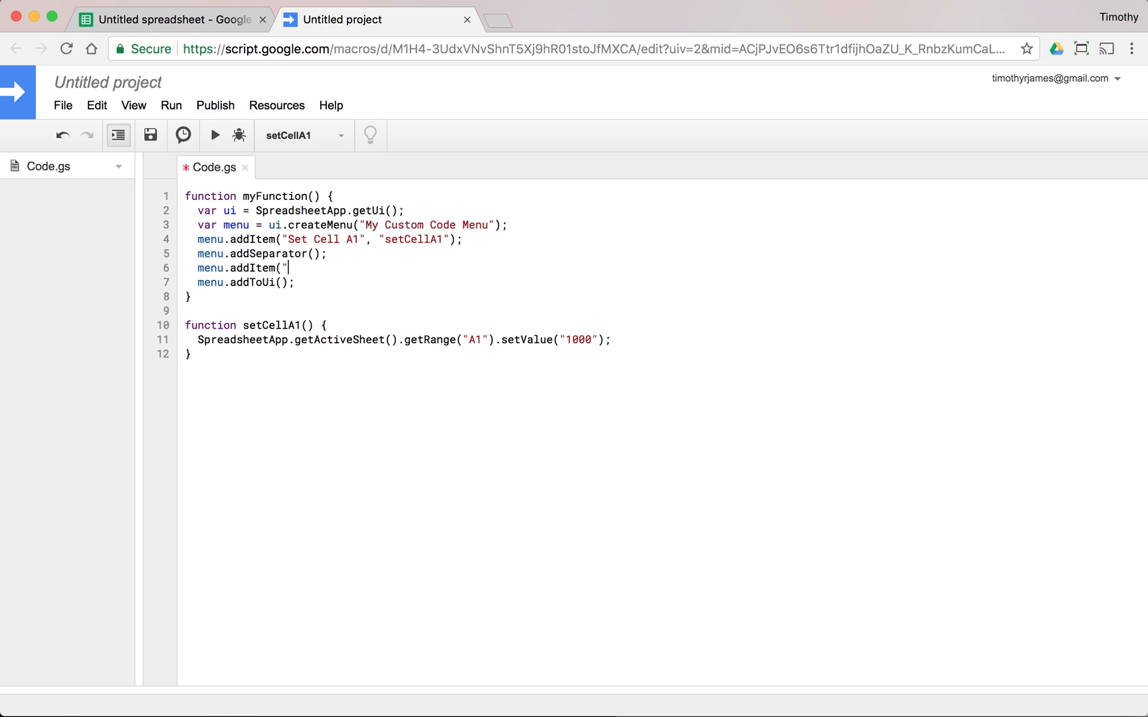
pyautogui.write('Set Cell B5", "setCellB')
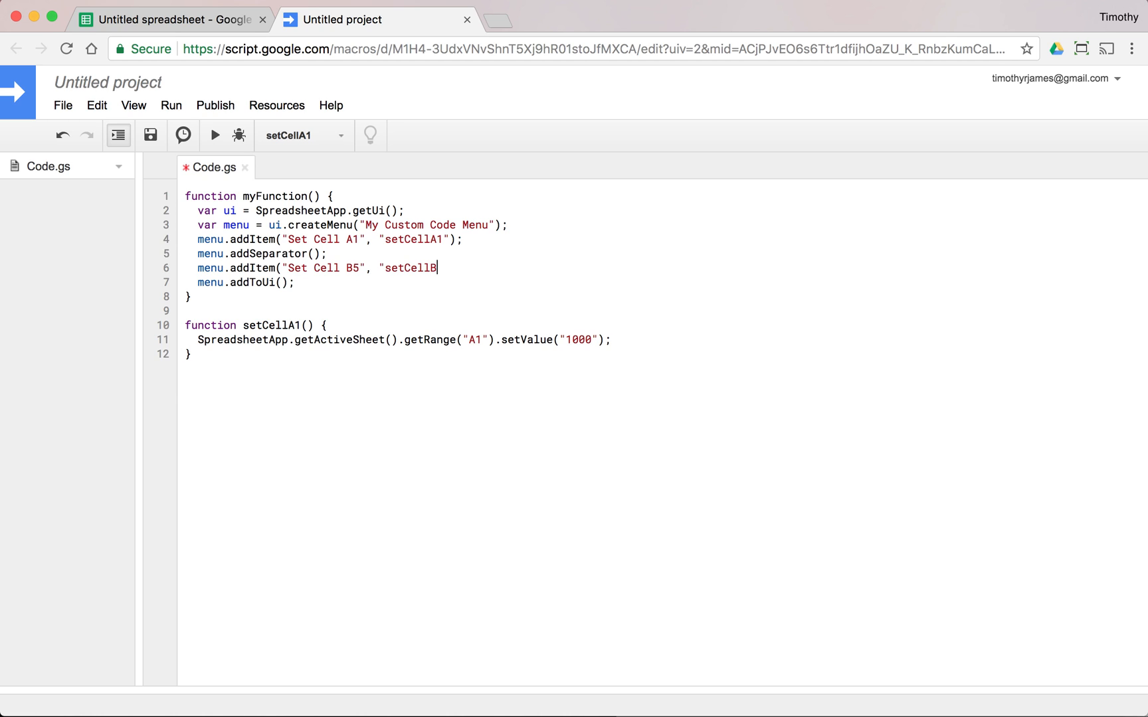
# Duplicate setCellA1 as setCellB5, writing 99 into cell B5.
pyautogui.press('ctrl+s')
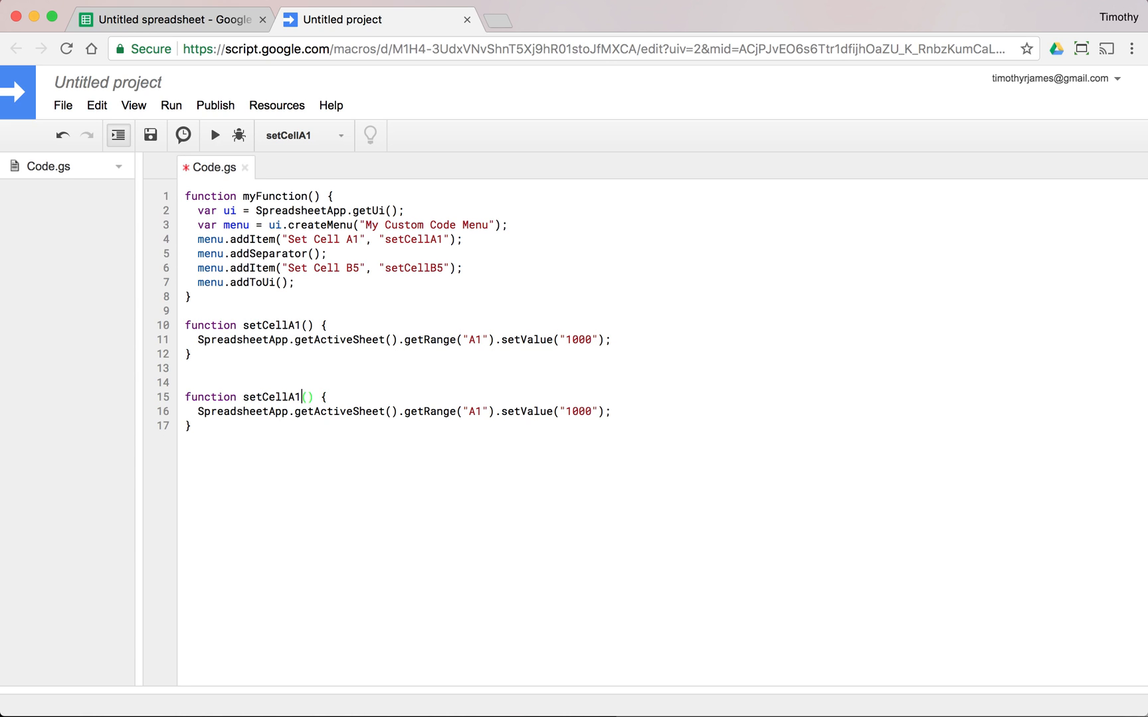
pyautogui.write('5')
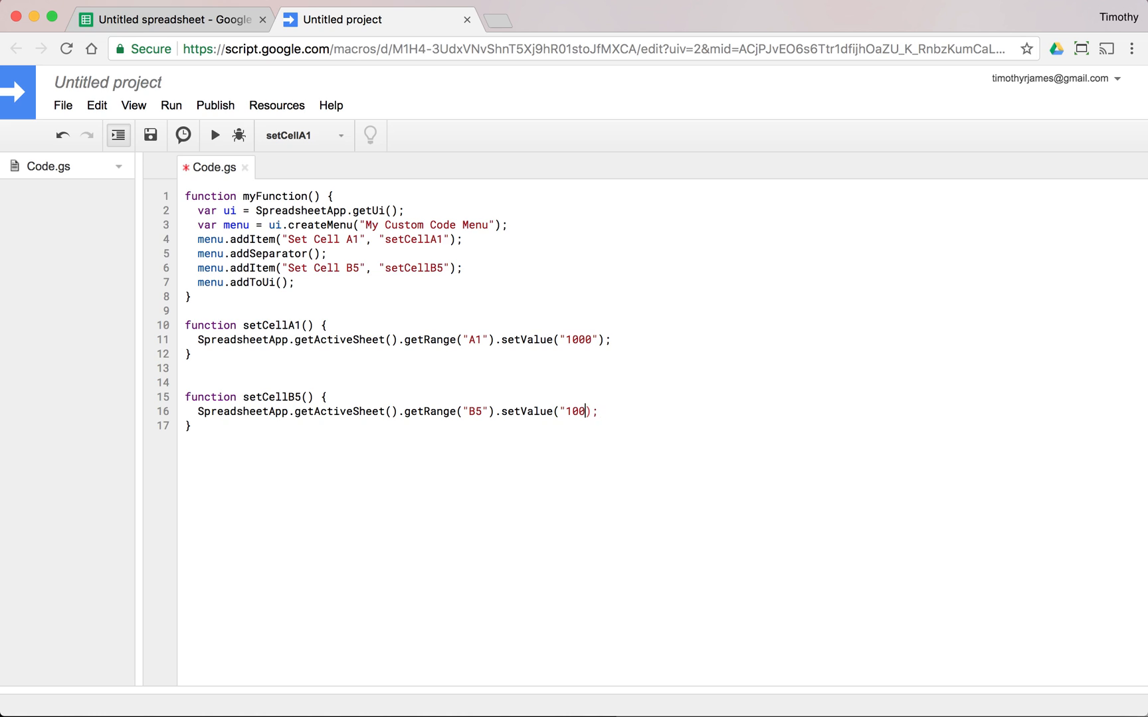
pyautogui.press('Backspace')
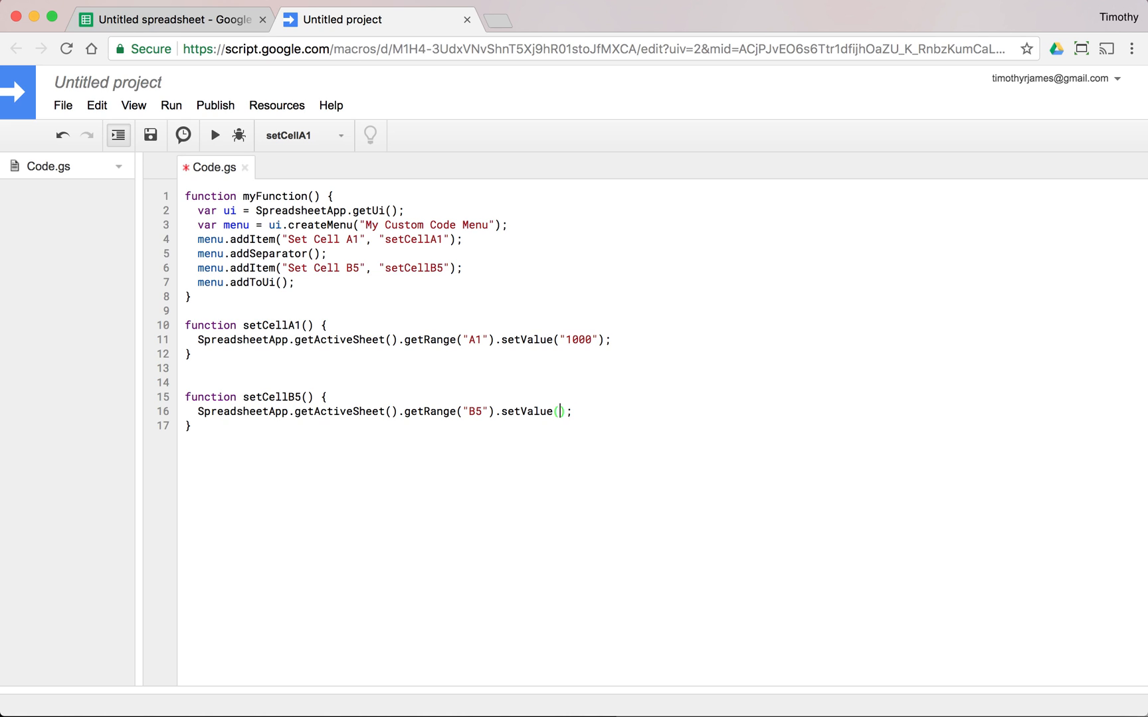
pyautogui.write('99')
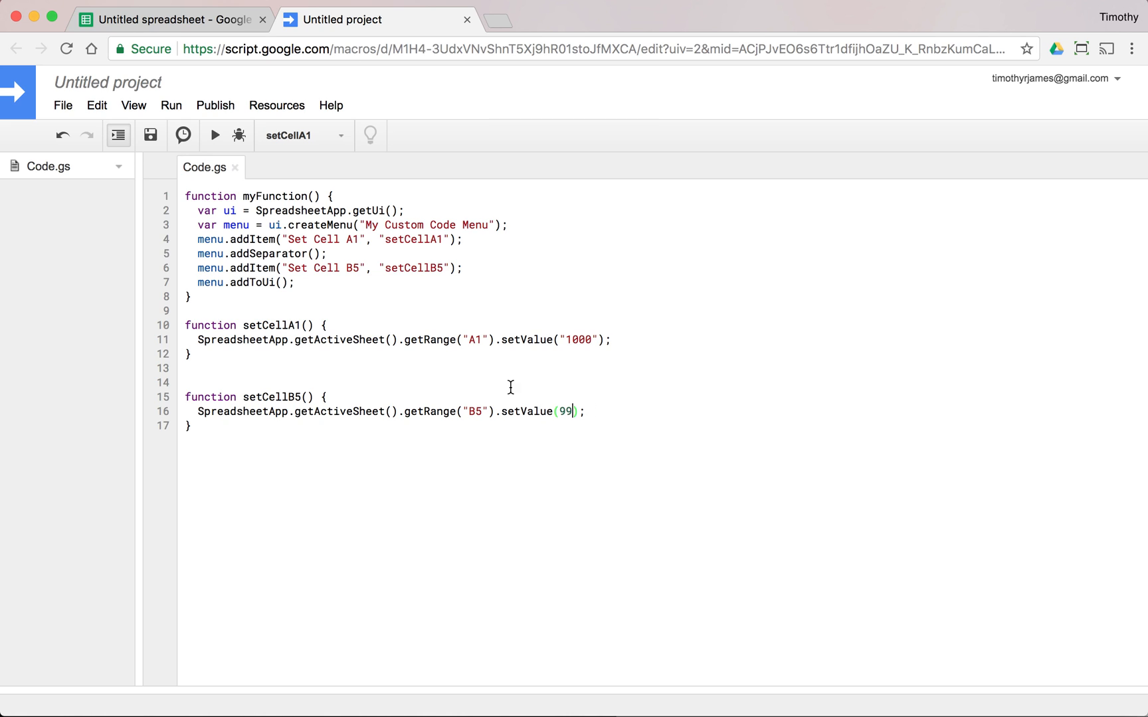
pyautogui.moveTo(277, 106)
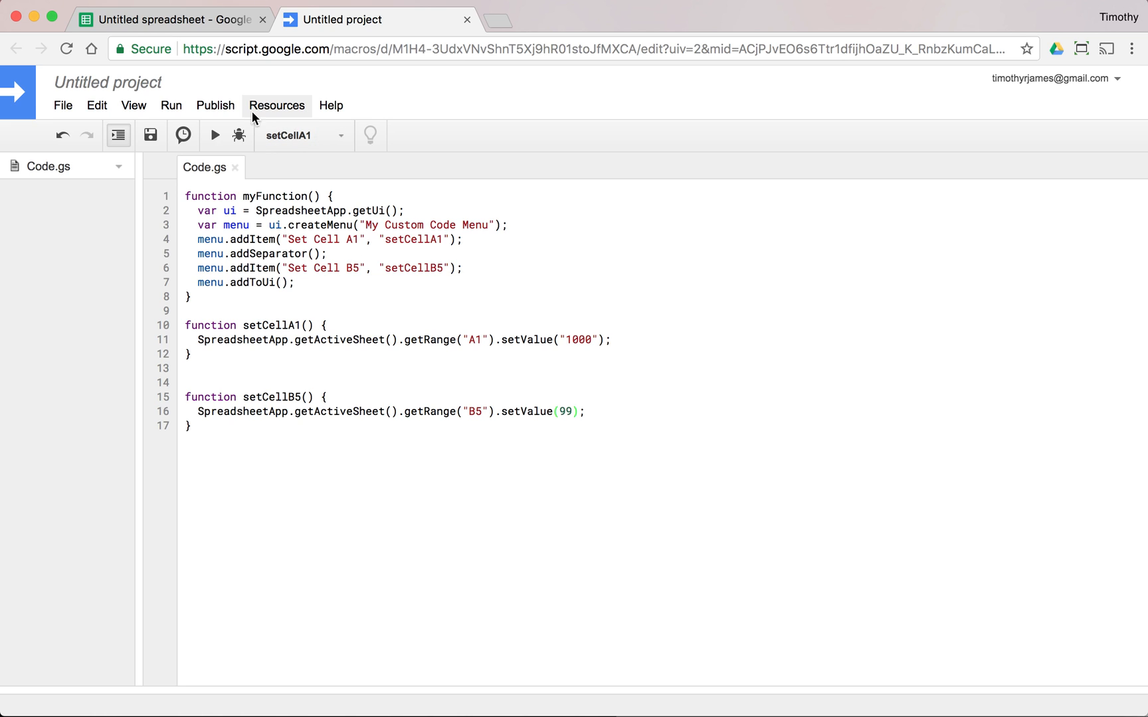
# Rerun myFunction and confirm My Custom Code Menu lists Set Cell A1 and Set Cell B5.
pyautogui.click(171, 20)
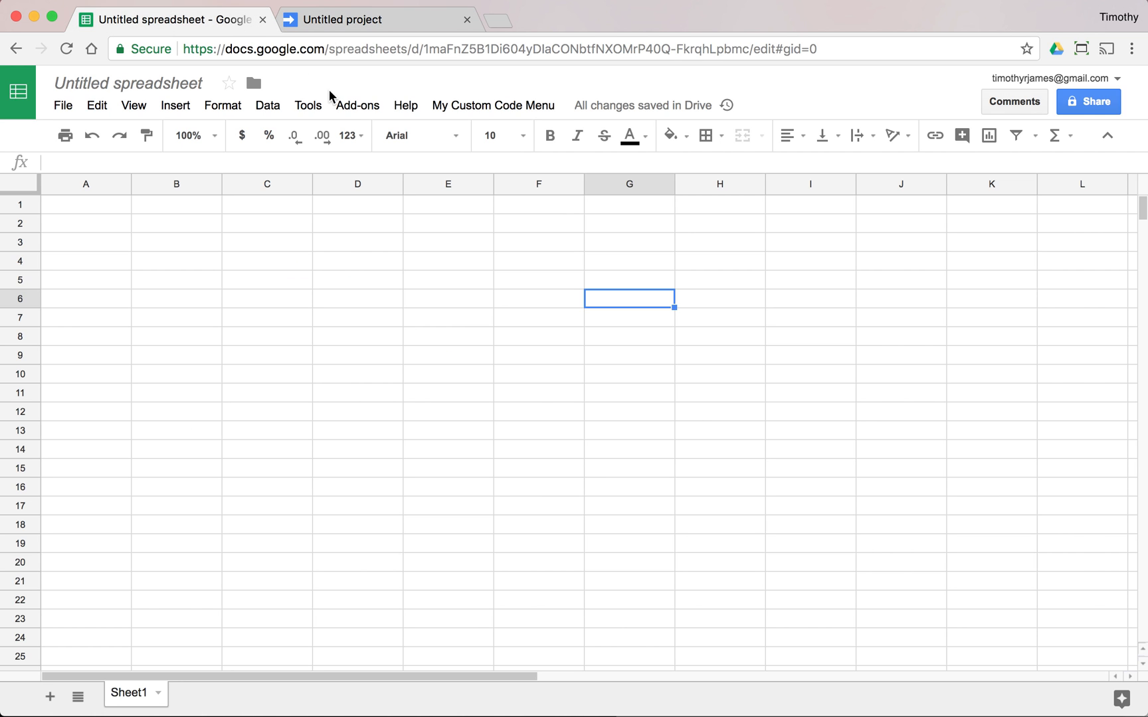
pyautogui.click(493, 105)
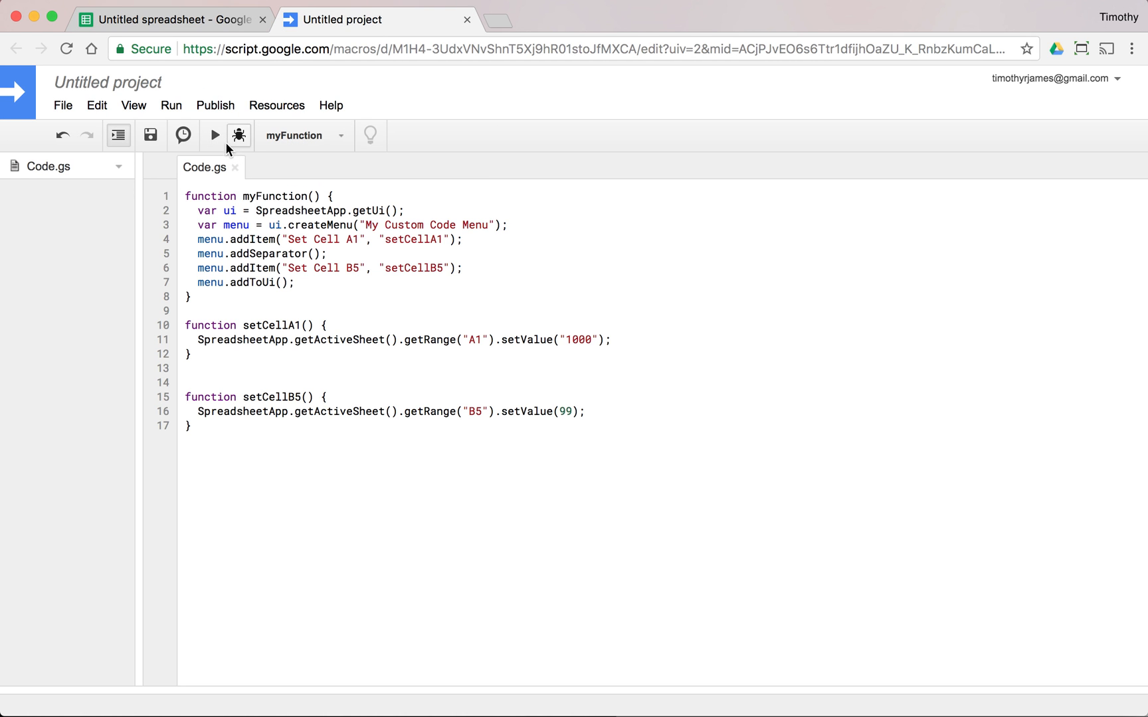
pyautogui.click(214, 136)
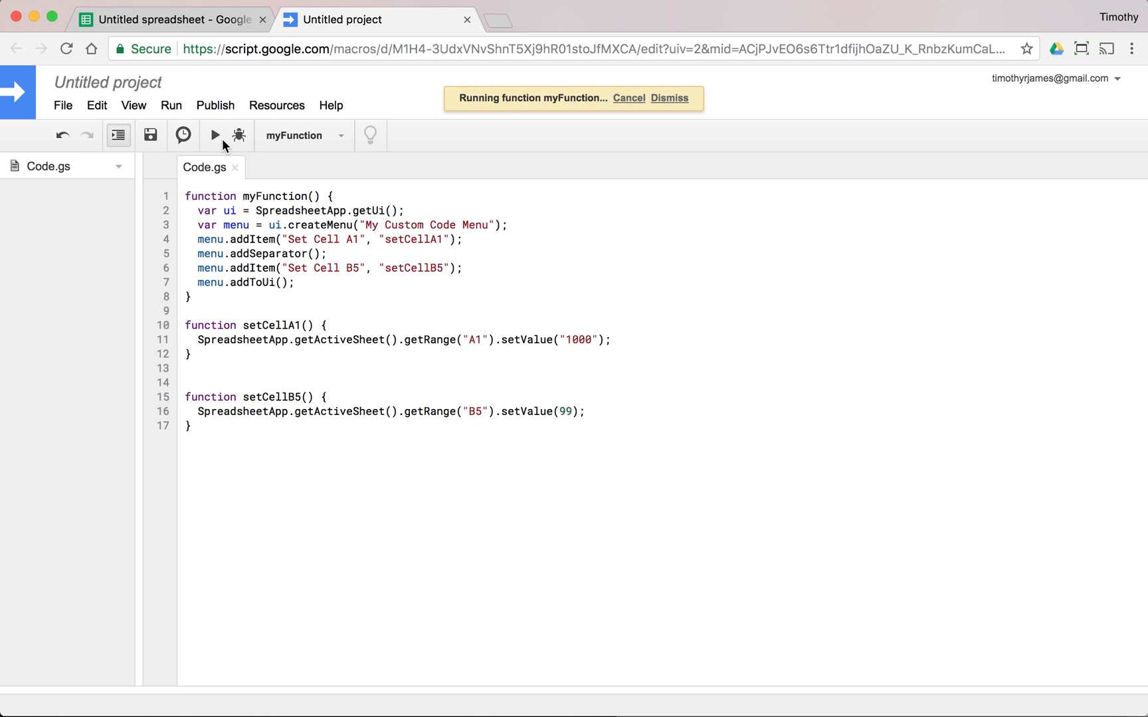
pyautogui.click(669, 98)
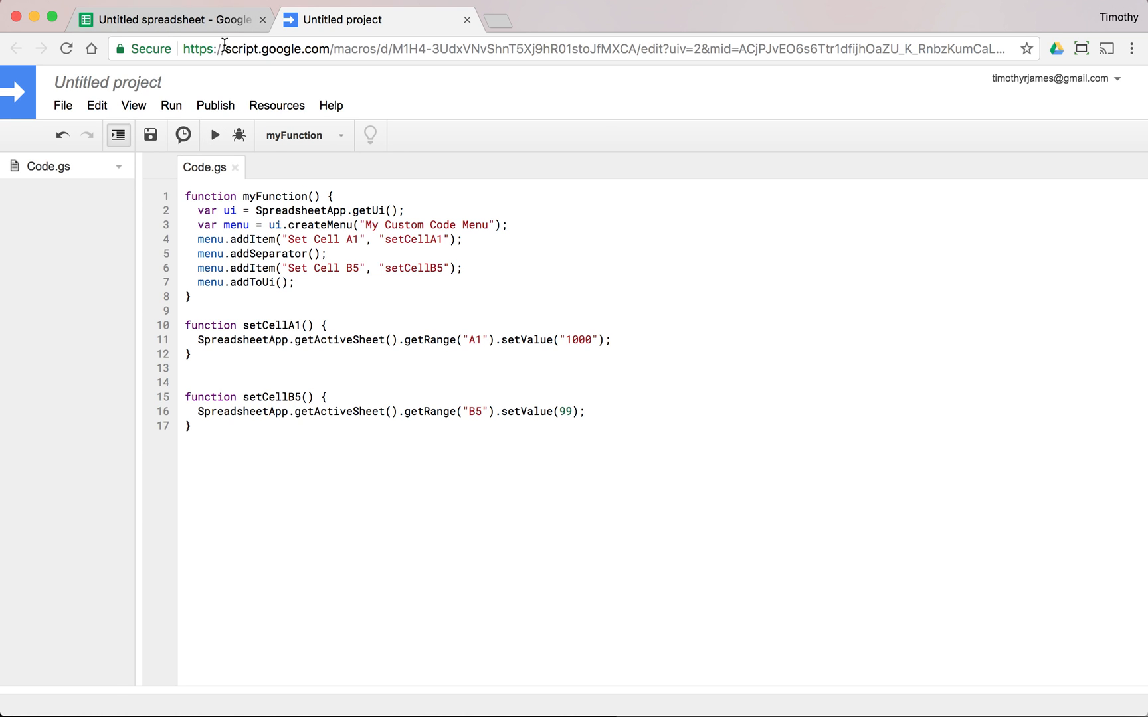
pyautogui.click(493, 105)
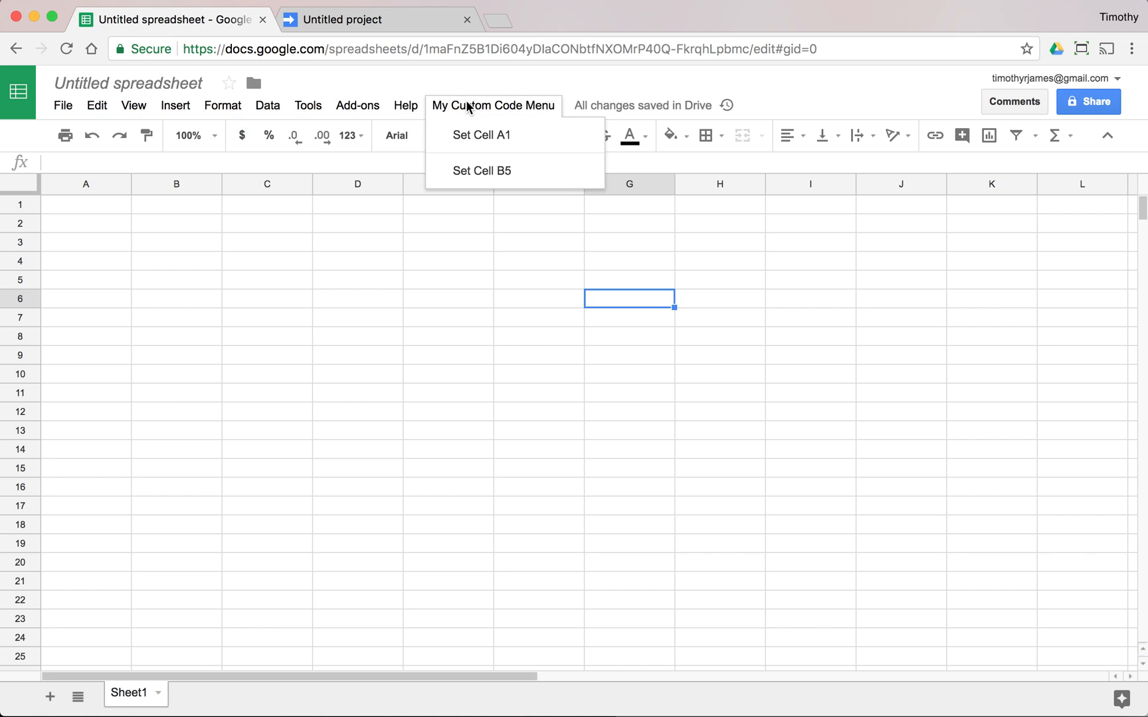
pyautogui.moveTo(565, 162)
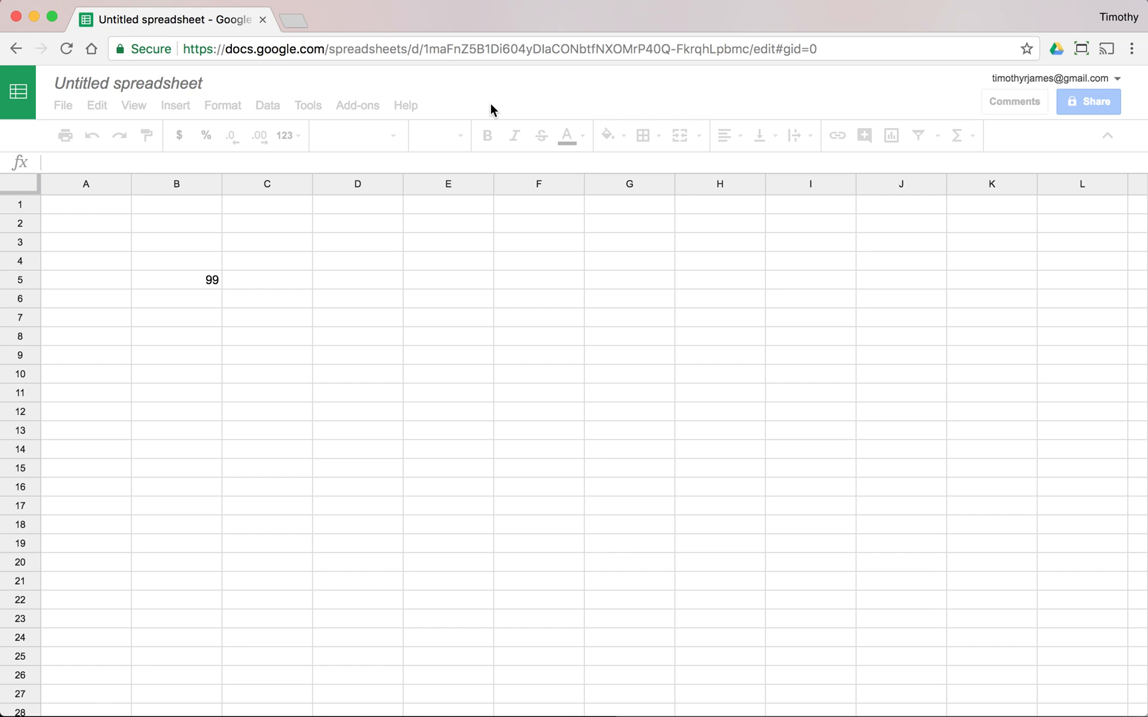
# Click cells A1 and E2, then reopen the script editor from the Tools menu.
pyautogui.click(85, 203)
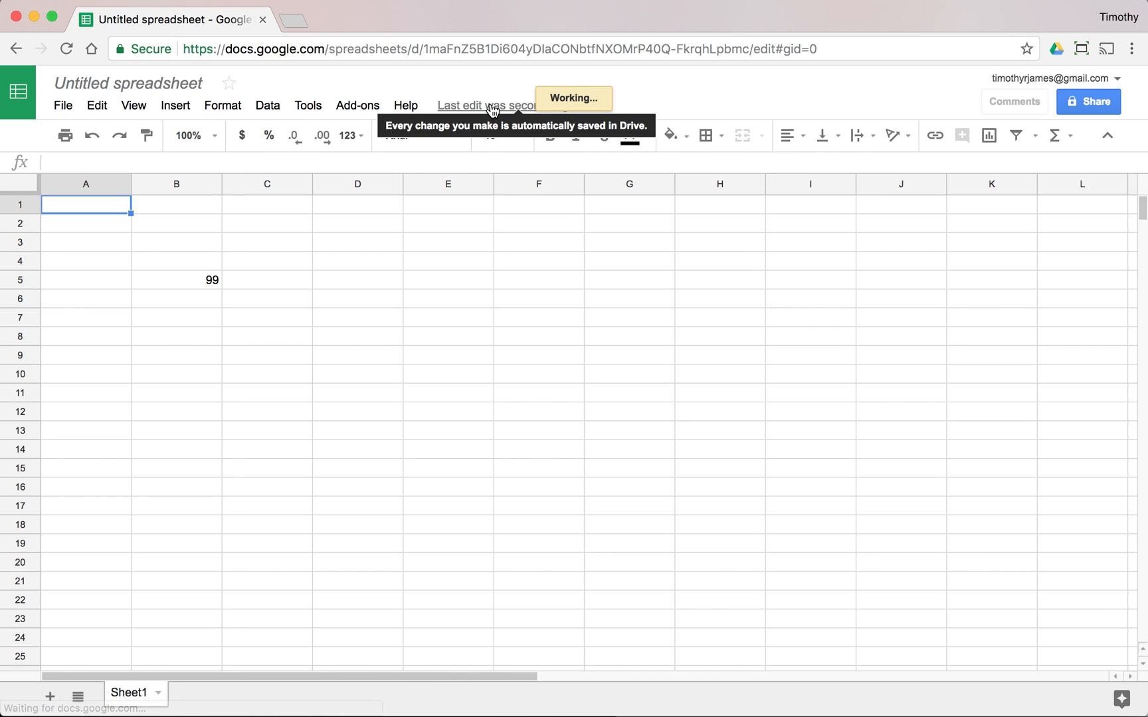
pyautogui.moveTo(411, 111)
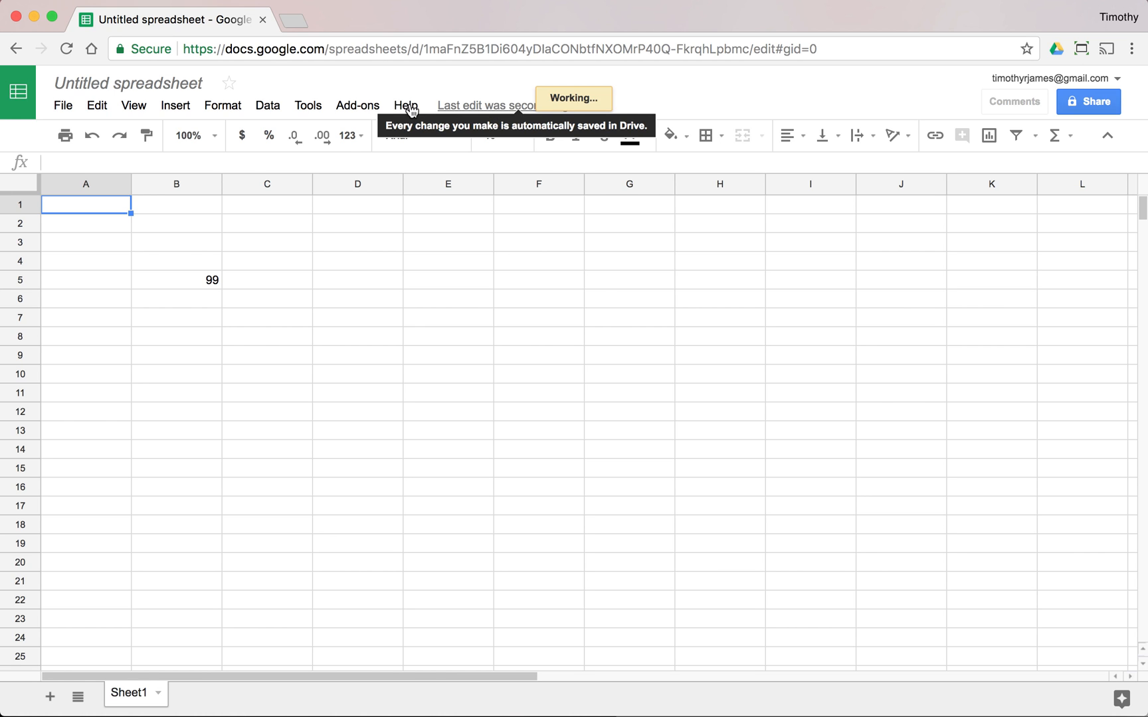
pyautogui.click(447, 223)
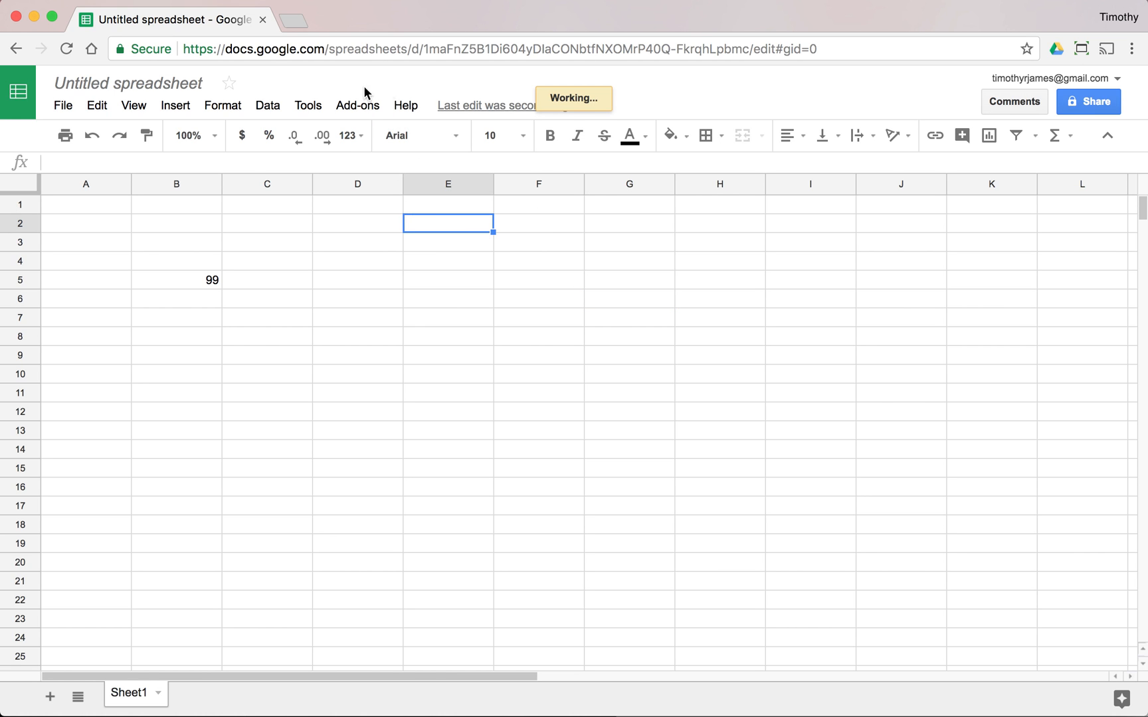
pyautogui.click(308, 105)
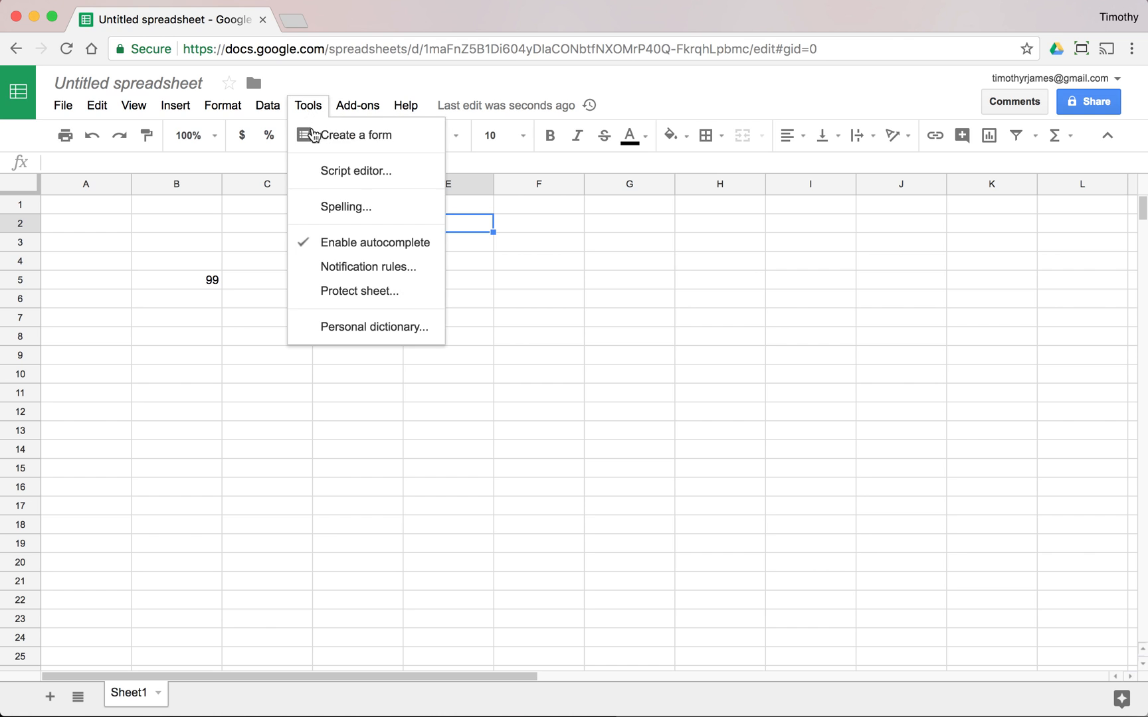
pyautogui.click(355, 171)
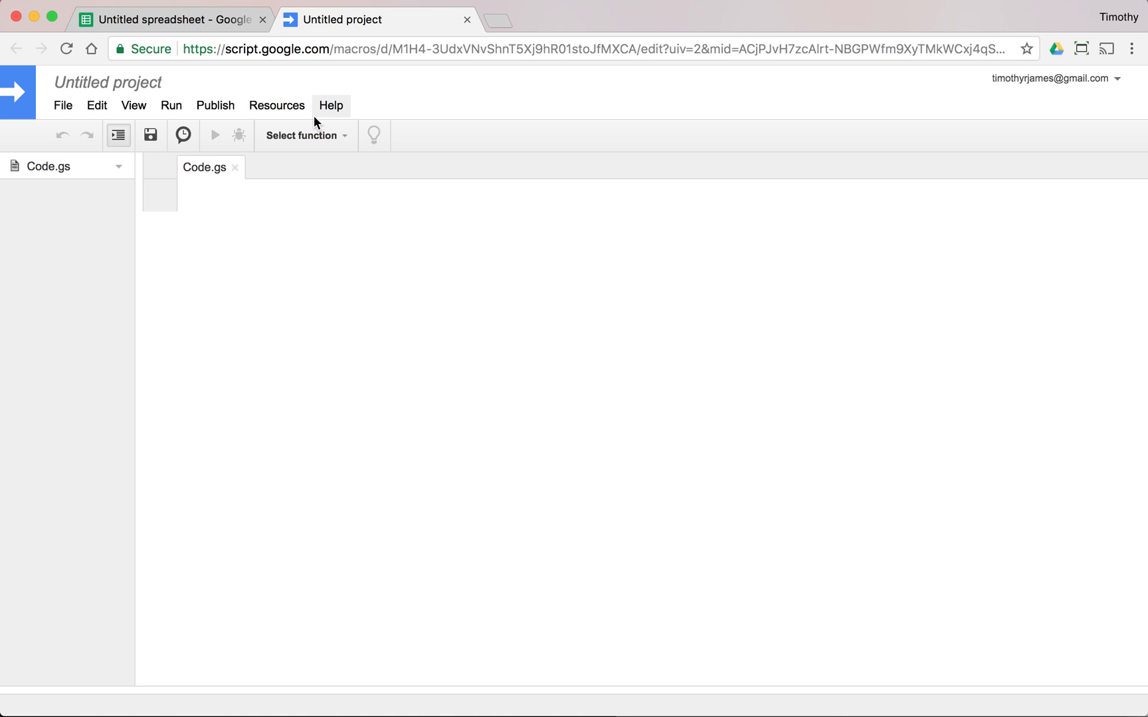
# Run myFunction to restore the custom menu, check the sheet, and start renaming it onOpen.
pyautogui.click(304, 135)
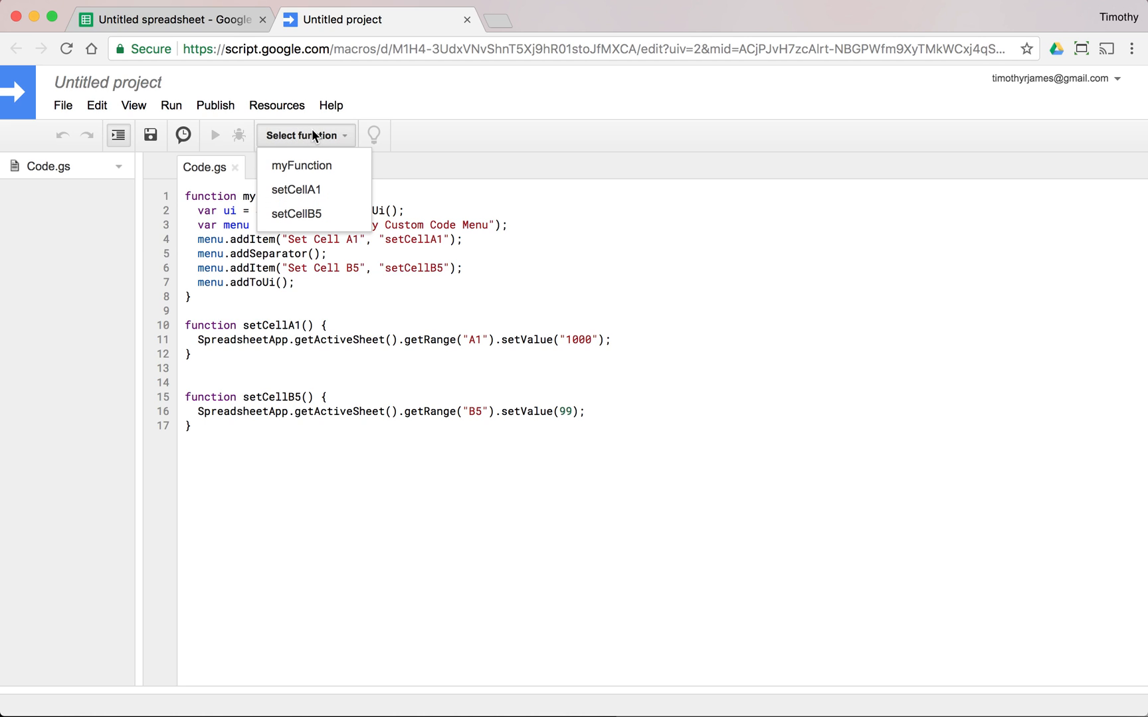
pyautogui.click(300, 165)
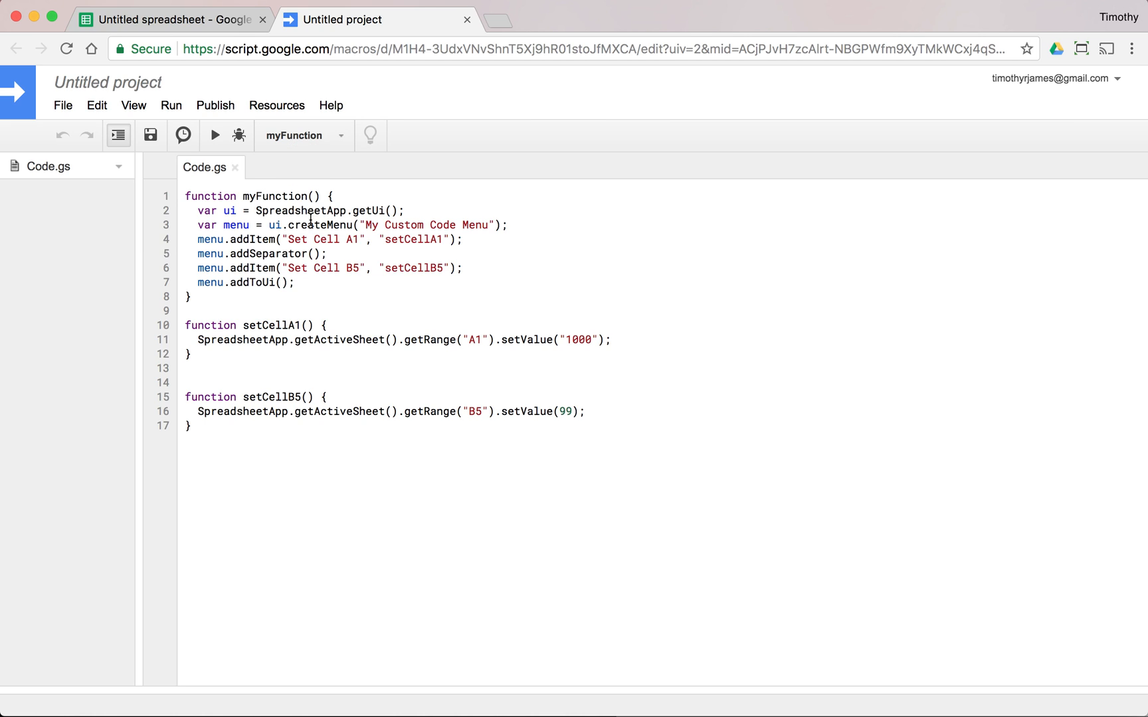
pyautogui.click(213, 135)
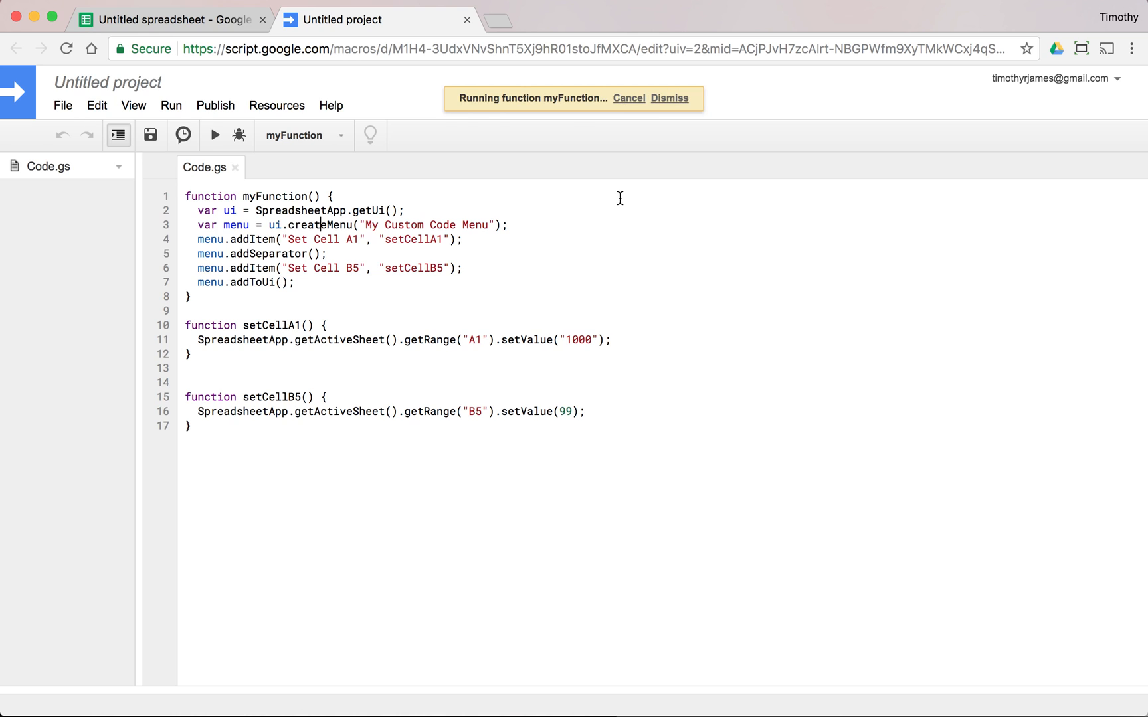
pyautogui.click(668, 98)
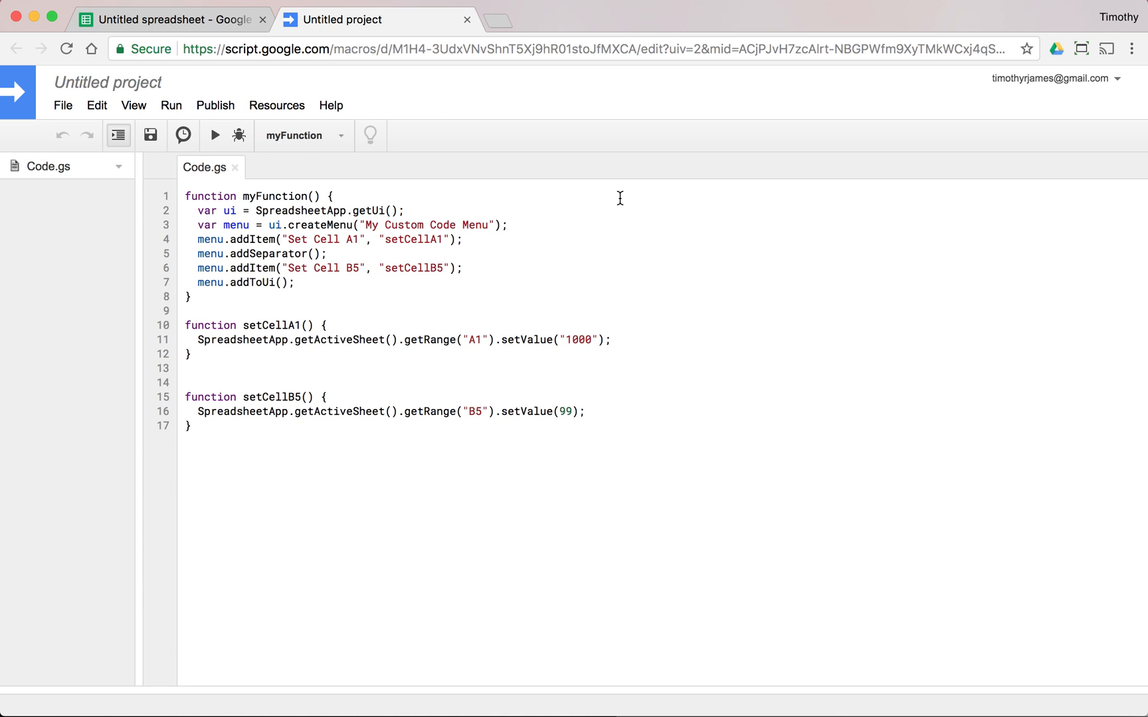
pyautogui.click(168, 20)
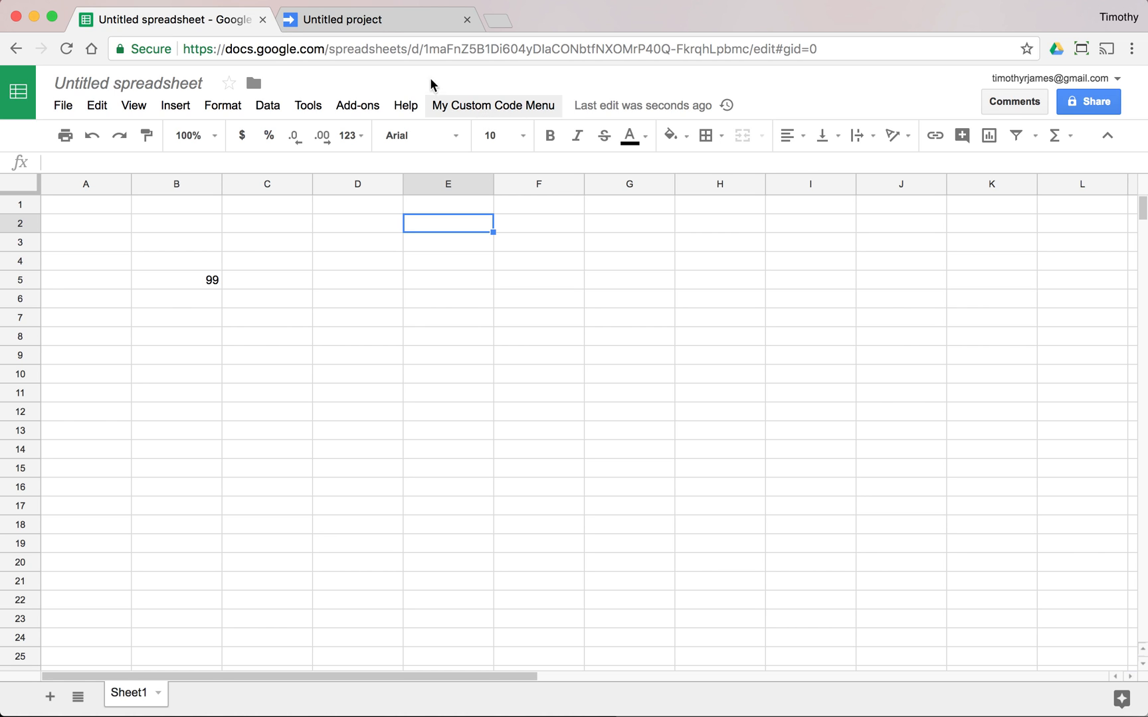
pyautogui.click(359, 20)
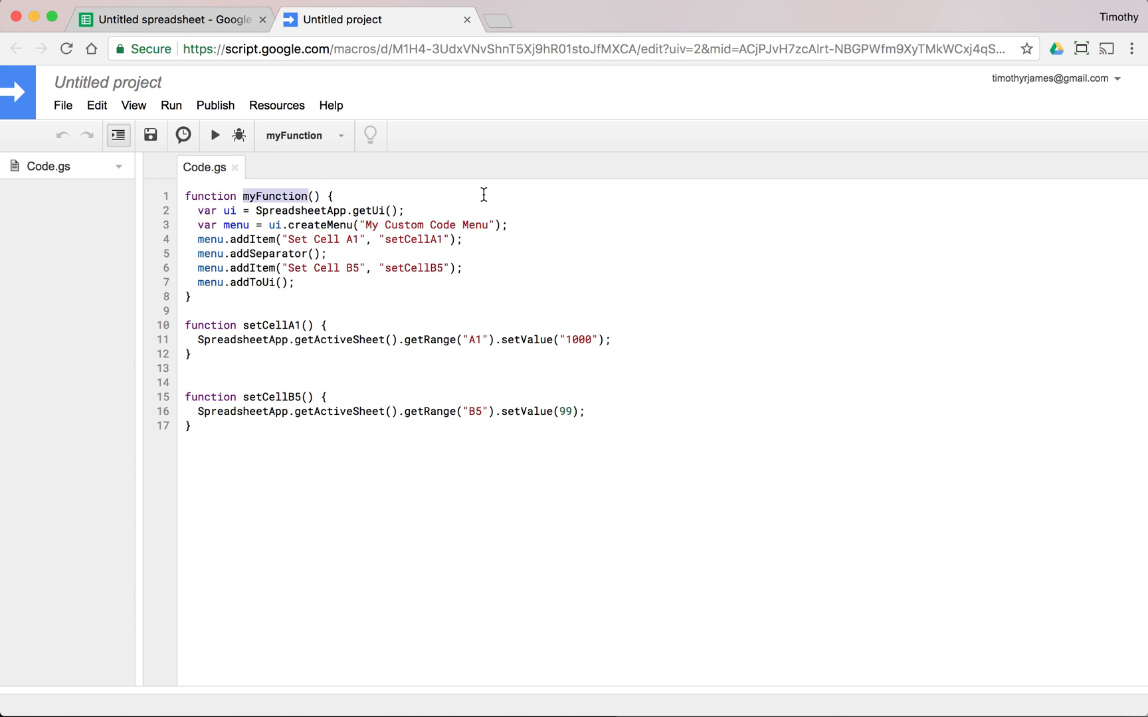
pyautogui.write('onOpe')
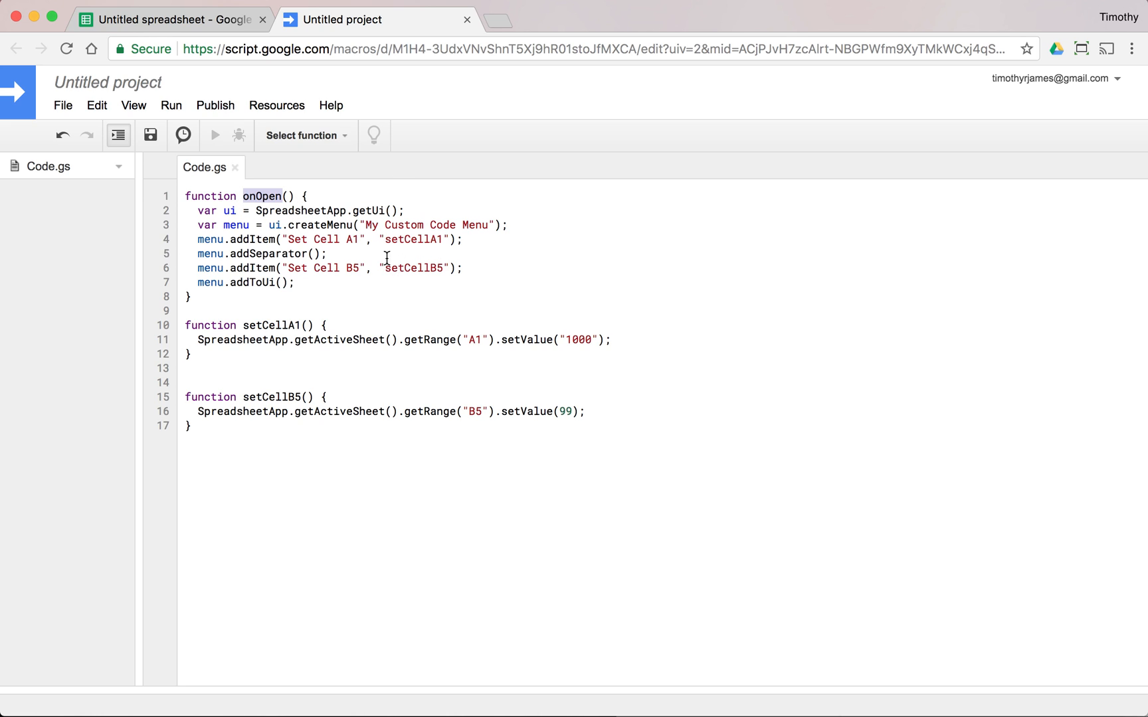
pyautogui.moveTo(443, 24)
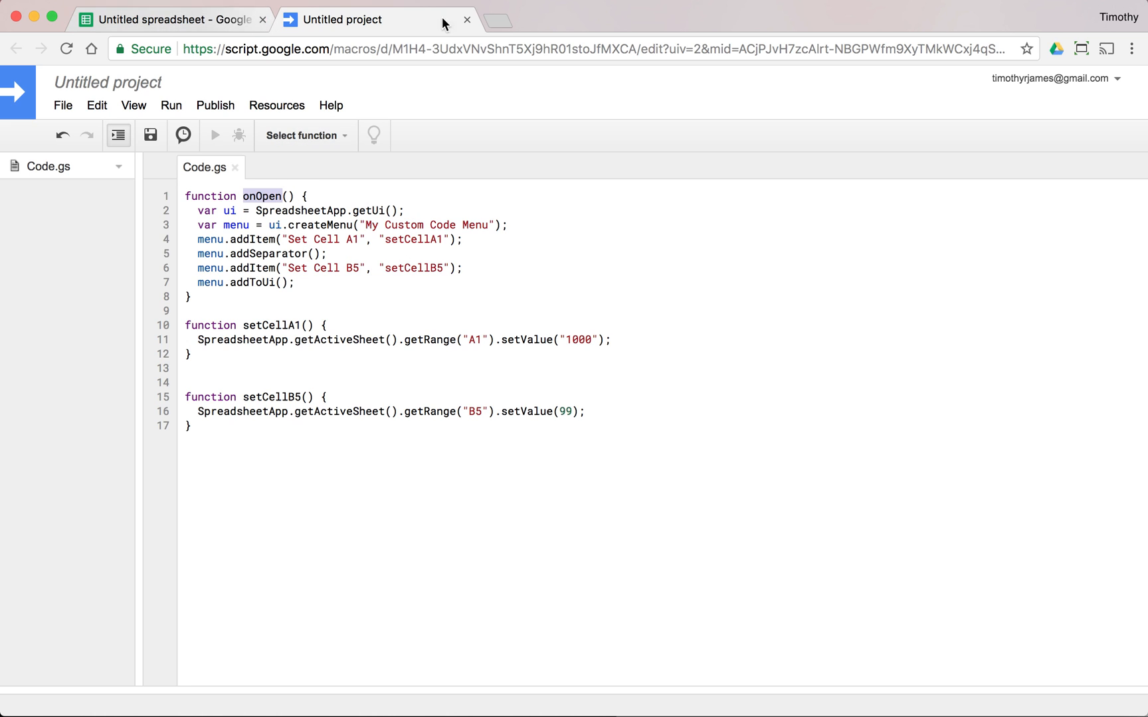
# Reload the spreadsheet and confirm My Custom Code Menu lists Set Cell A1 and Set Cell B5.
pyautogui.click(168, 20)
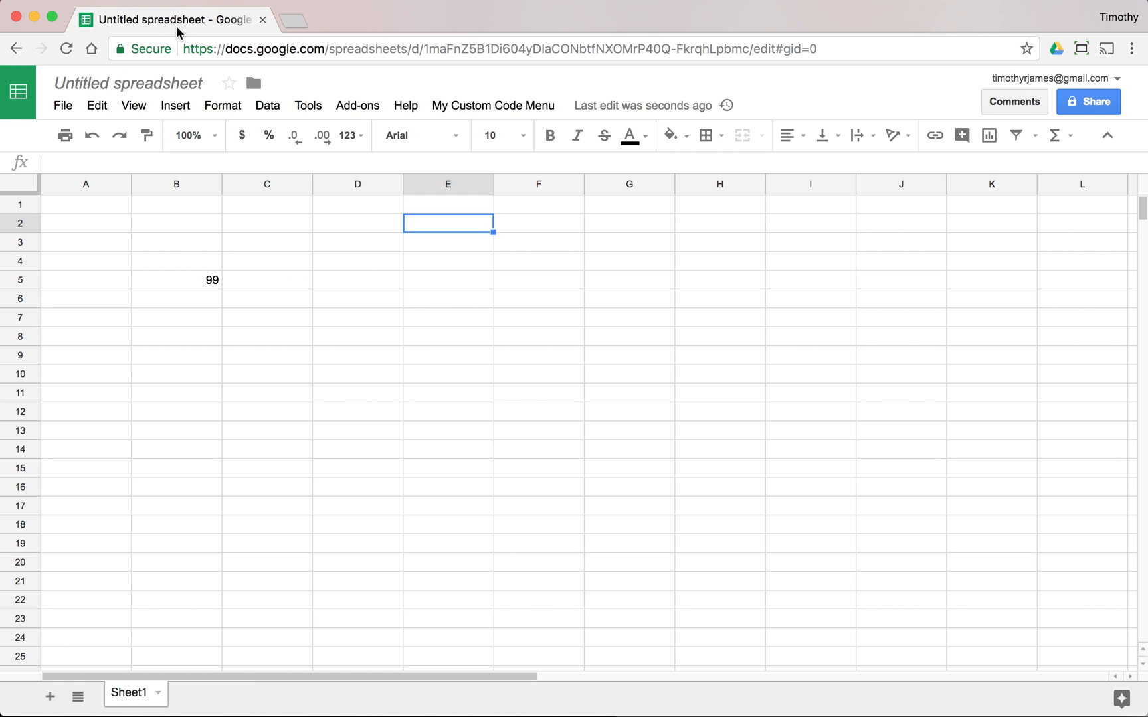
pyautogui.click(66, 49)
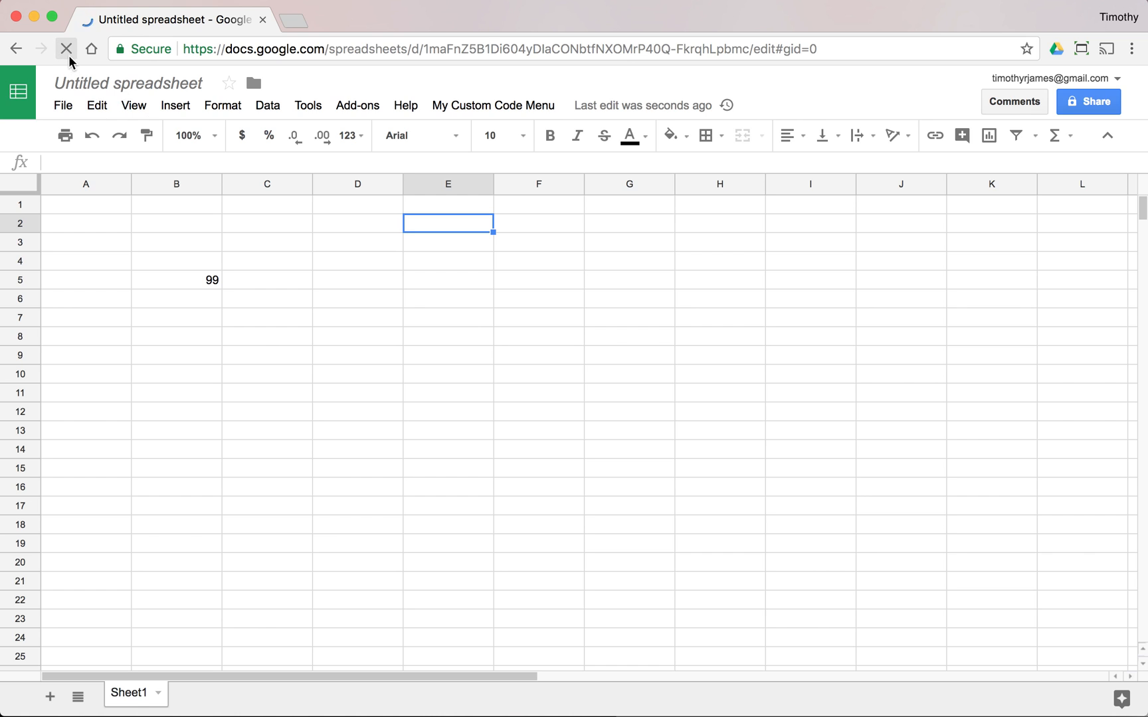
pyautogui.click(66, 49)
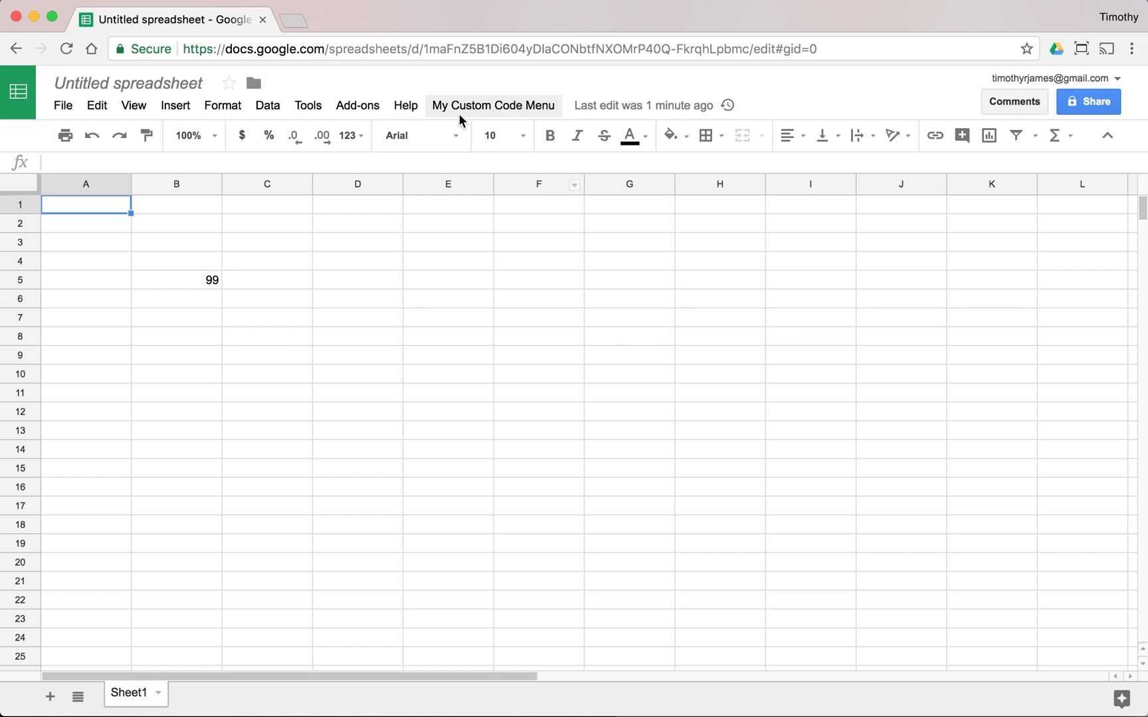
pyautogui.click(493, 105)
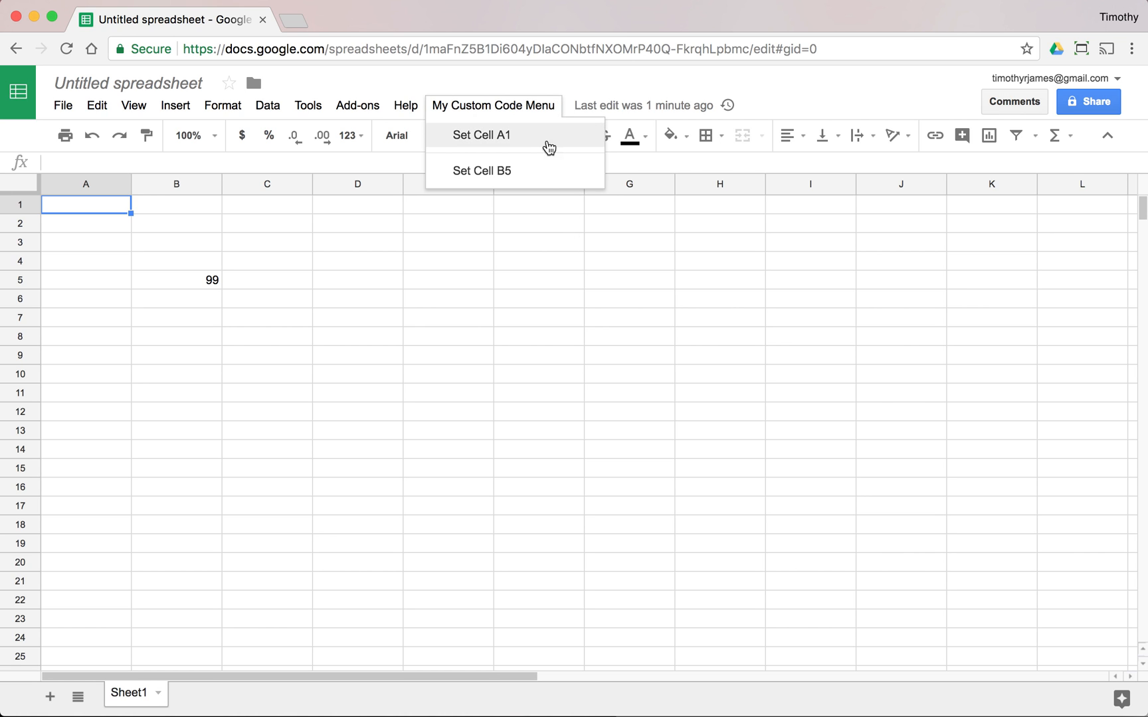
pyautogui.click(481, 134)
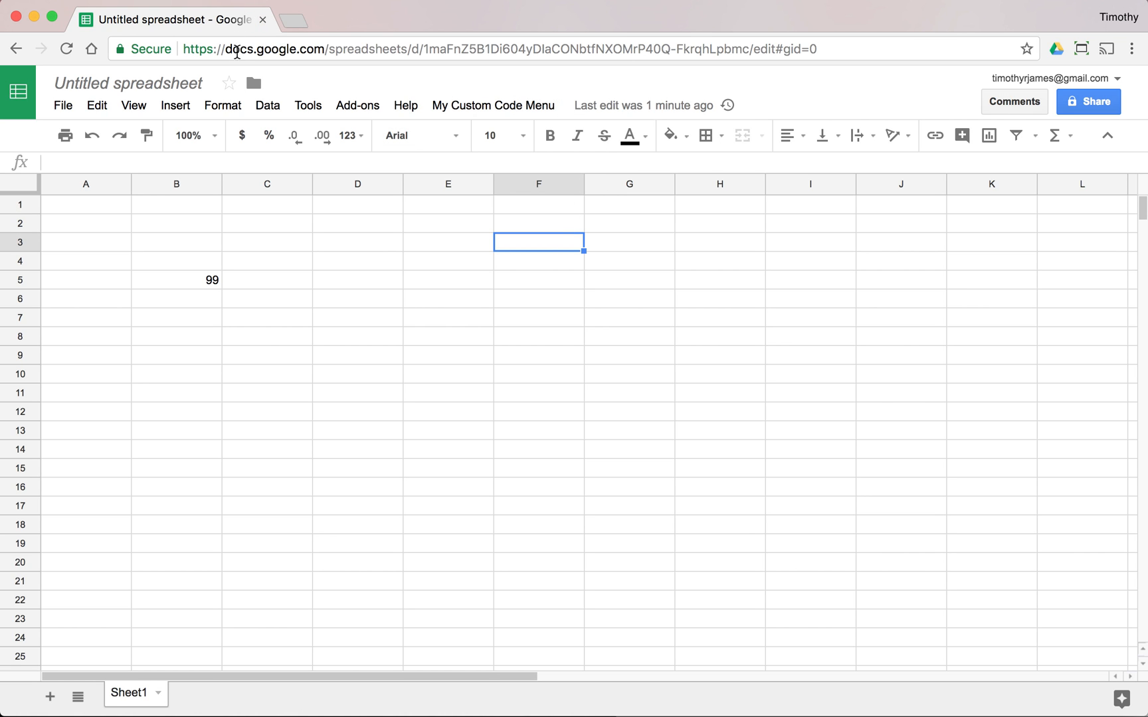
# Open the spreadsheet's Script editor and place the cursor at the end of line 7 in Code.gs.
pyautogui.click(307, 106)
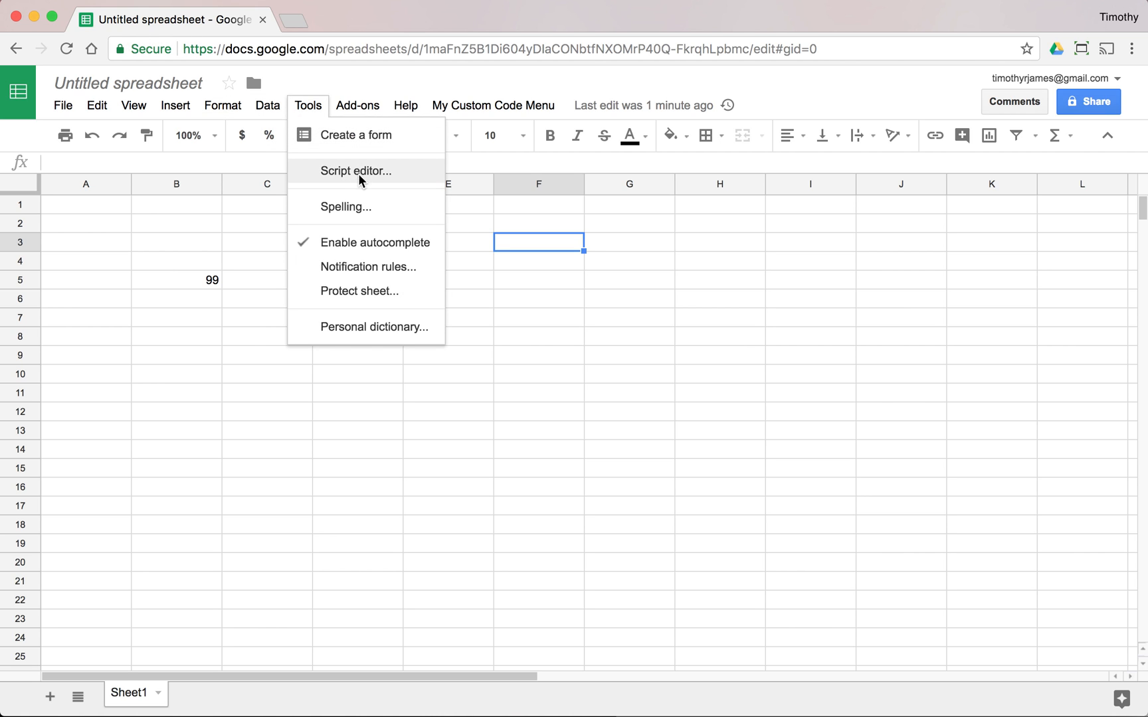
pyautogui.click(356, 171)
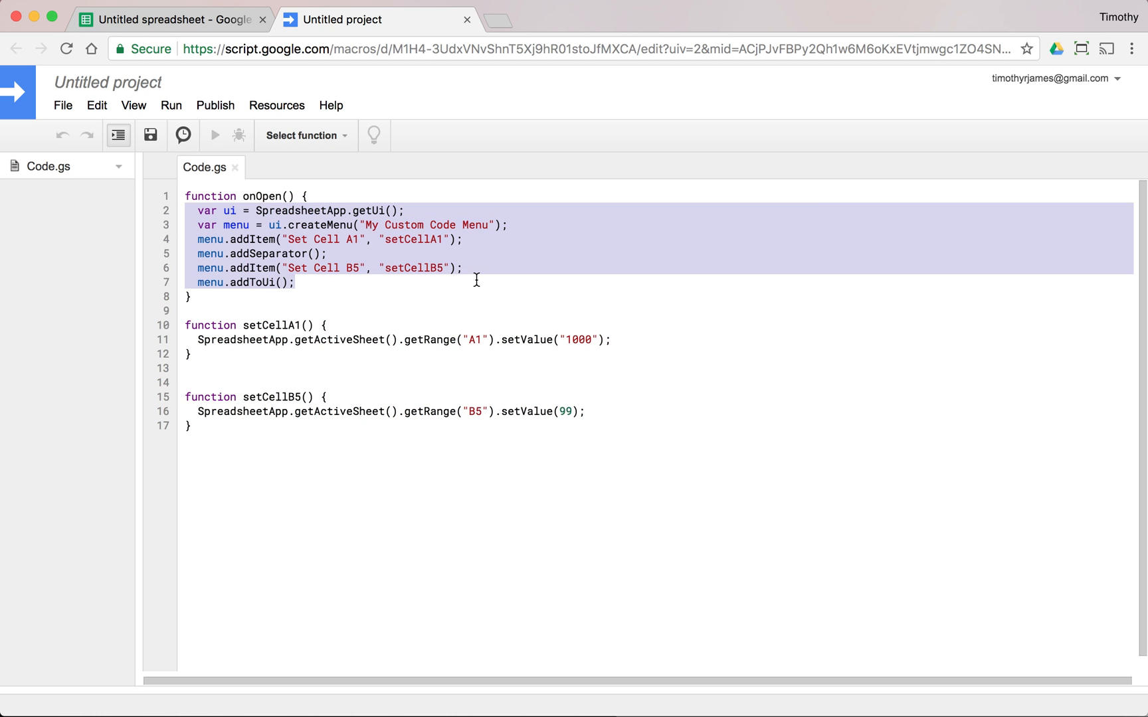
pyautogui.click(484, 262)
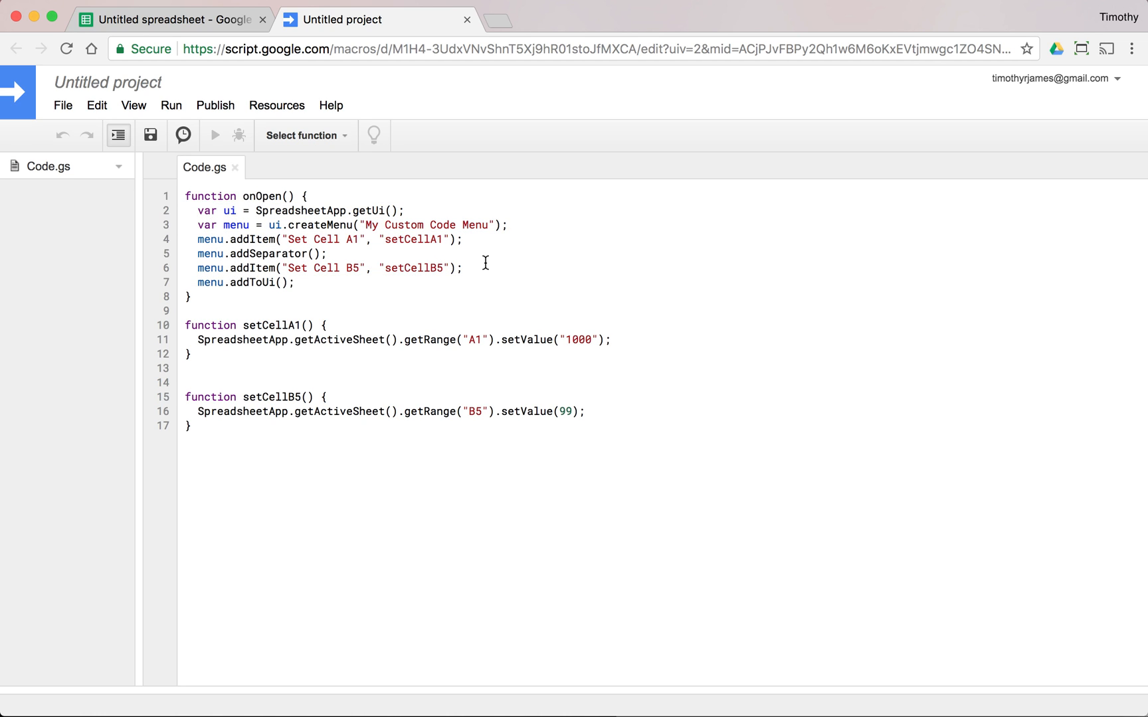
pyautogui.moveTo(523, 221)
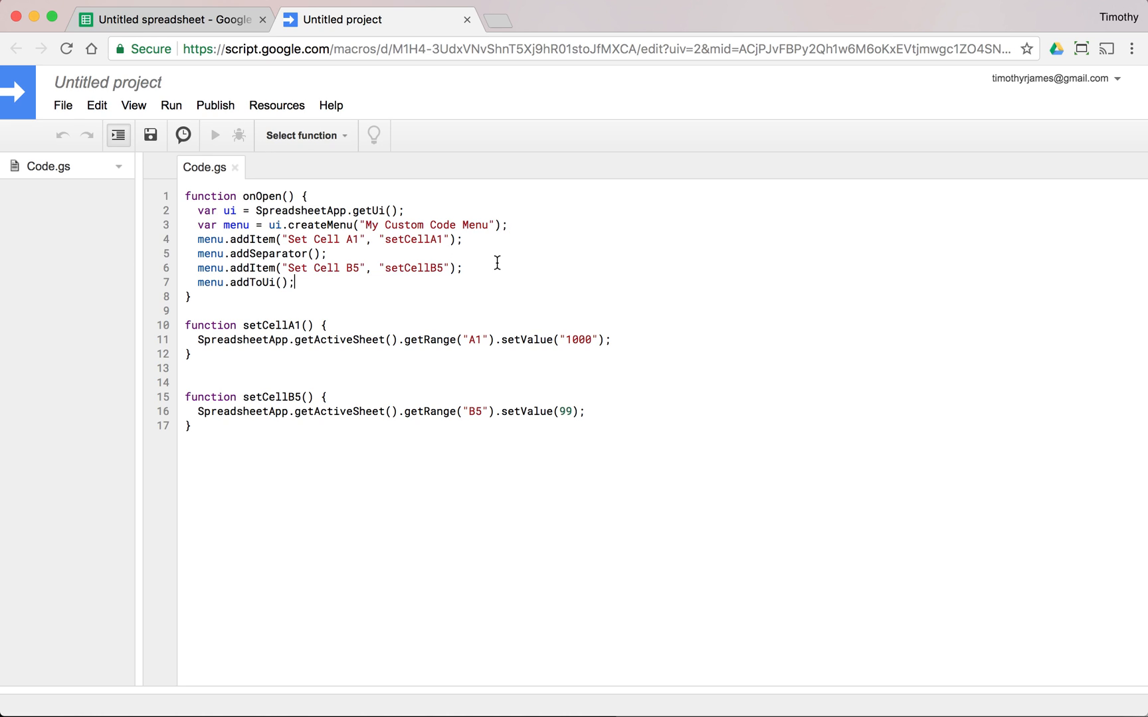
pyautogui.click(465, 268)
pyautogui.write('var submenu')
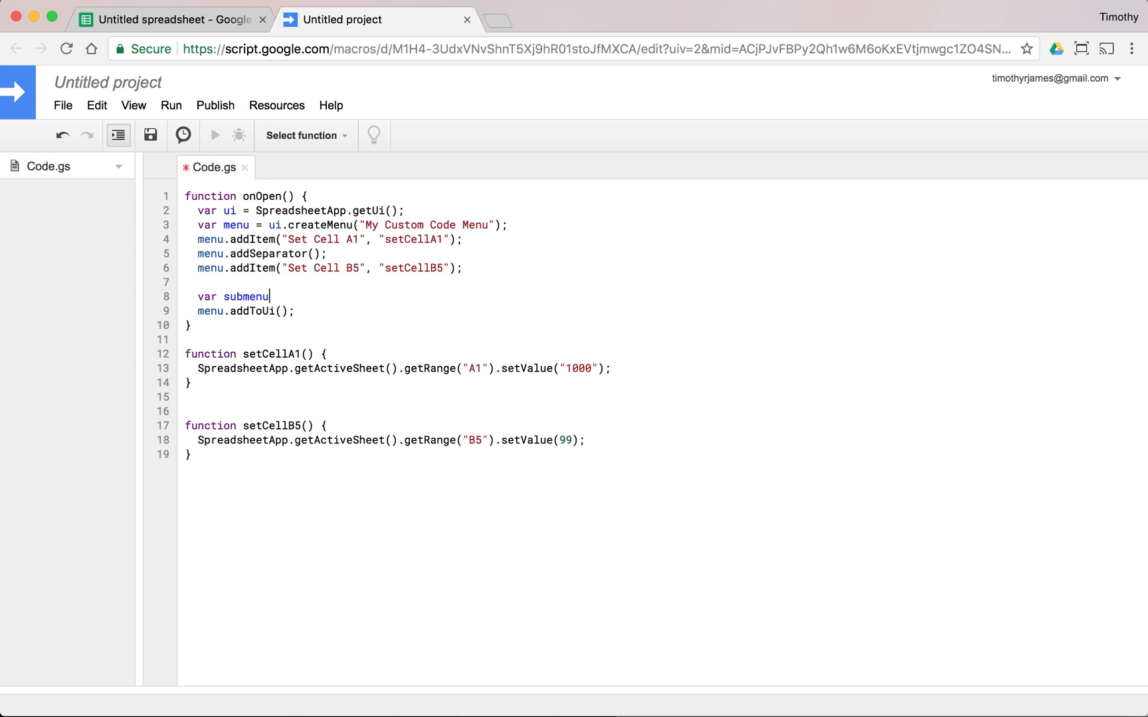
# Create a submenu variable with ui.createMenu("My Sub Menu").
pyautogui.write('= e')
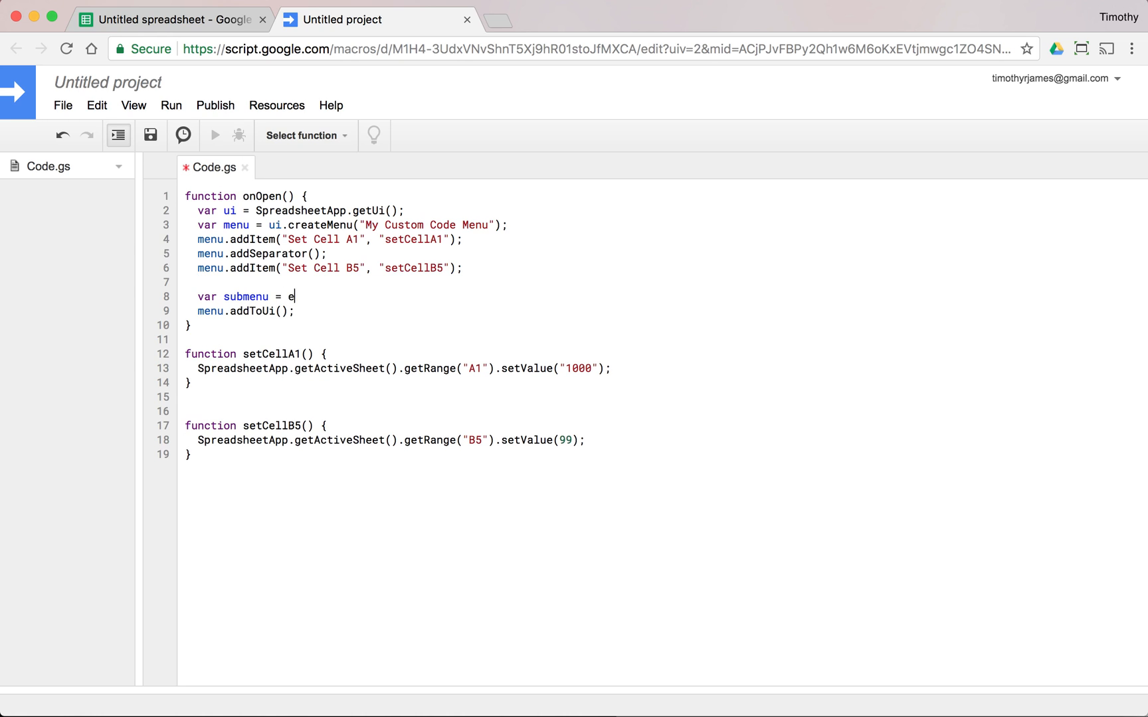
pyautogui.write('ui')
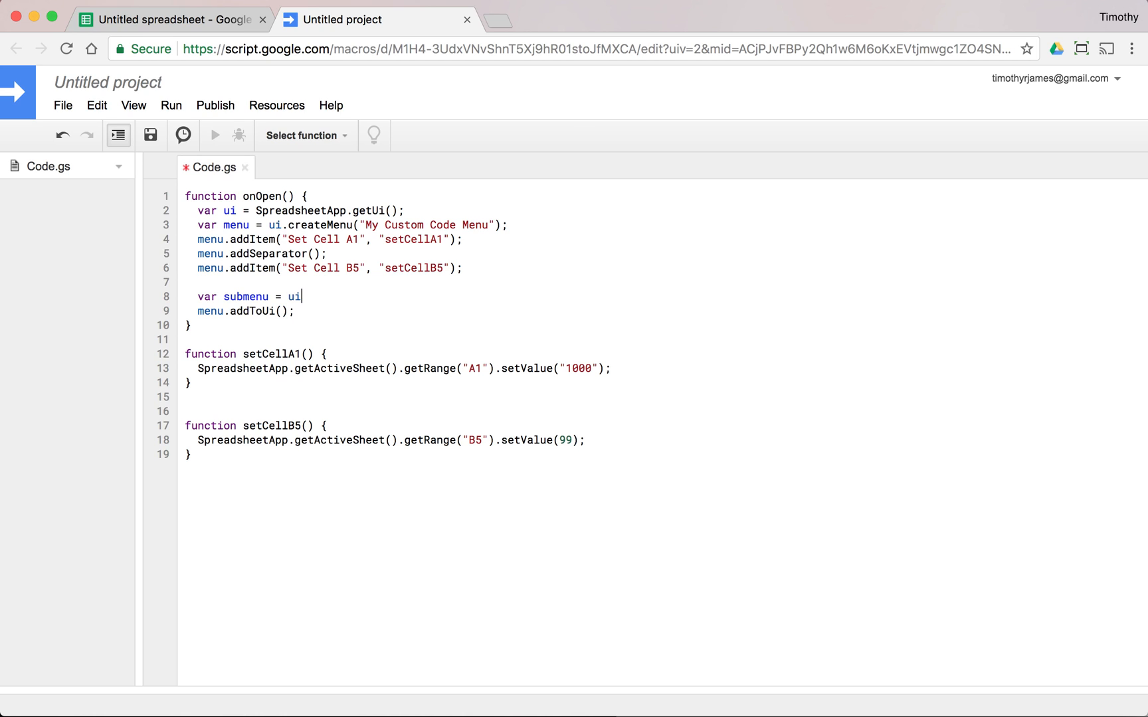
pyautogui.write('.createMenu(')
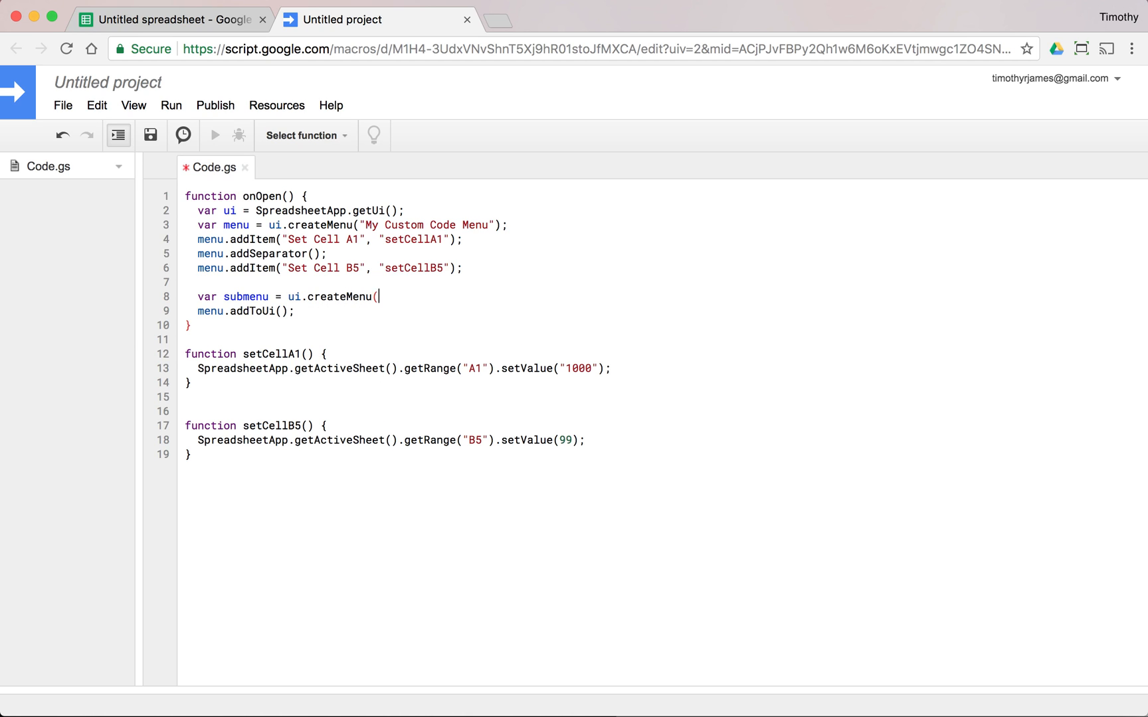
pyautogui.write('"My Sub')
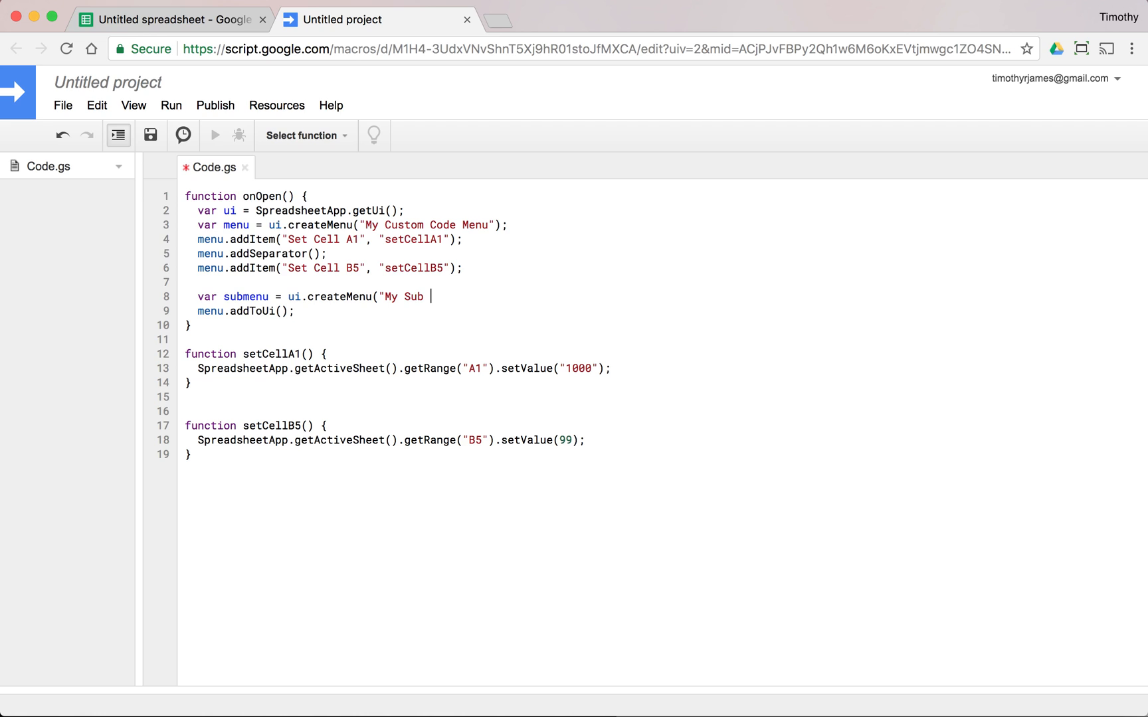
pyautogui.write('Menu");')
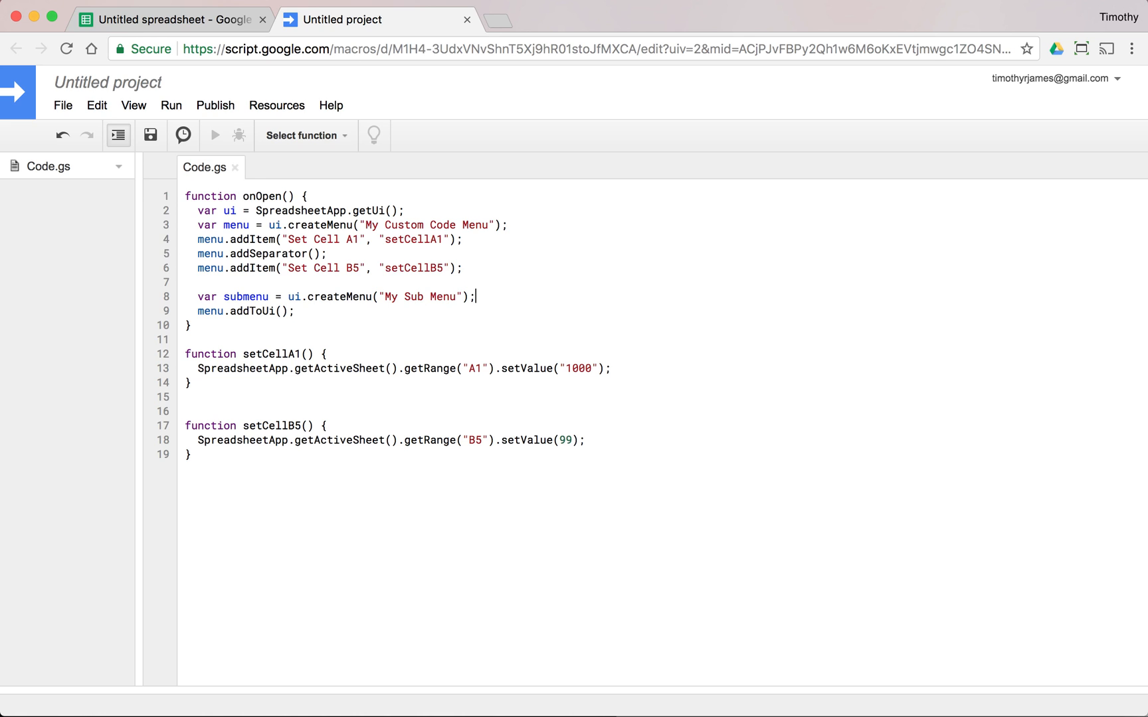
# Add ABC and XYZ items to the submenu and attach it with menu.addSubMenu(submenu).
pyautogui.write('submenu.')
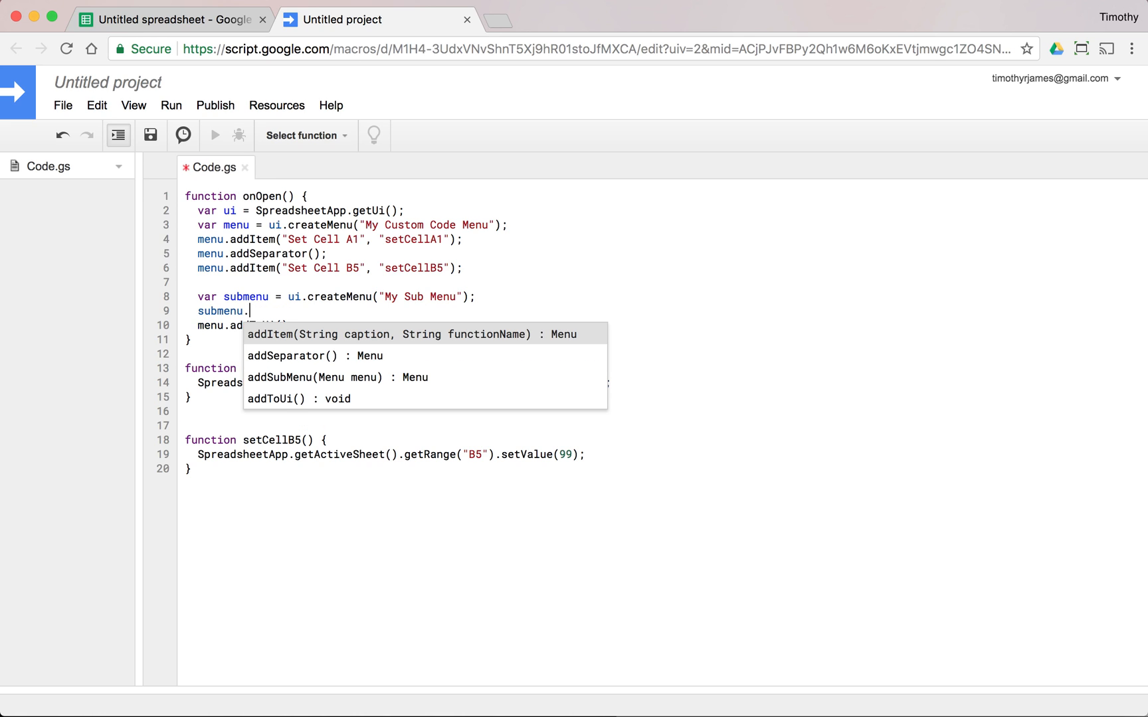
pyautogui.click(410, 335)
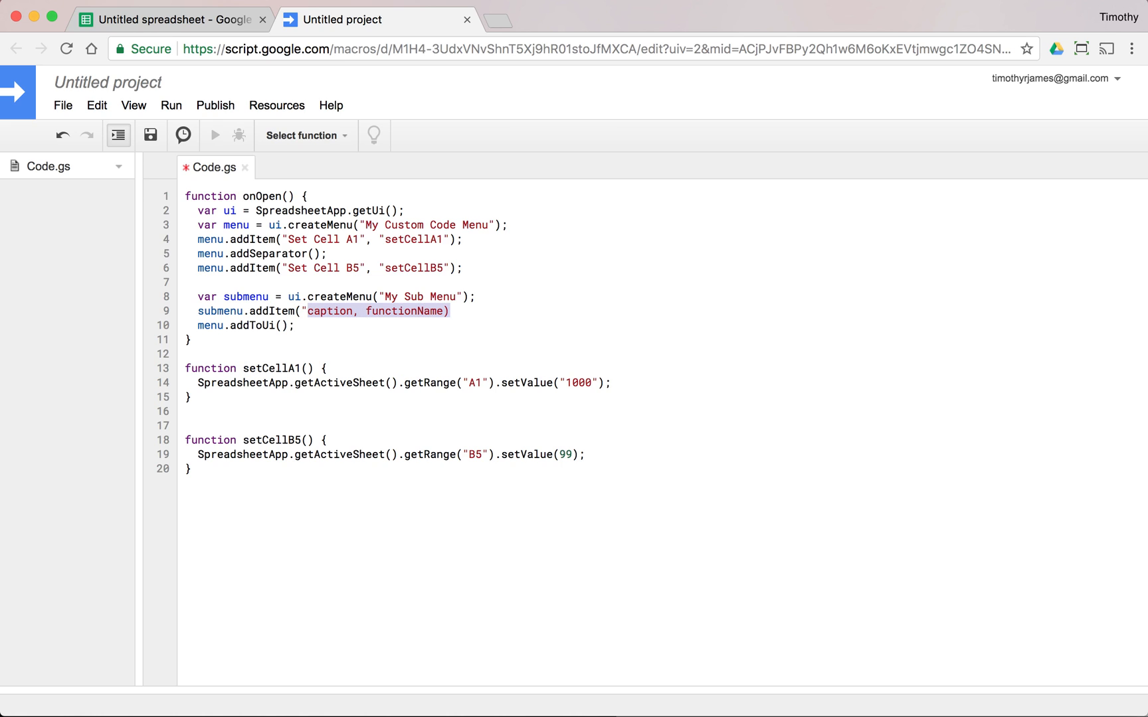
pyautogui.write('"ABC", "')
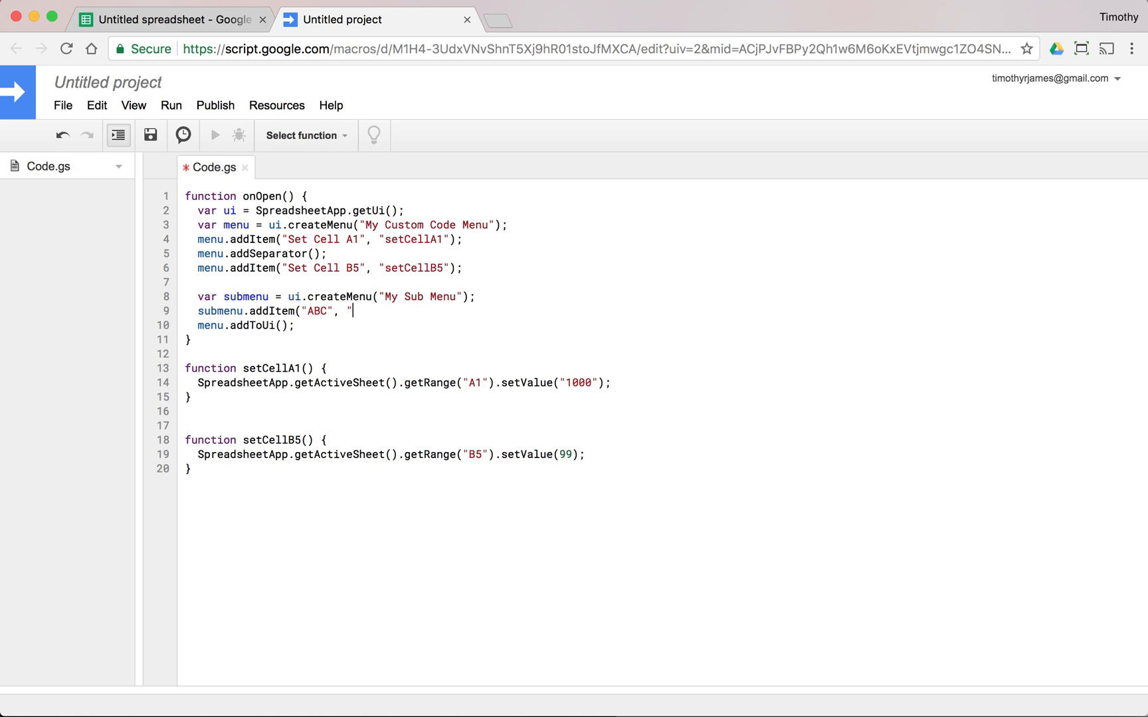
pyautogui.write('setCellA1");')
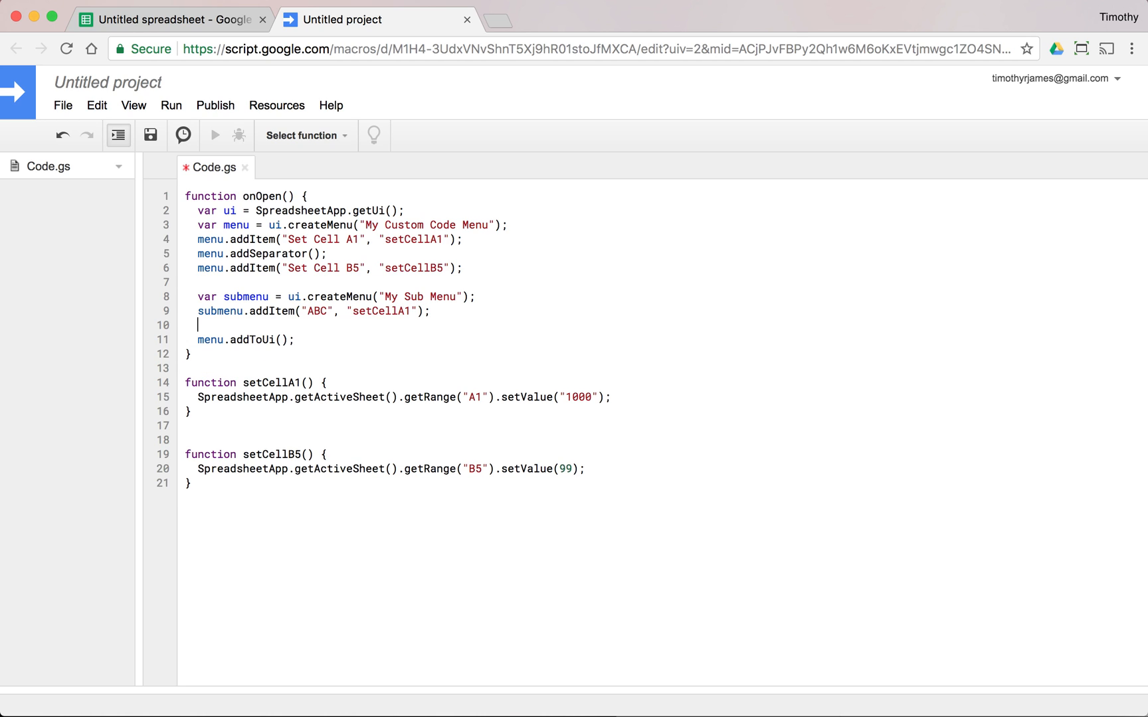
pyautogui.write('submenu.addItem(')
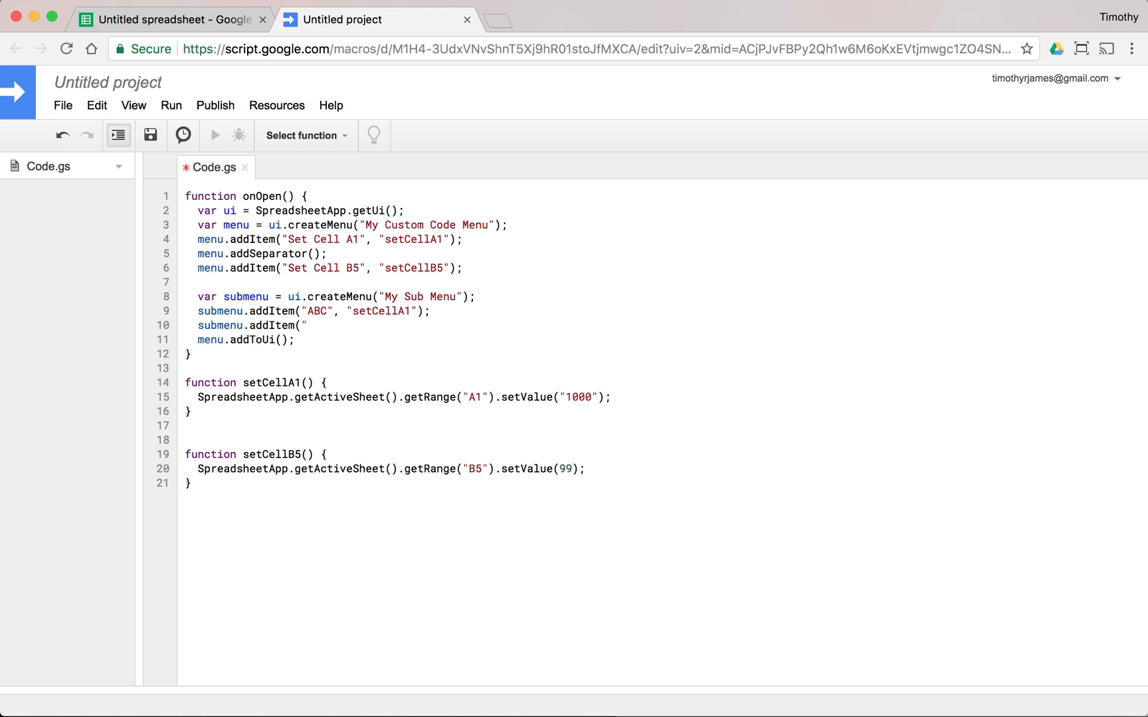
pyautogui.write('XYZ", "setCellB5");')
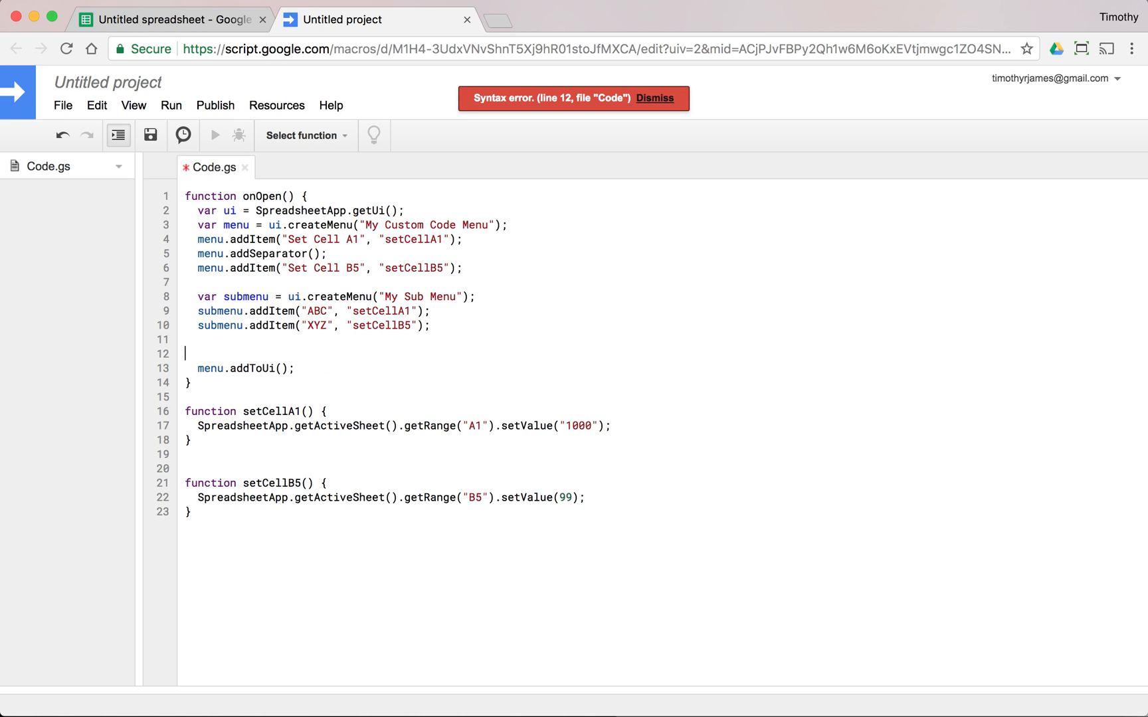
pyautogui.write('menu.addSubMenu(submenu);')
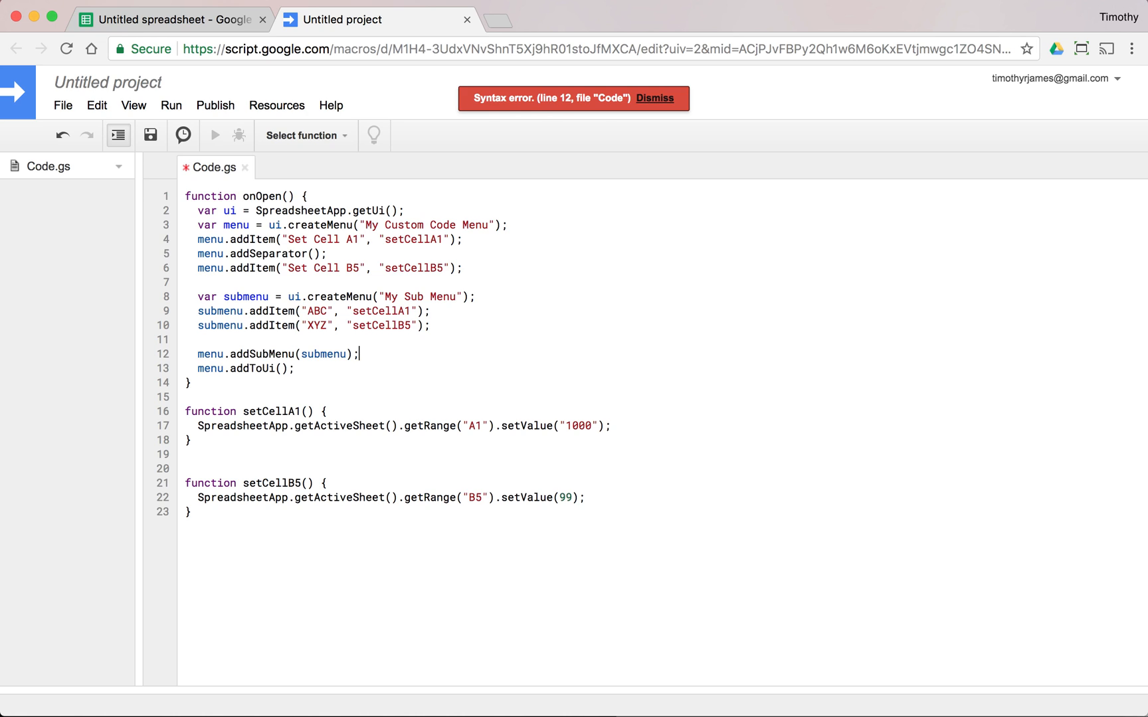
# Save the script, run onOpen, and return to the spreadsheet.
pyautogui.click(304, 136)
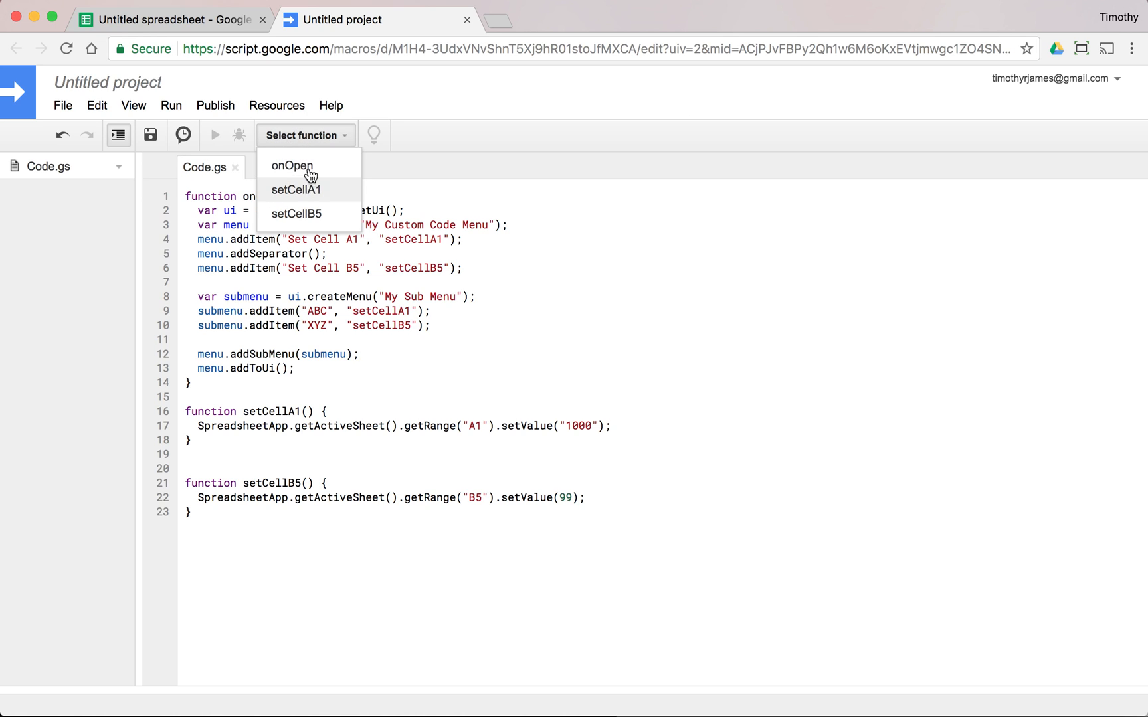
pyautogui.click(292, 165)
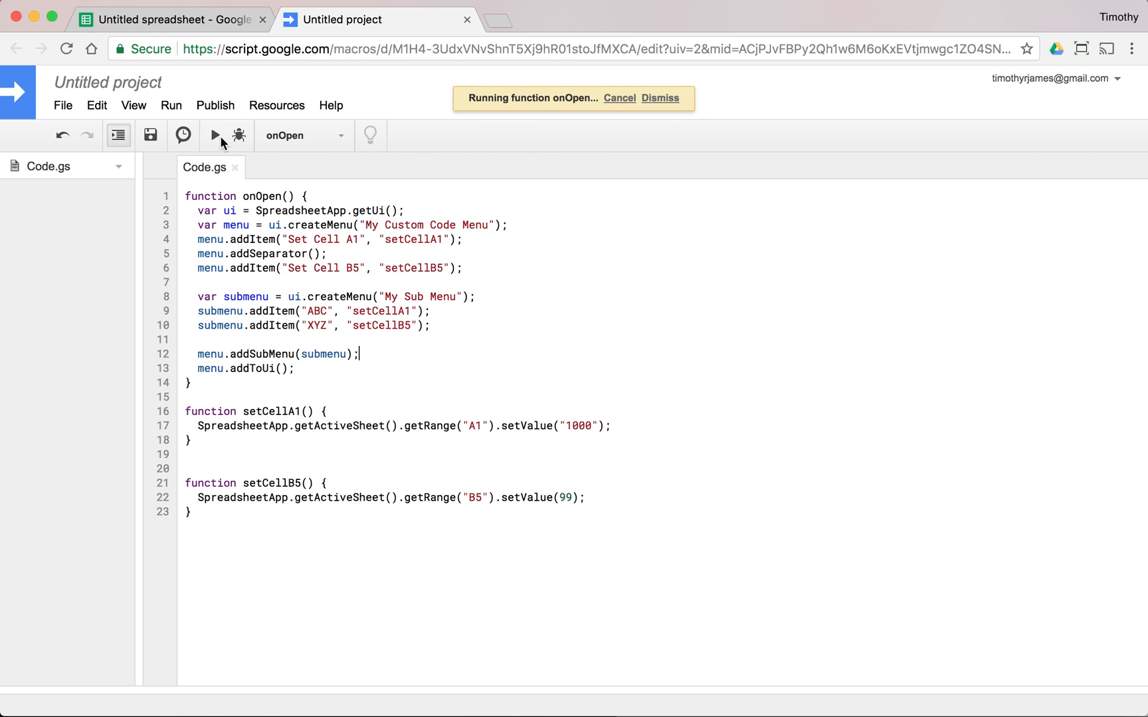
pyautogui.click(660, 98)
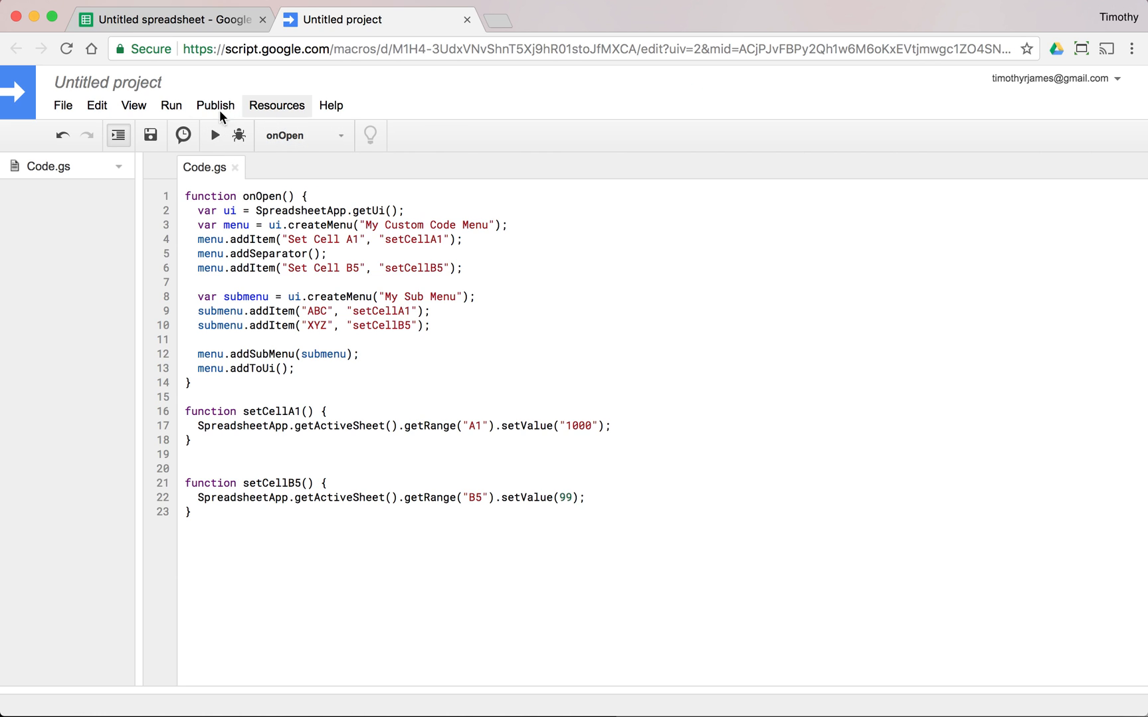
pyautogui.click(172, 19)
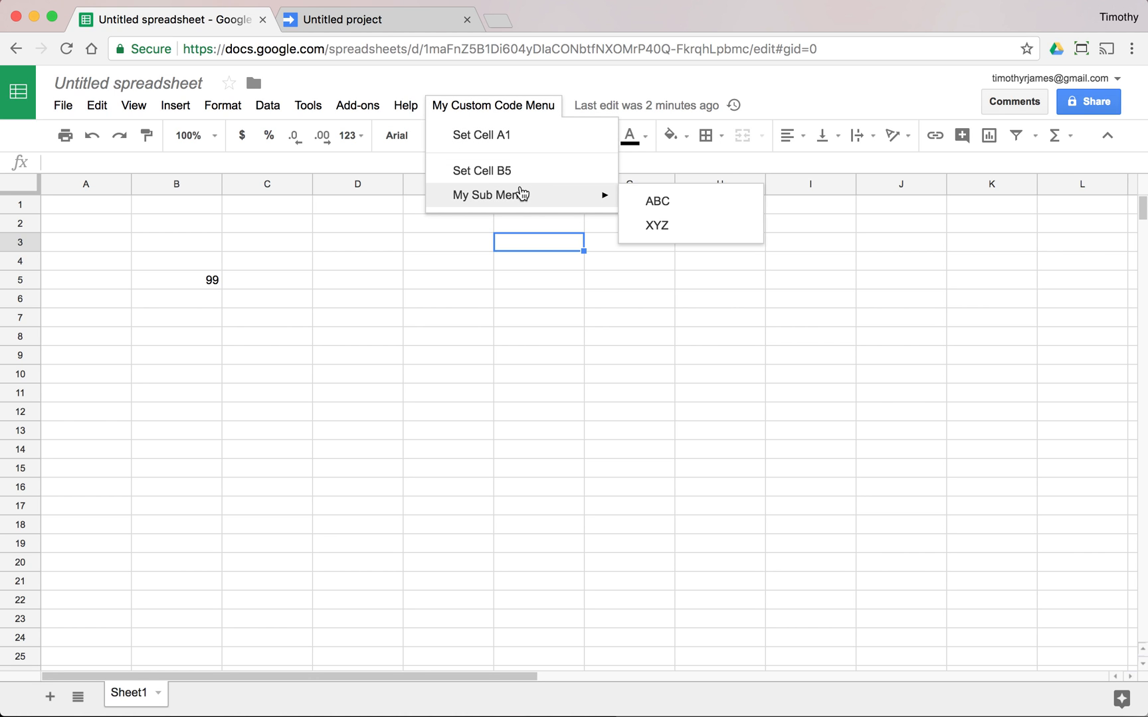
pyautogui.moveTo(480, 135)
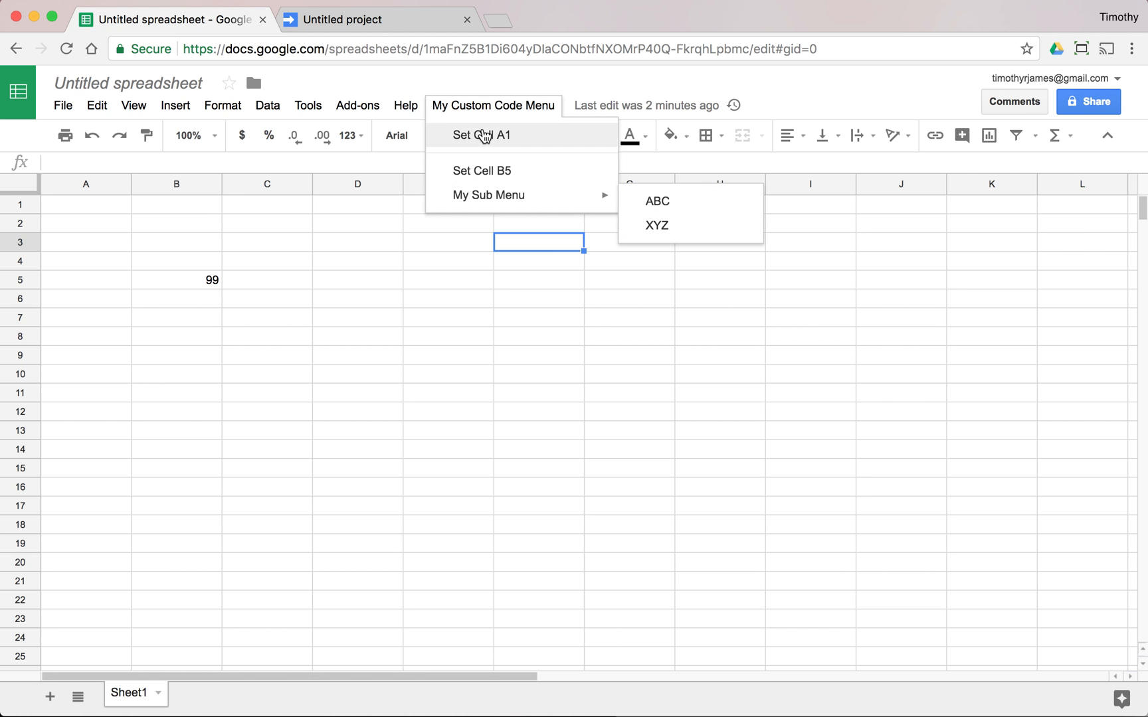
pyautogui.moveTo(657, 230)
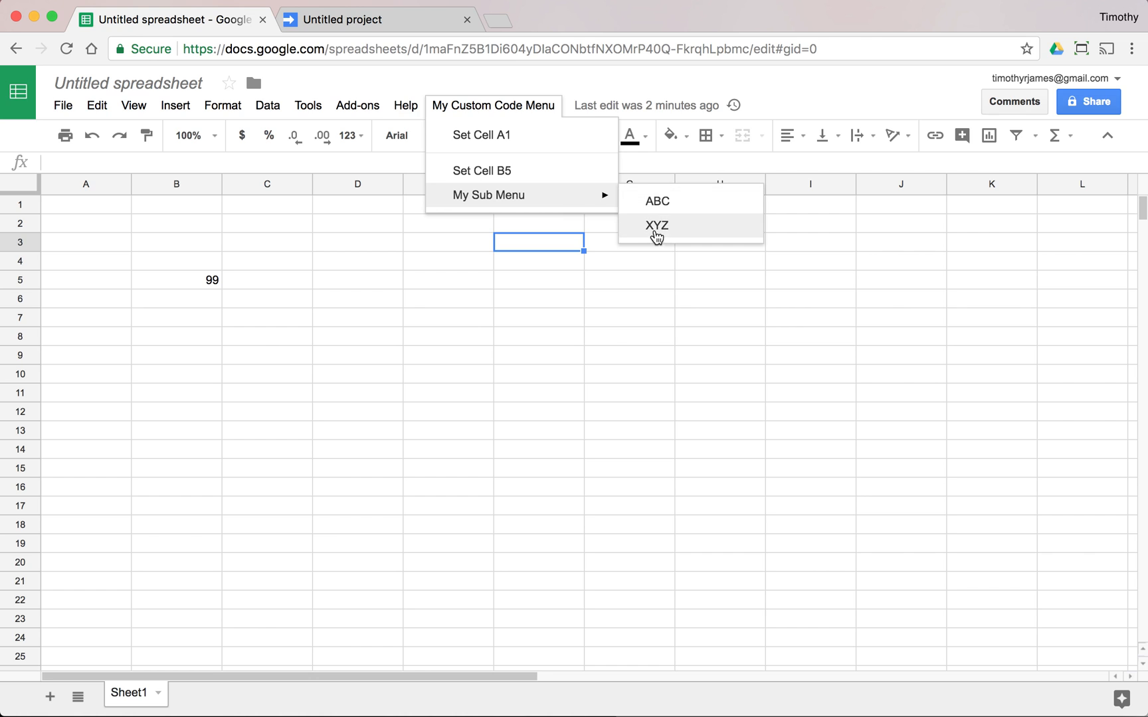
pyautogui.moveTo(568, 188)
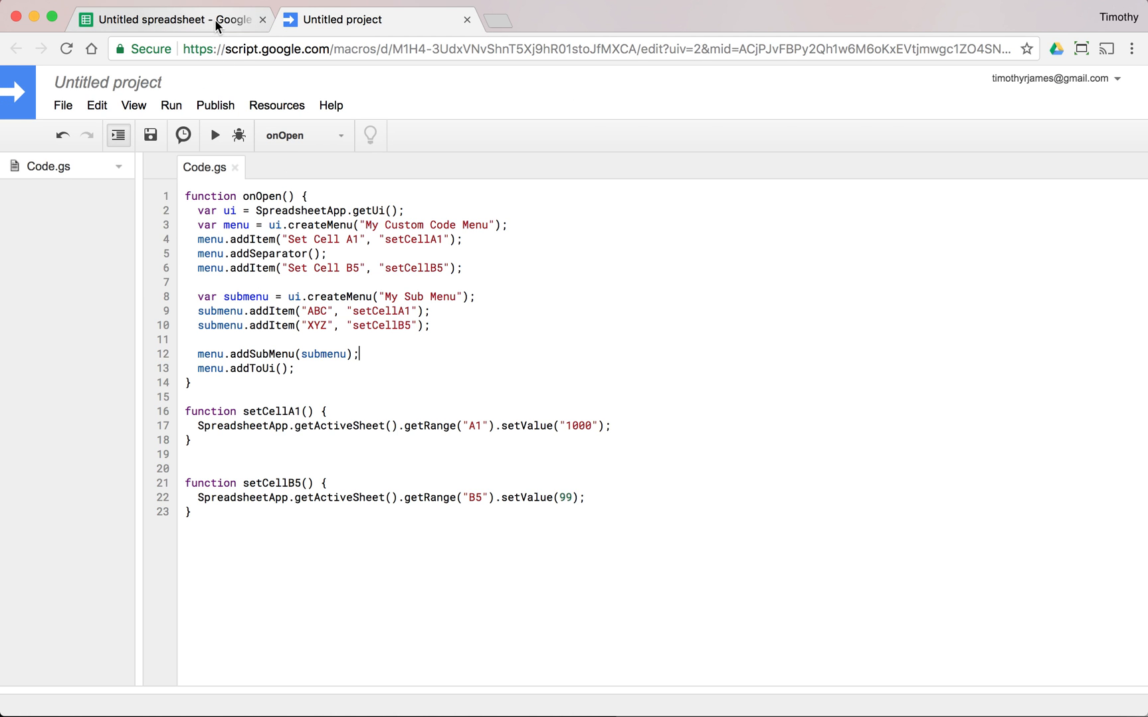
pyautogui.click(168, 20)
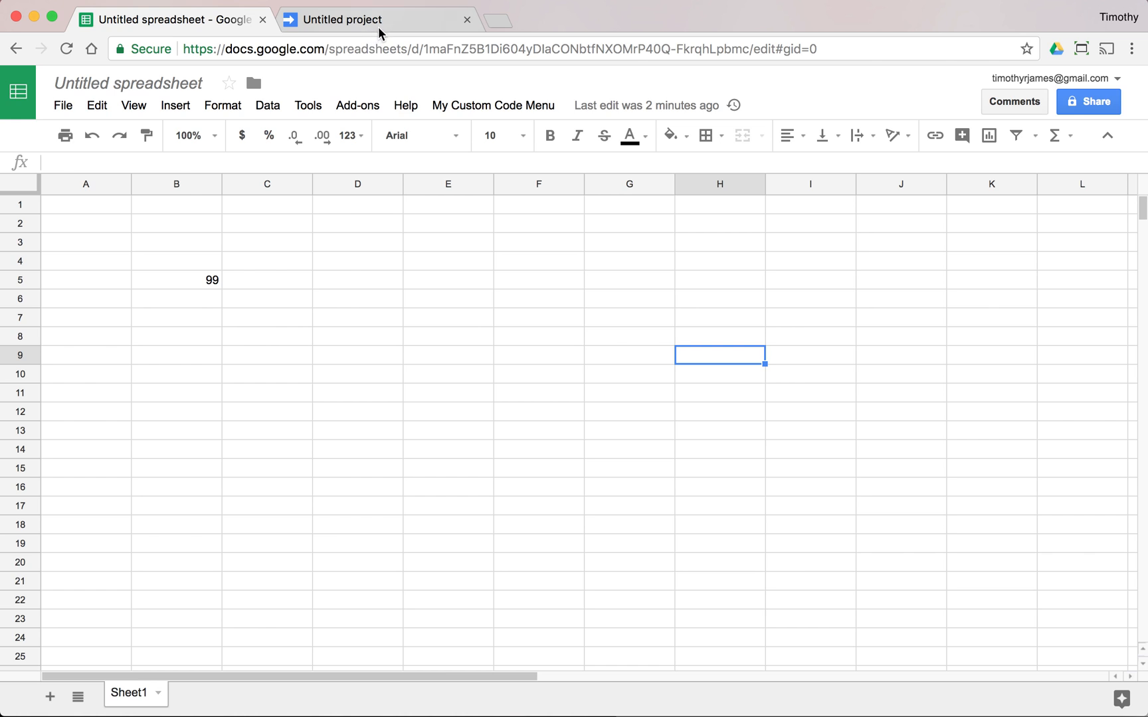
pyautogui.click(341, 19)
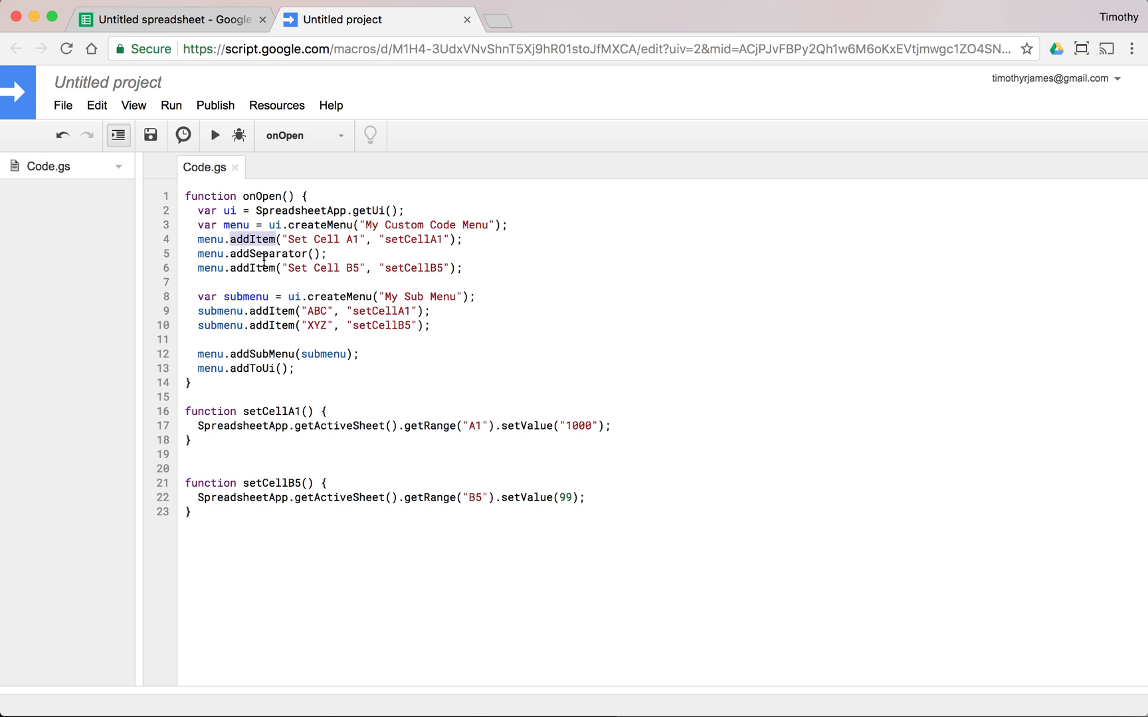
pyautogui.moveTo(267, 297)
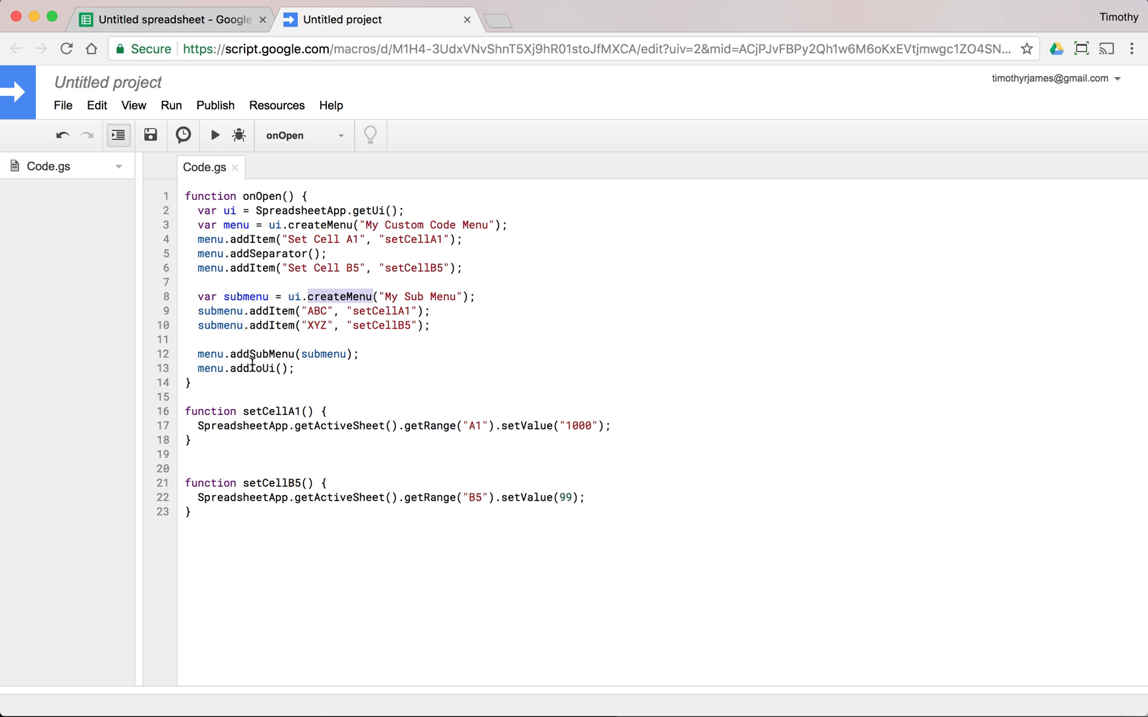
pyautogui.click(260, 368)
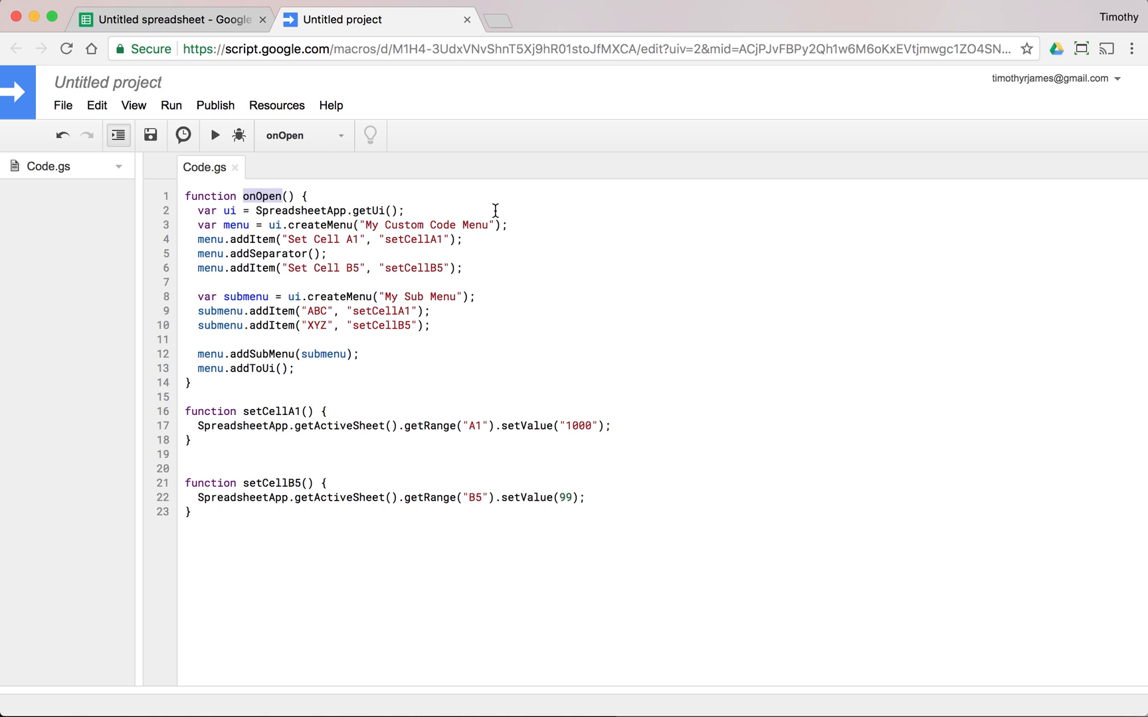
pyautogui.moveTo(349, 211)
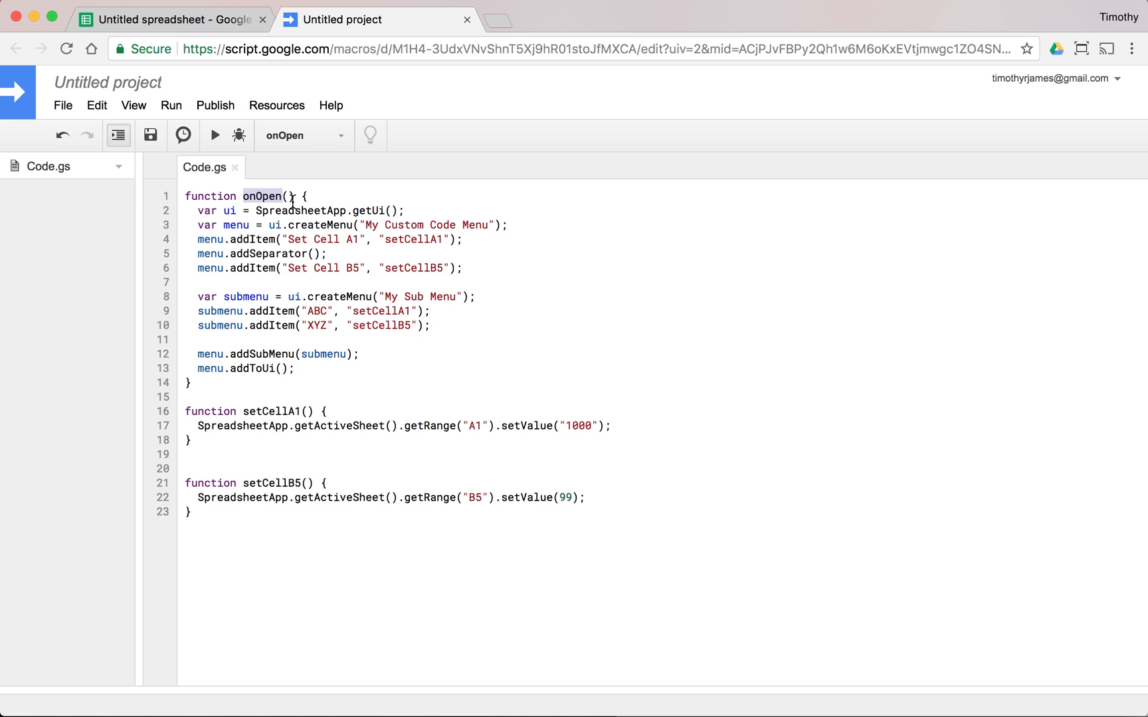
pyautogui.click(429, 239)
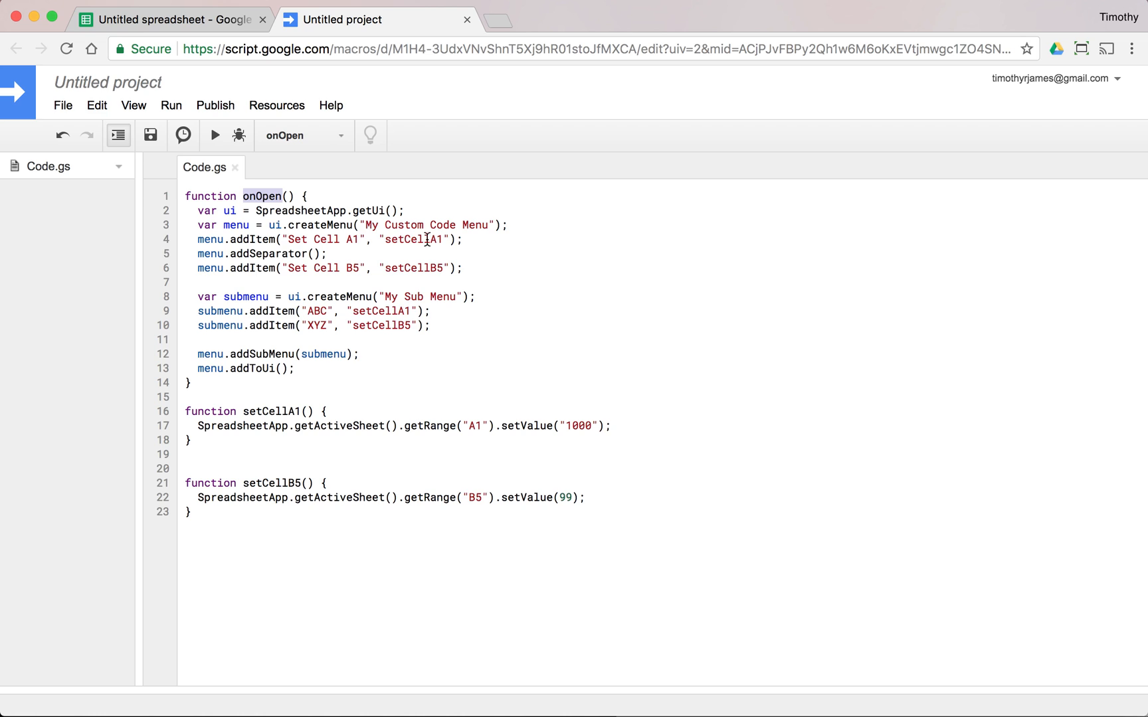
pyautogui.moveTo(373, 225)
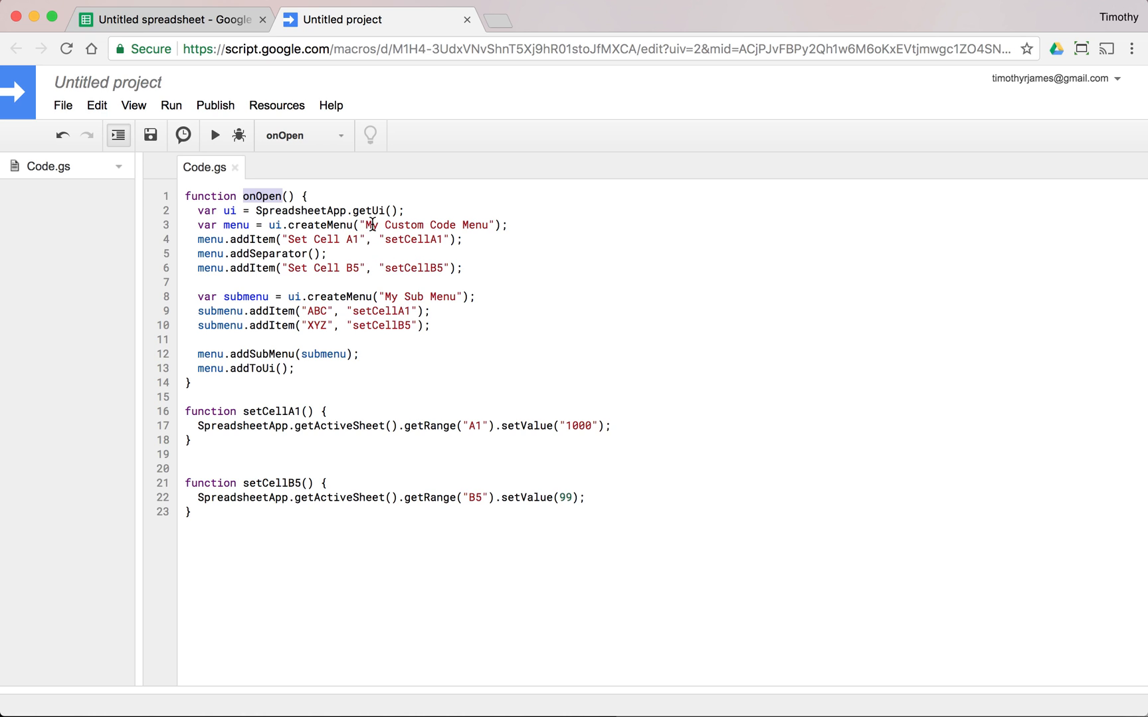